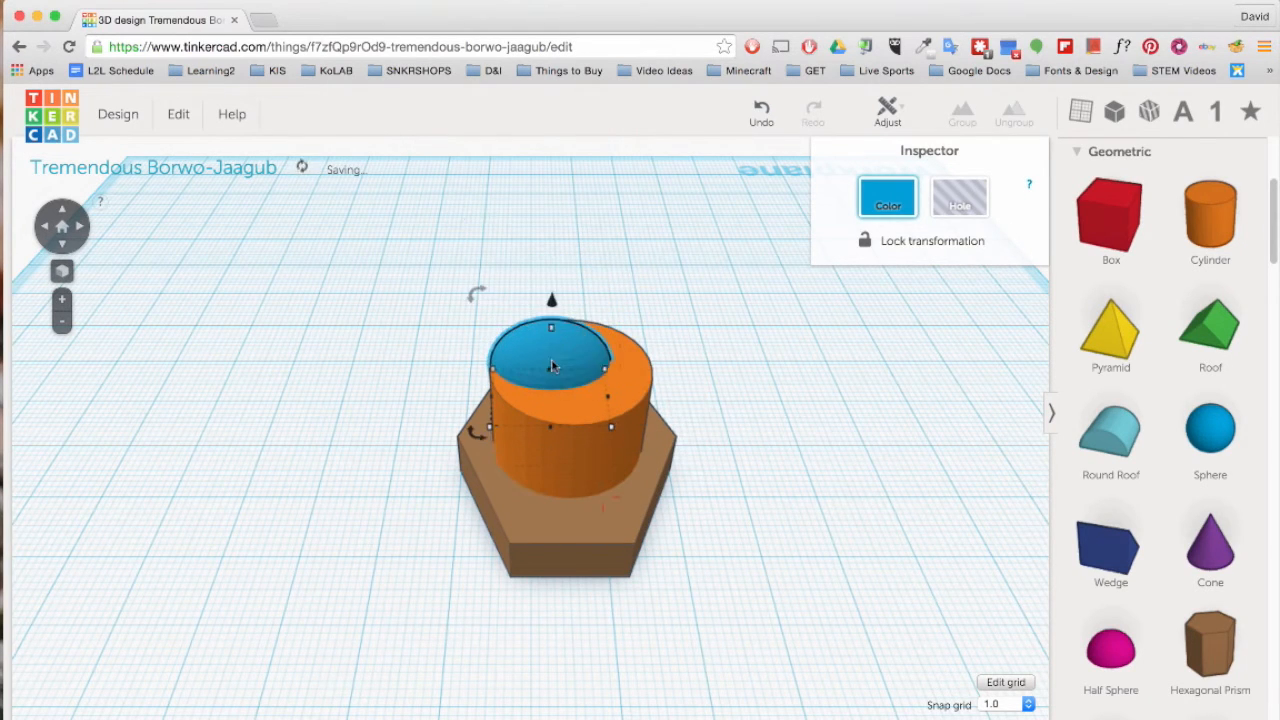
# - Go to tinkercad.com and reach the signed-in dashboard listing all designs
pyautogui.moveTo(552, 328); pyautogui.dragTo(552, 378)
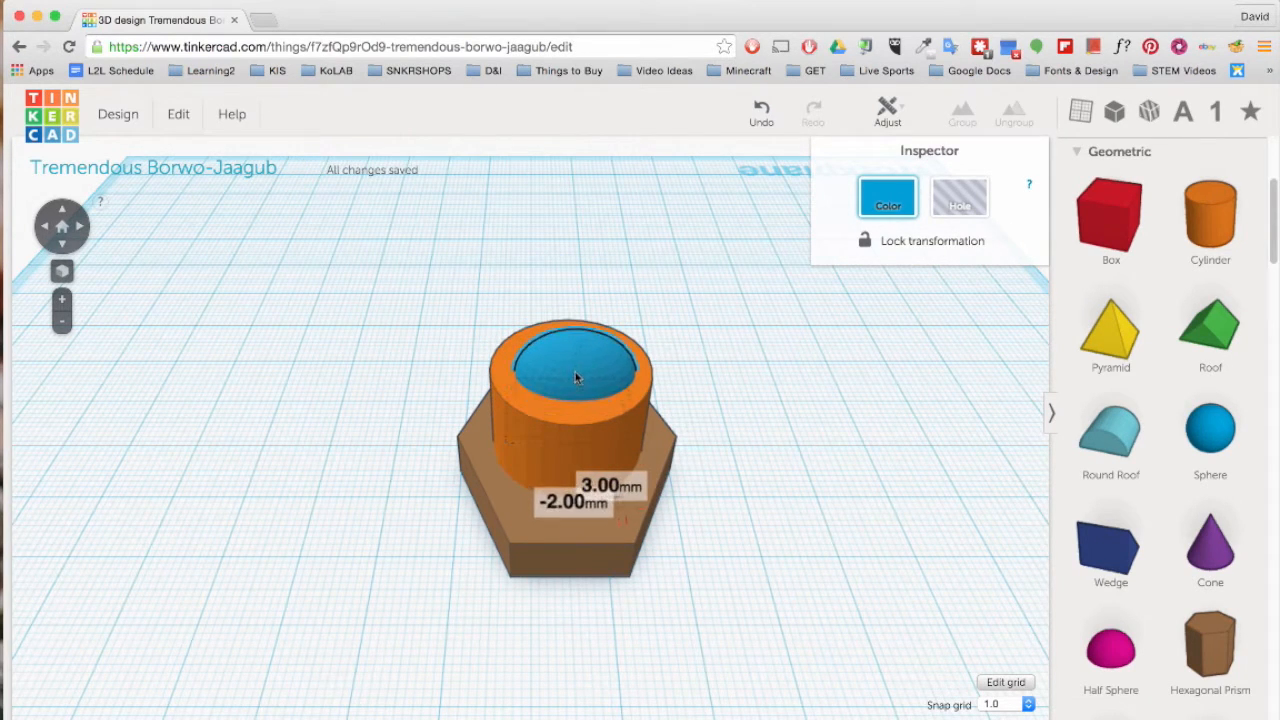
pyautogui.write('tinkercad.com')
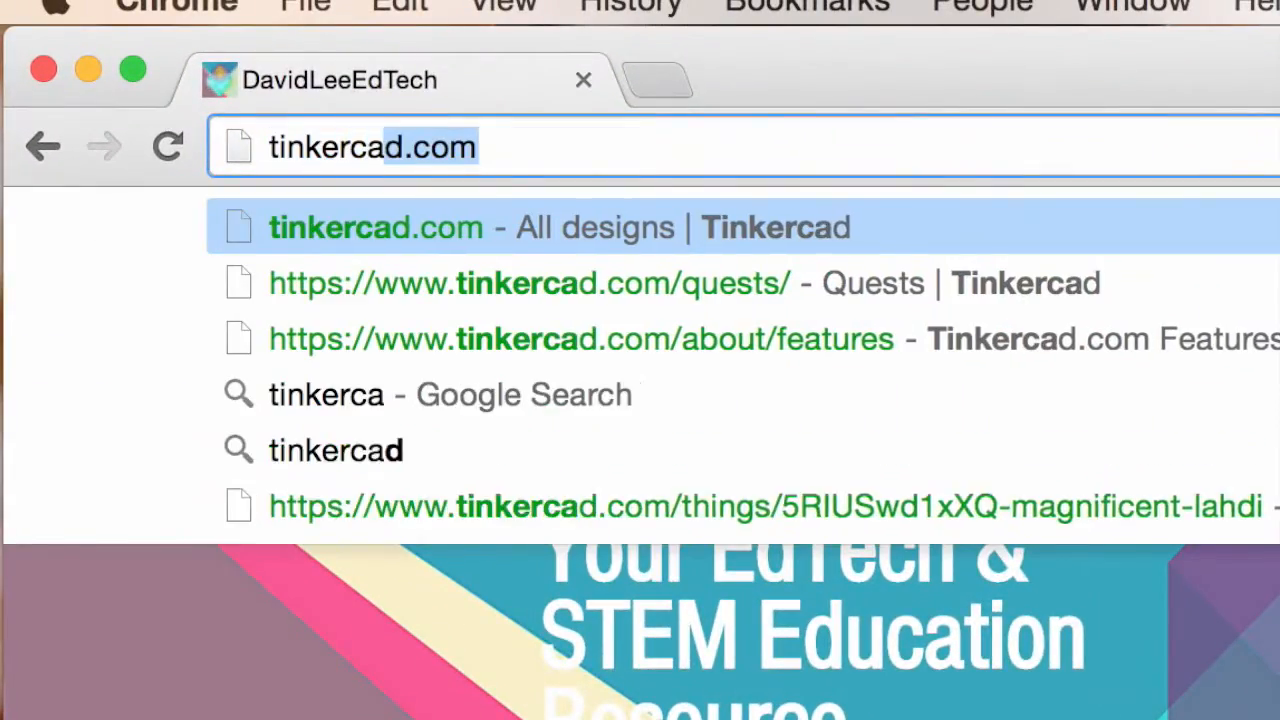
pyautogui.click(376, 228)
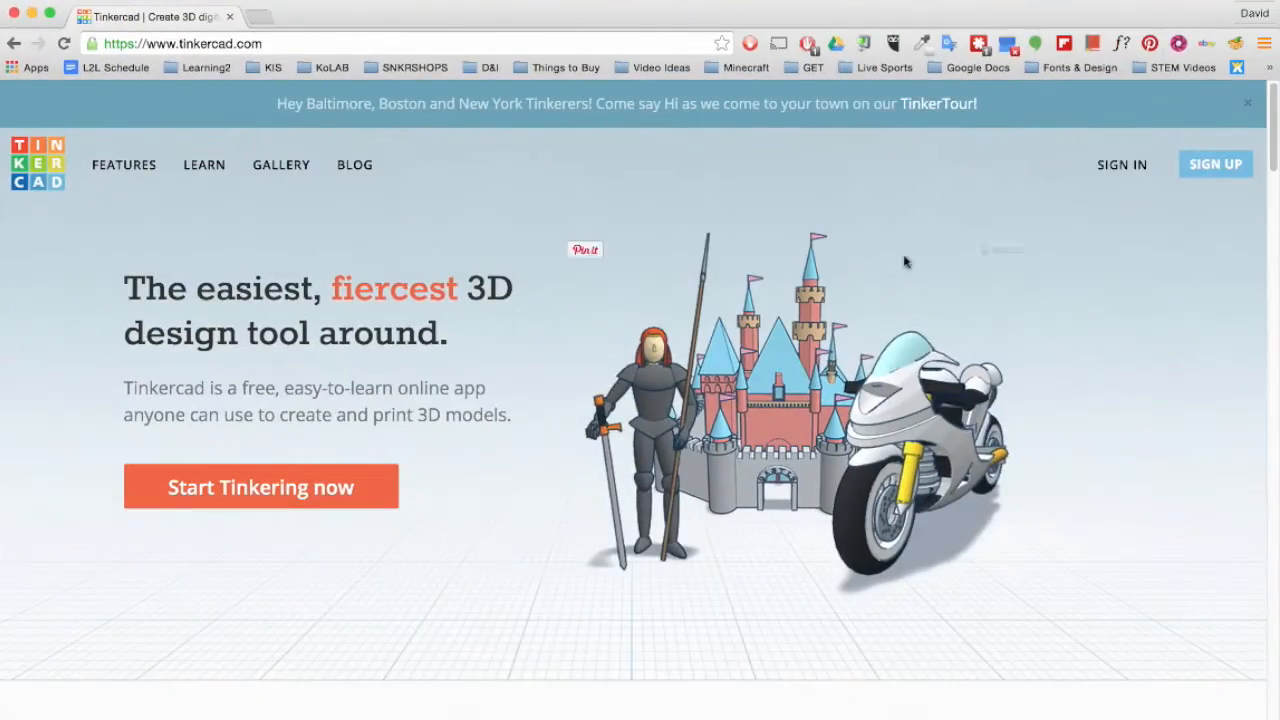
pyautogui.click(1216, 164)
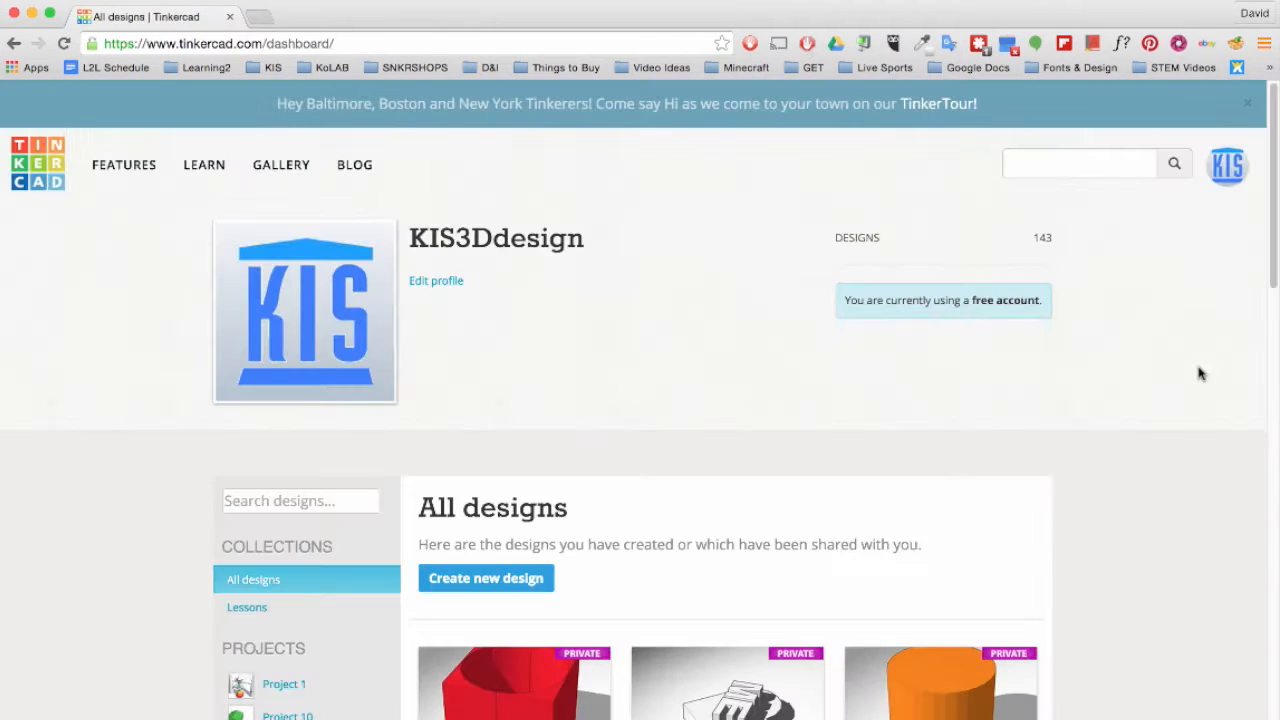
pyautogui.click(436, 280)
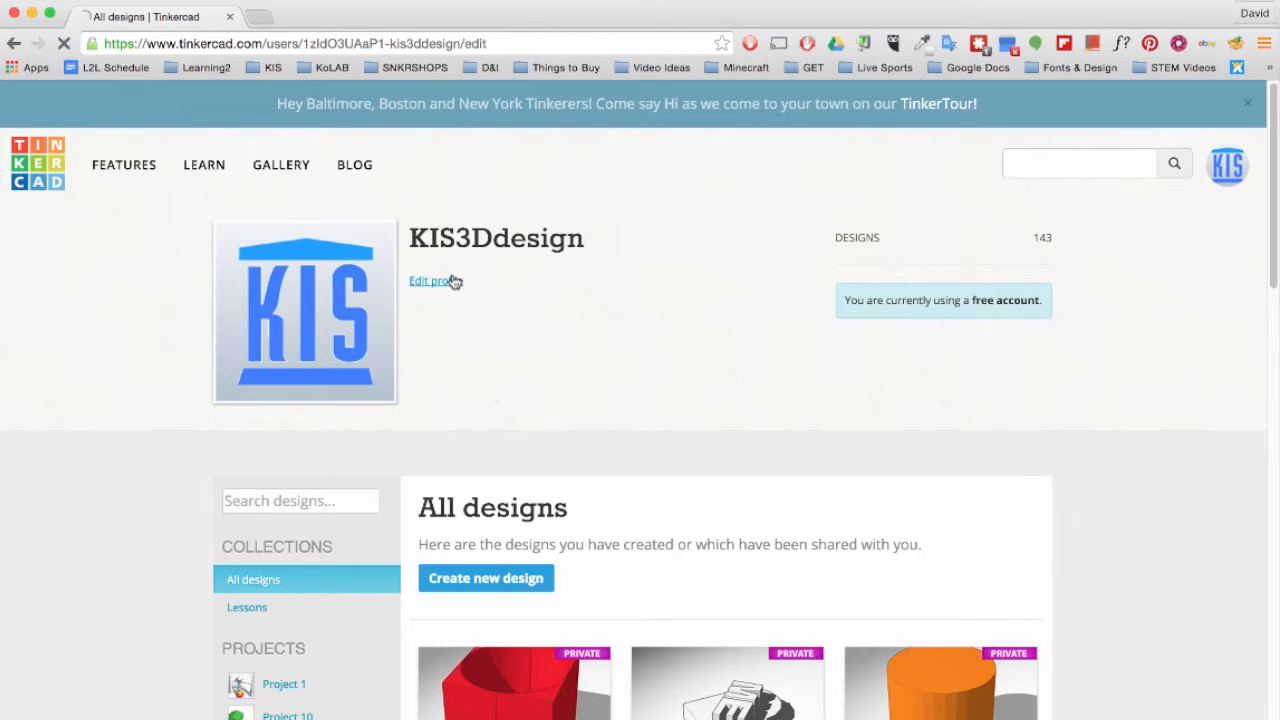
pyautogui.click(430, 280)
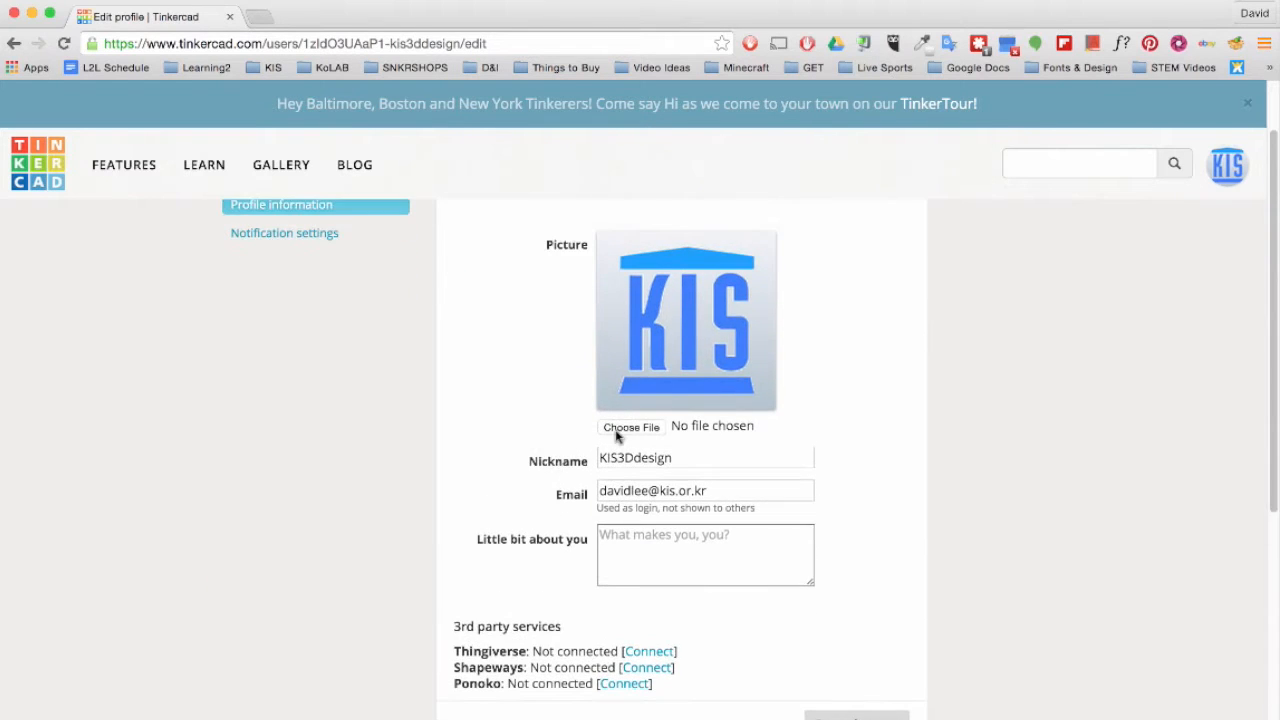
pyautogui.moveTo(986, 644)
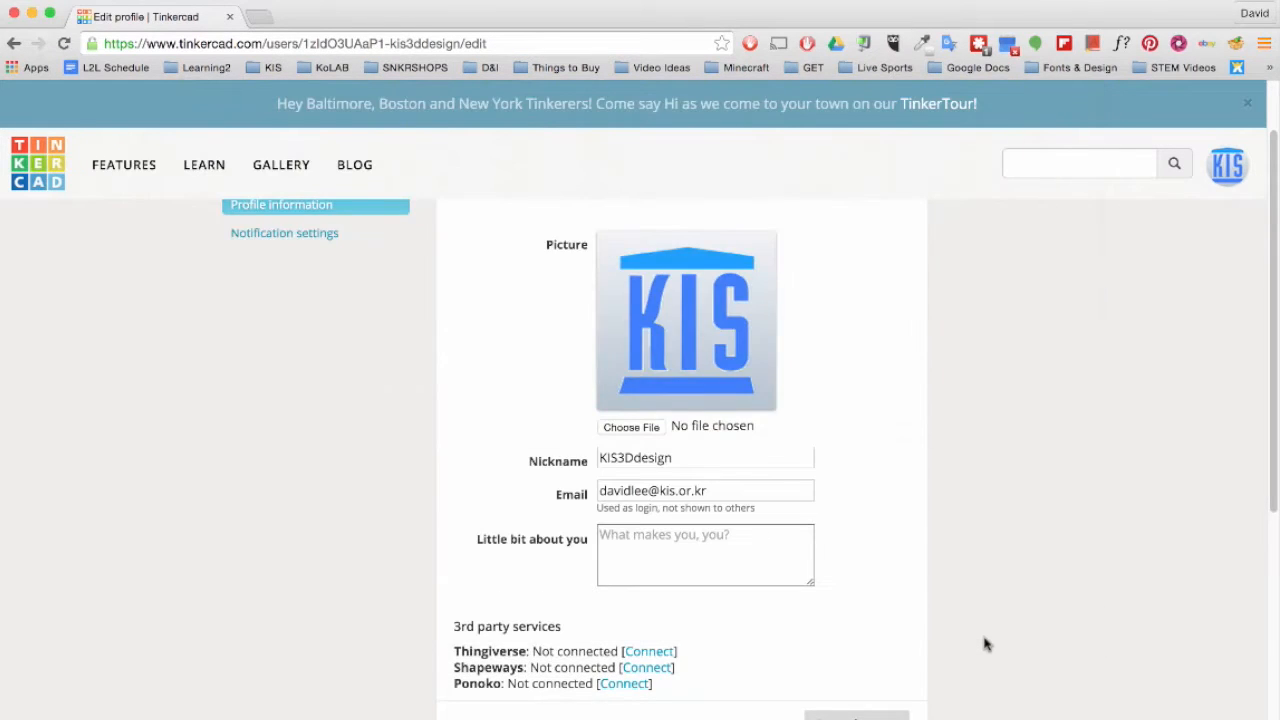
pyautogui.moveTo(976, 628)
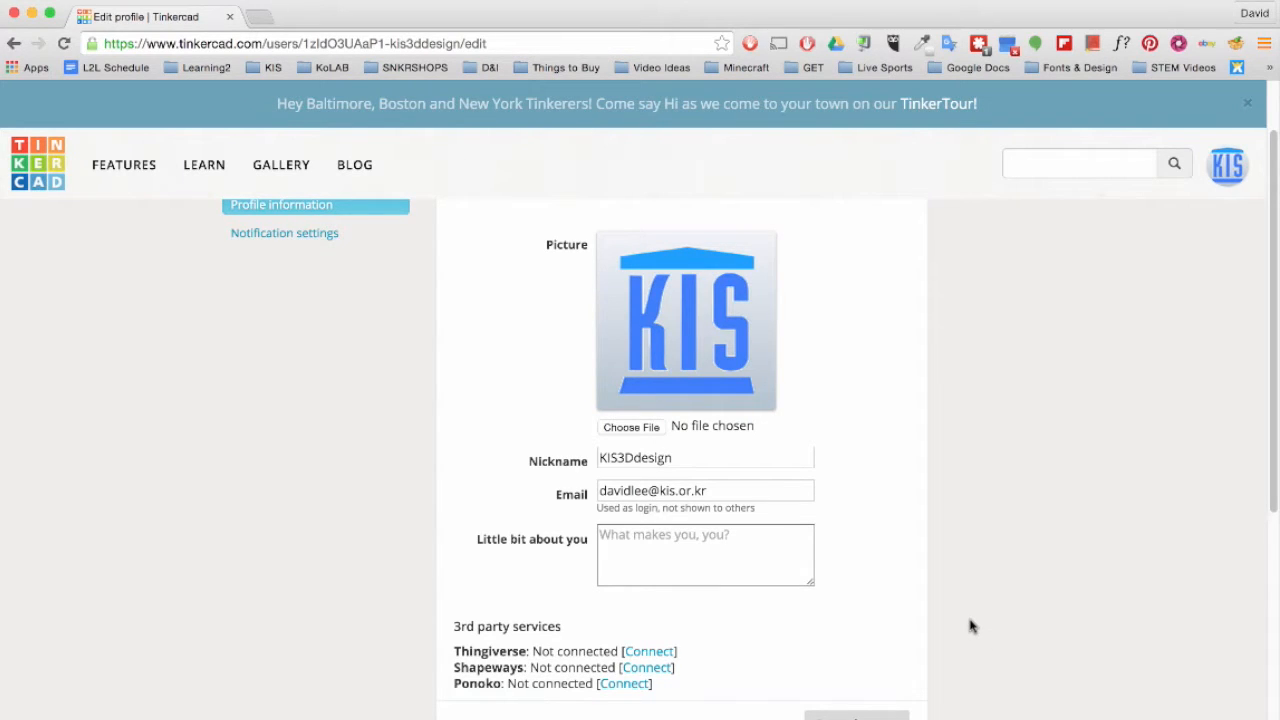
pyautogui.scroll(-3)
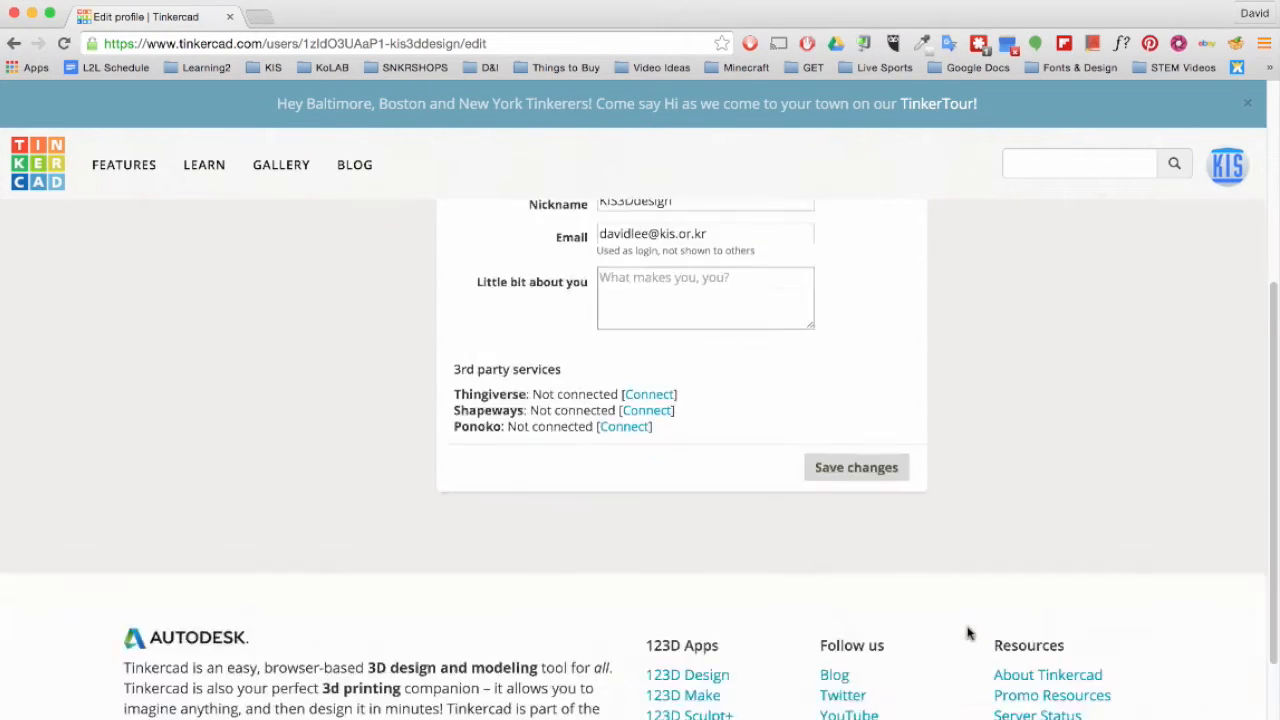
pyautogui.click(856, 468)
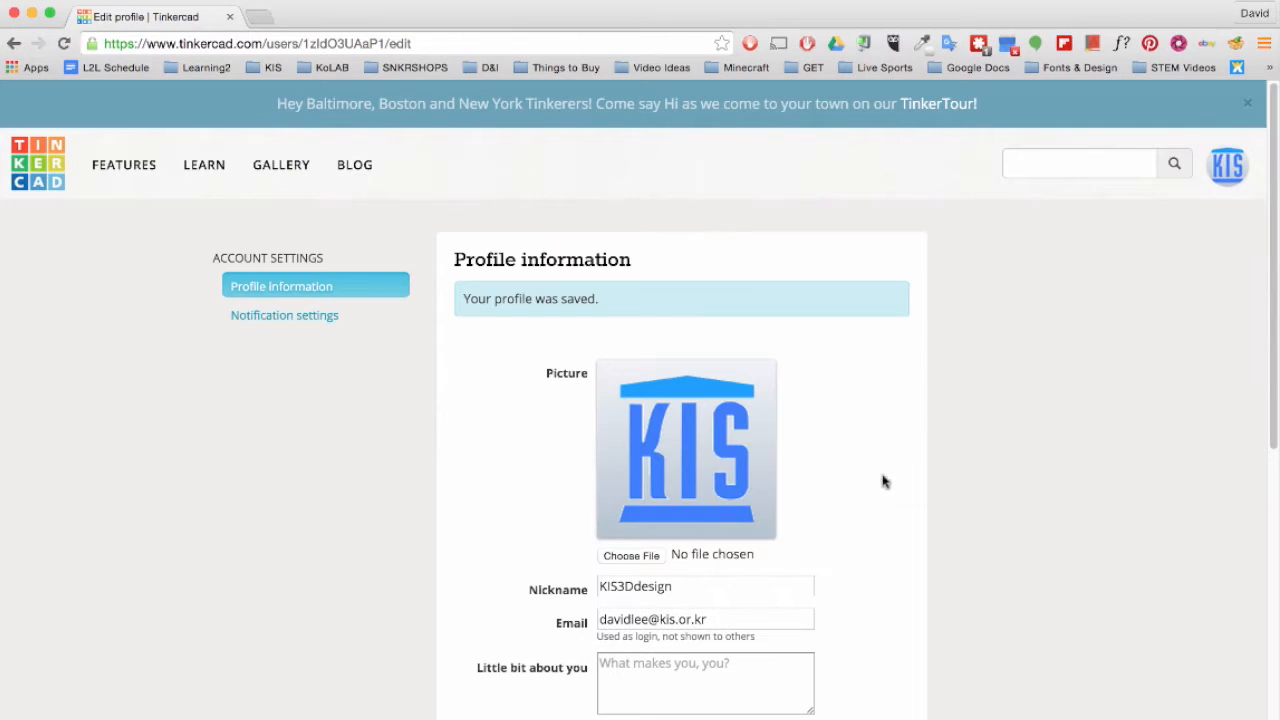
pyautogui.click(36, 164)
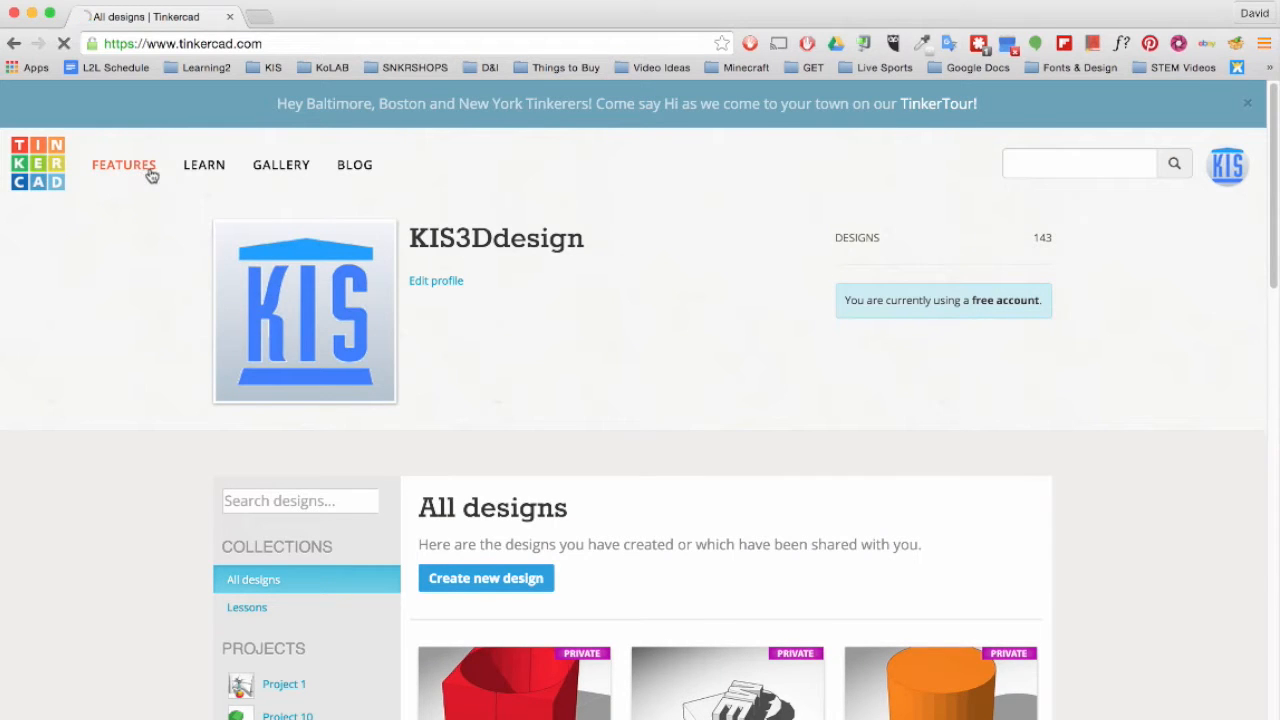
pyautogui.click(124, 164)
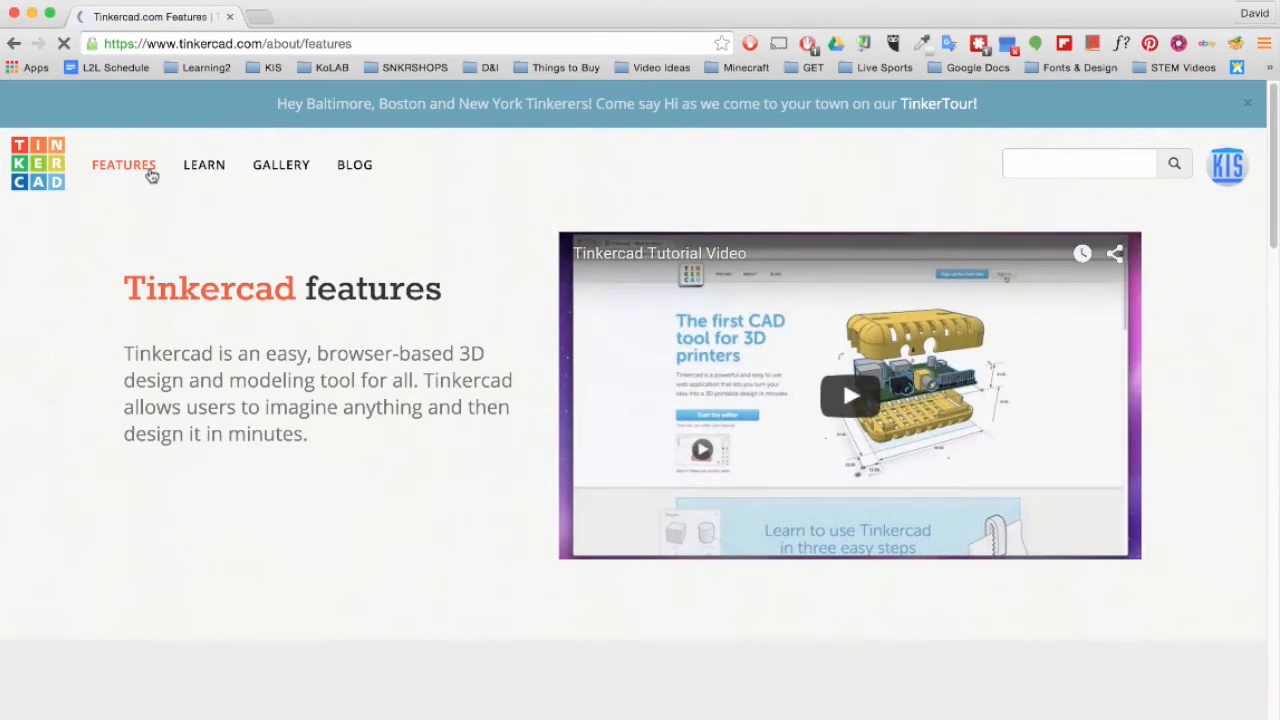
pyautogui.scroll(-3)
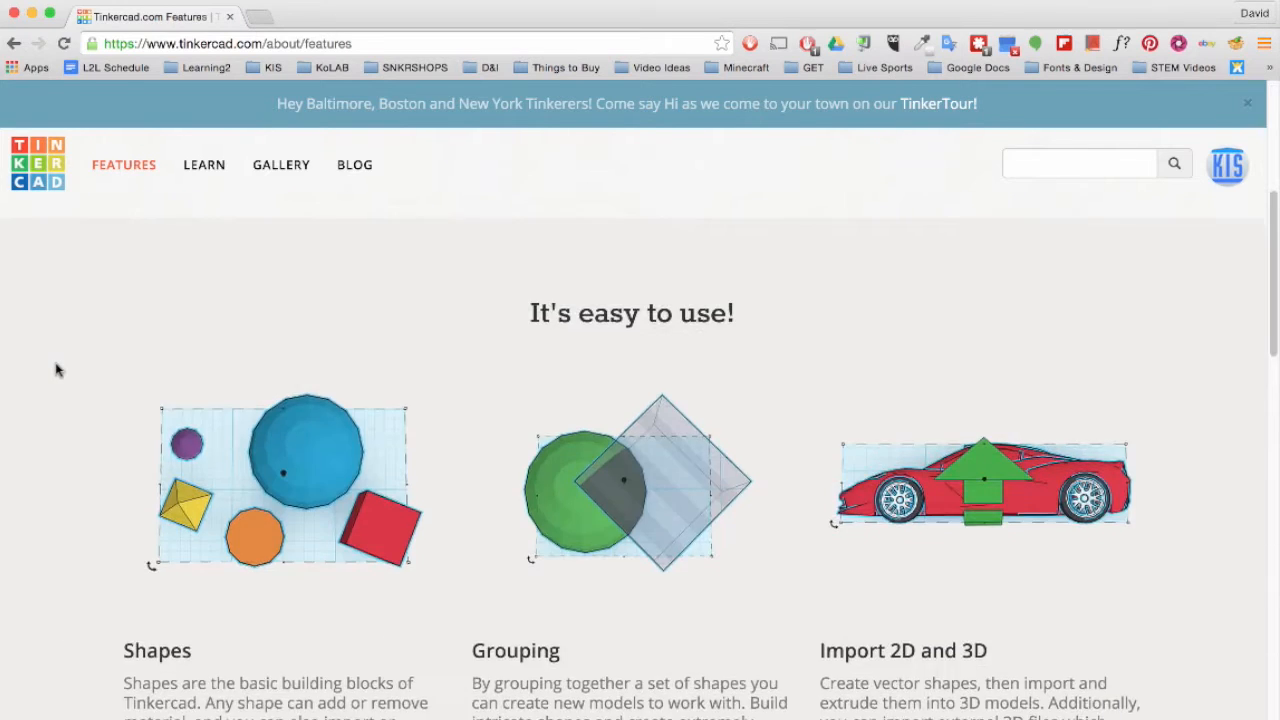
pyautogui.scroll(-3)
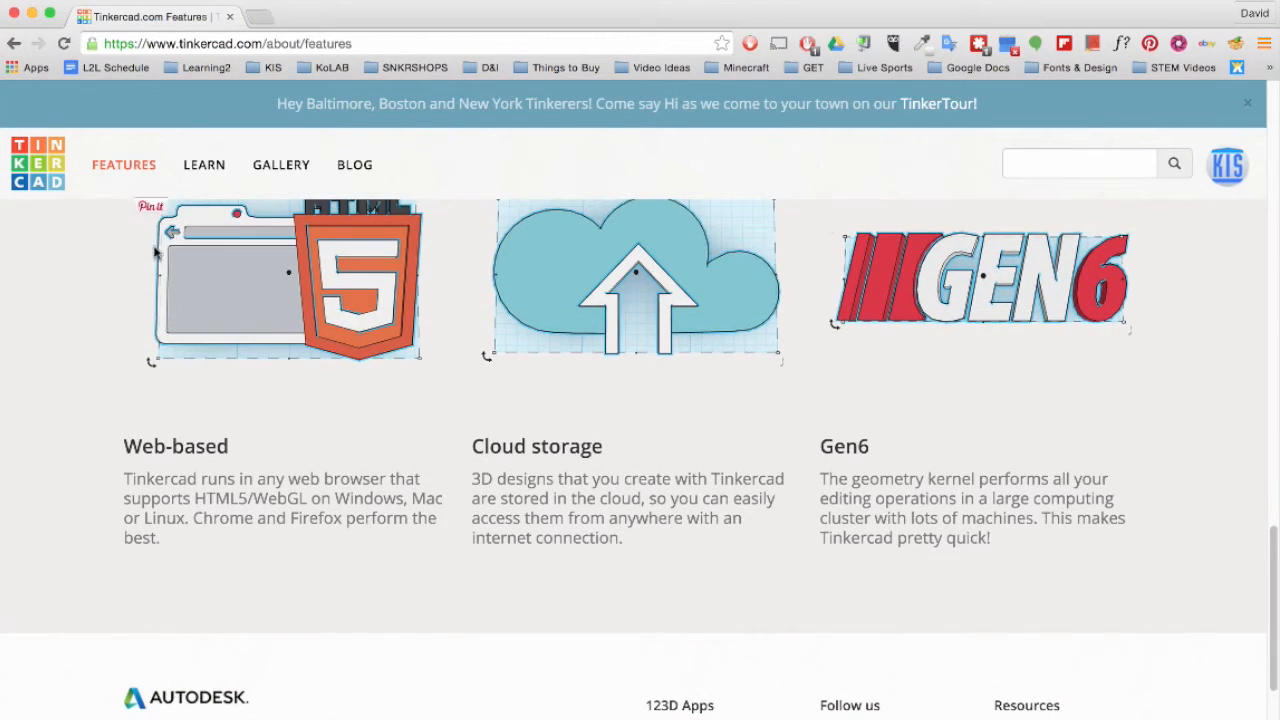
pyautogui.click(204, 164)
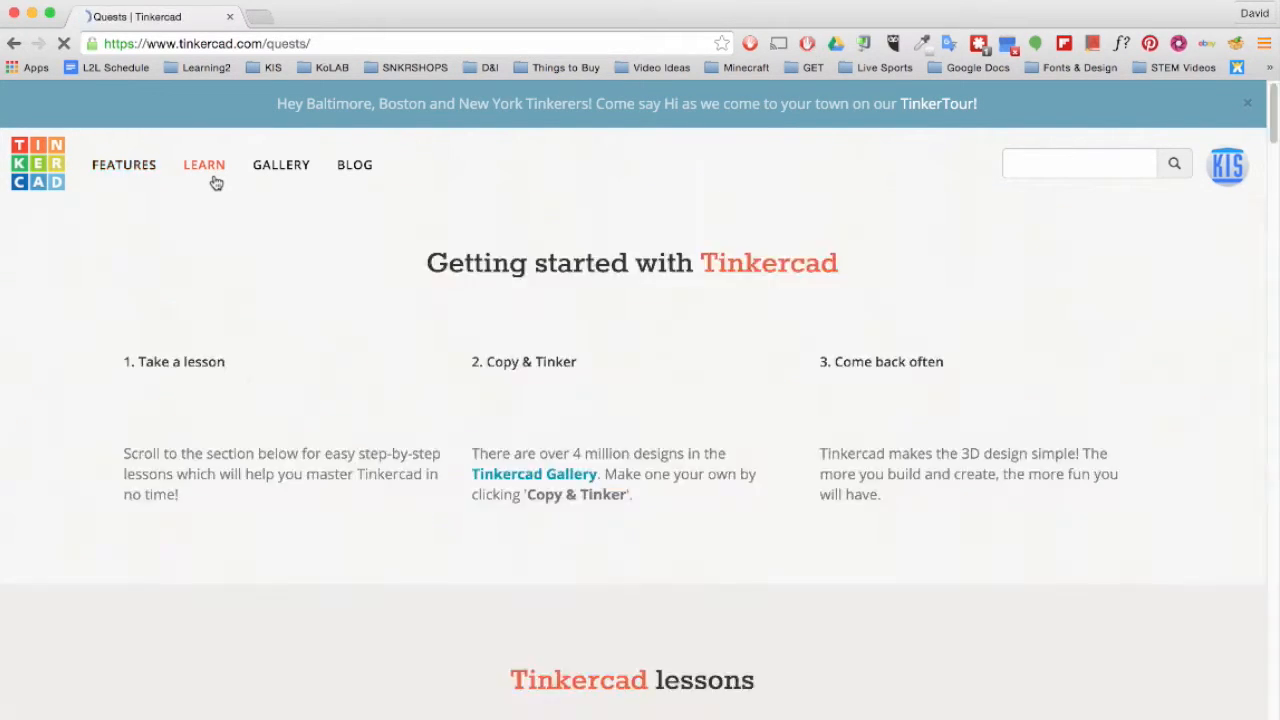
pyautogui.scroll(-3)
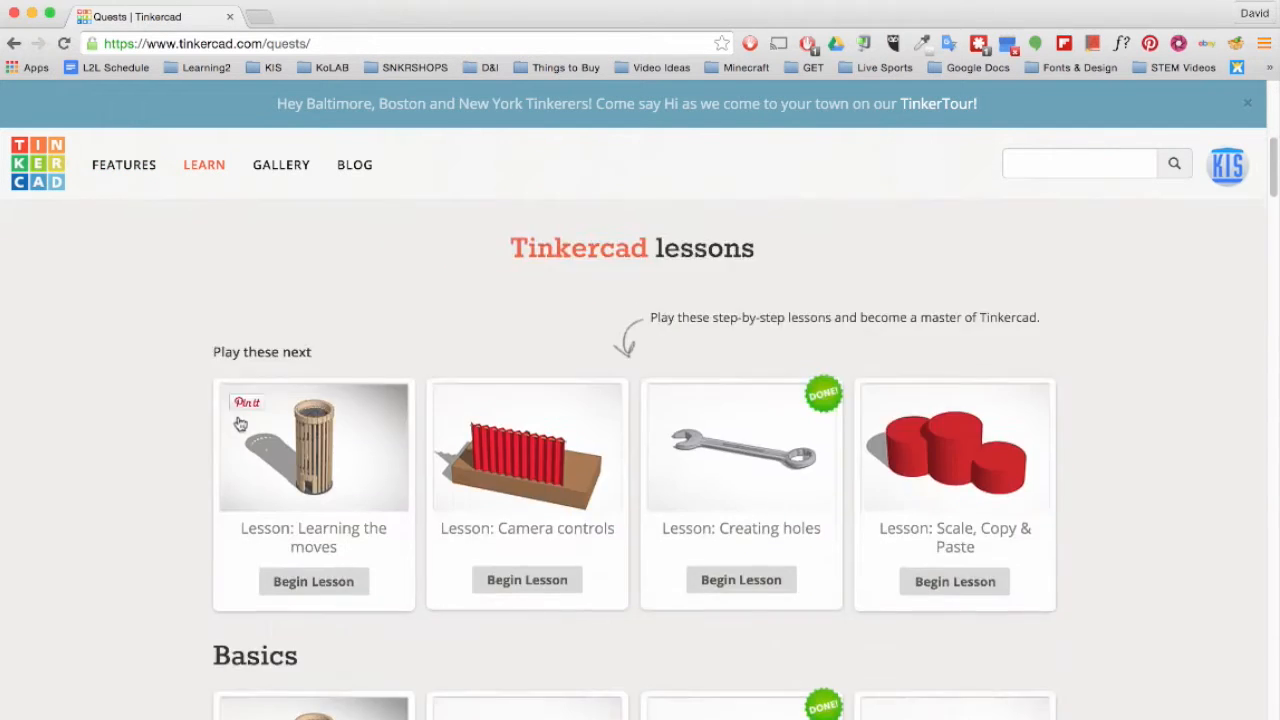
pyautogui.scroll(-3)
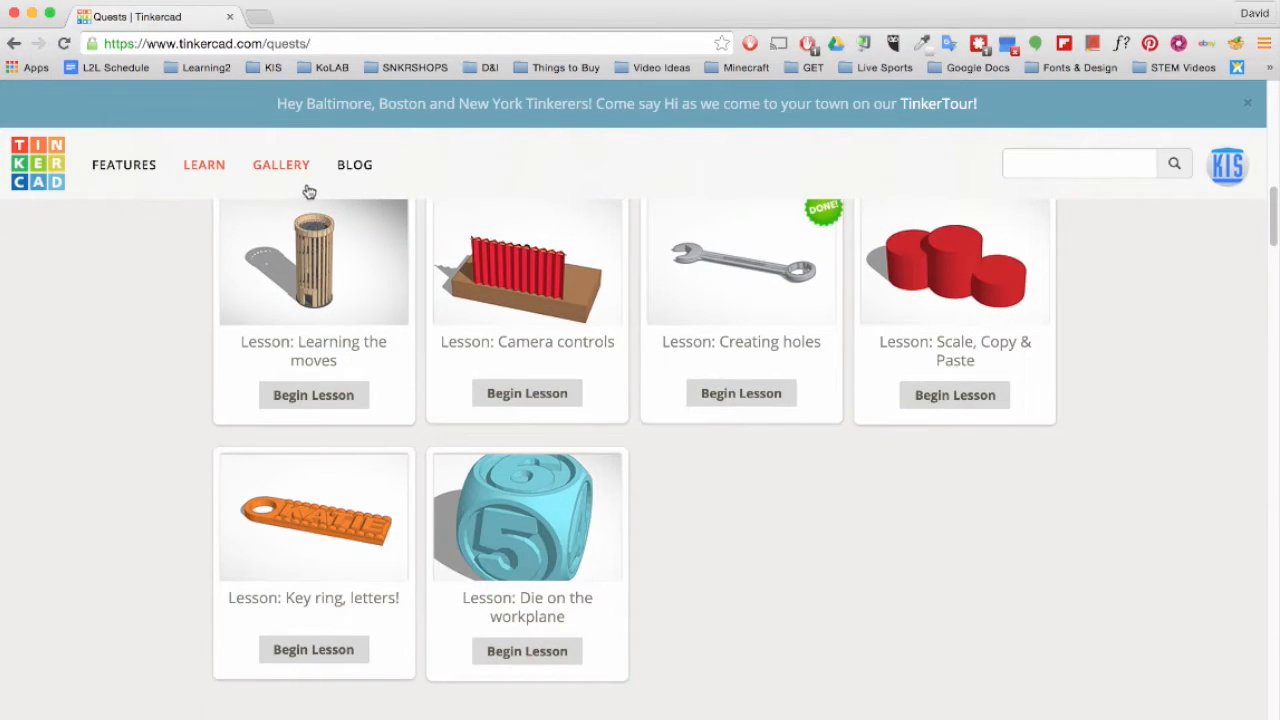
pyautogui.click(280, 164)
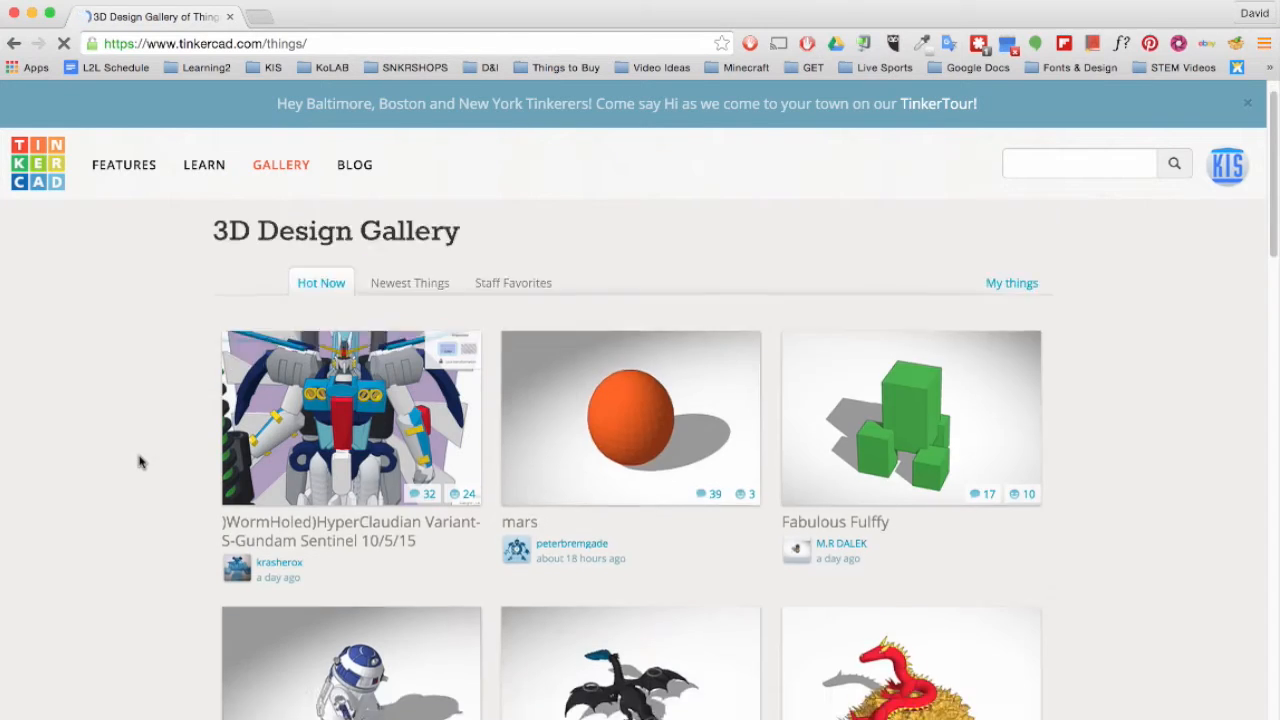
pyautogui.scroll(-3)
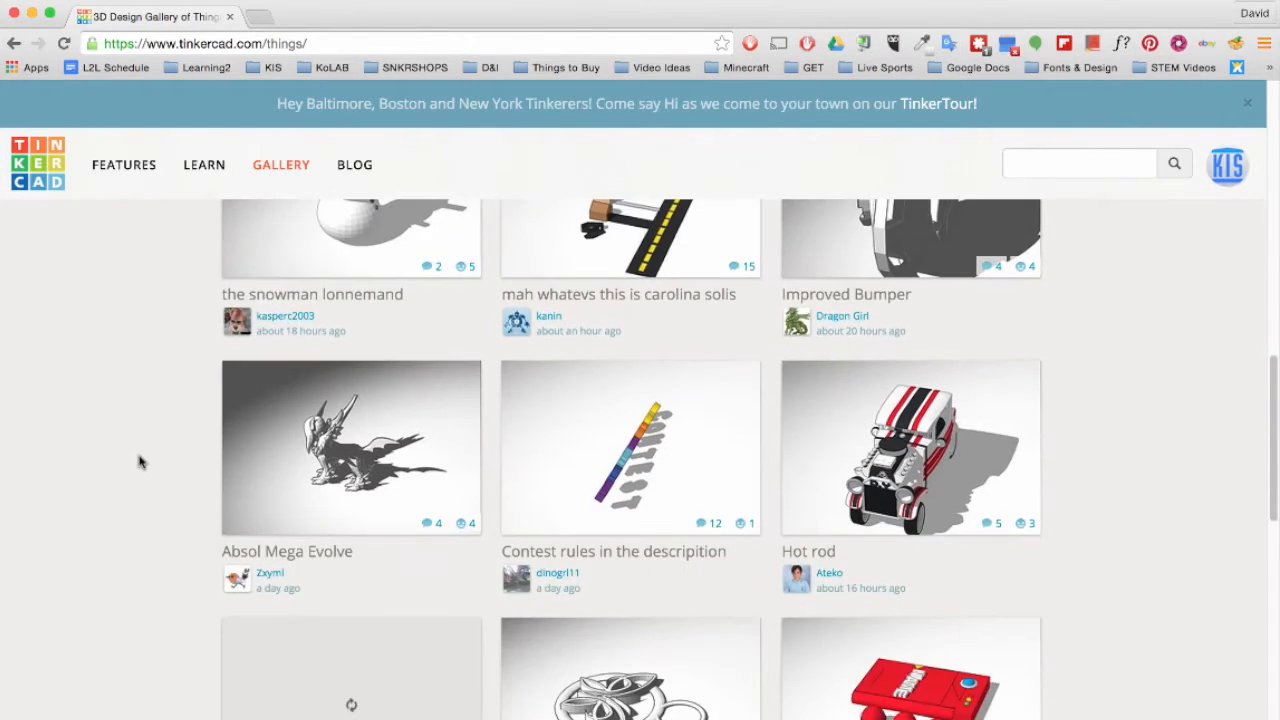
pyautogui.scroll(3)
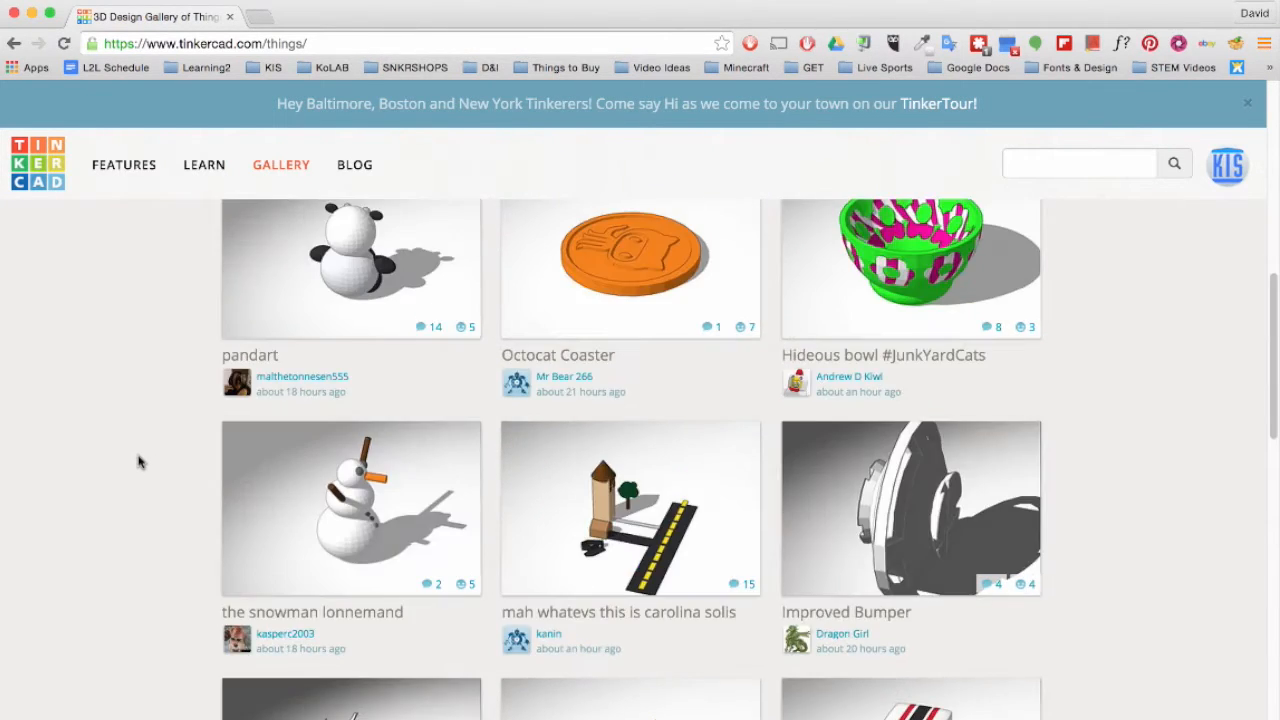
pyautogui.click(36, 164)
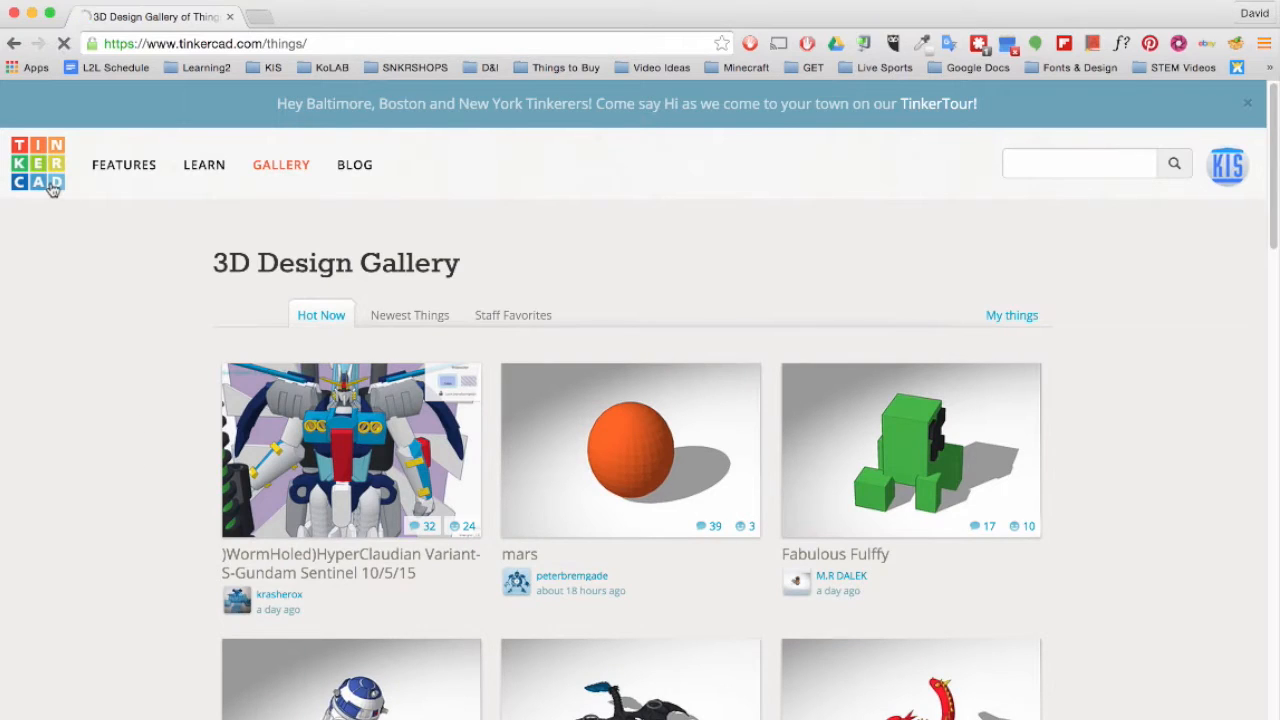
pyautogui.click(1228, 166)
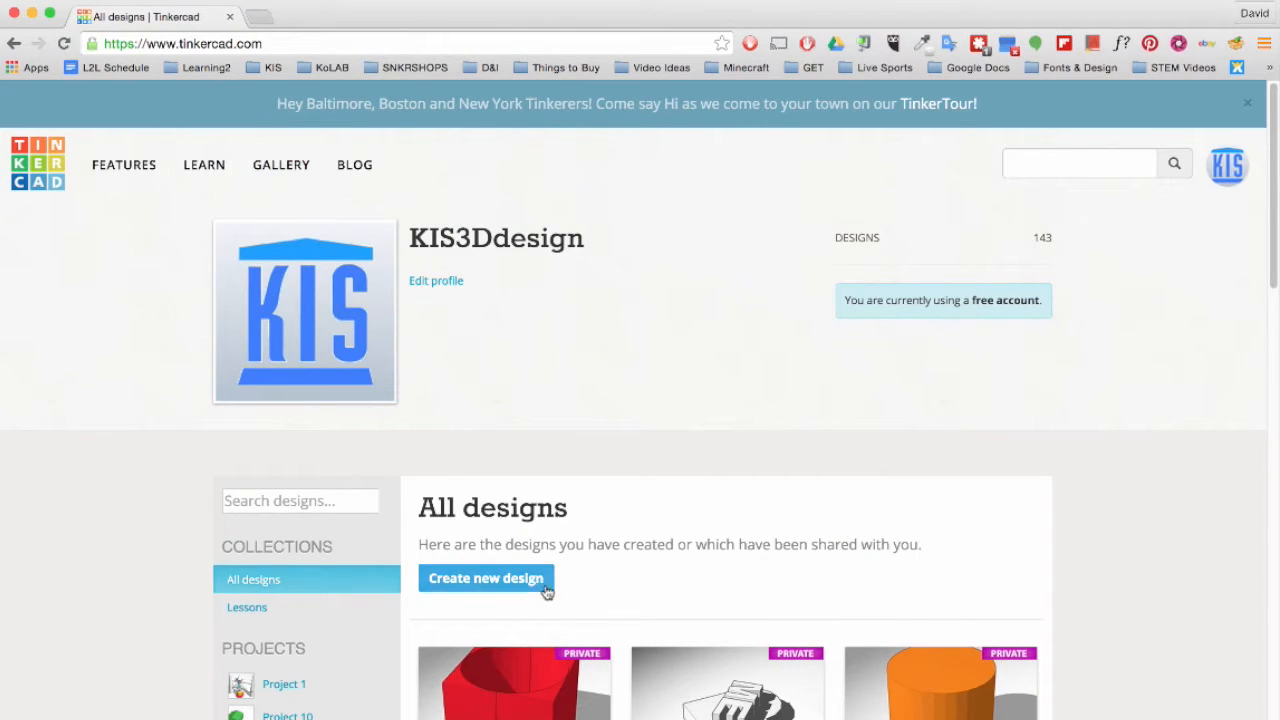
# - Create a new blank design and add a hexagonal prism from the geometric shapes
pyautogui.click(486, 578)
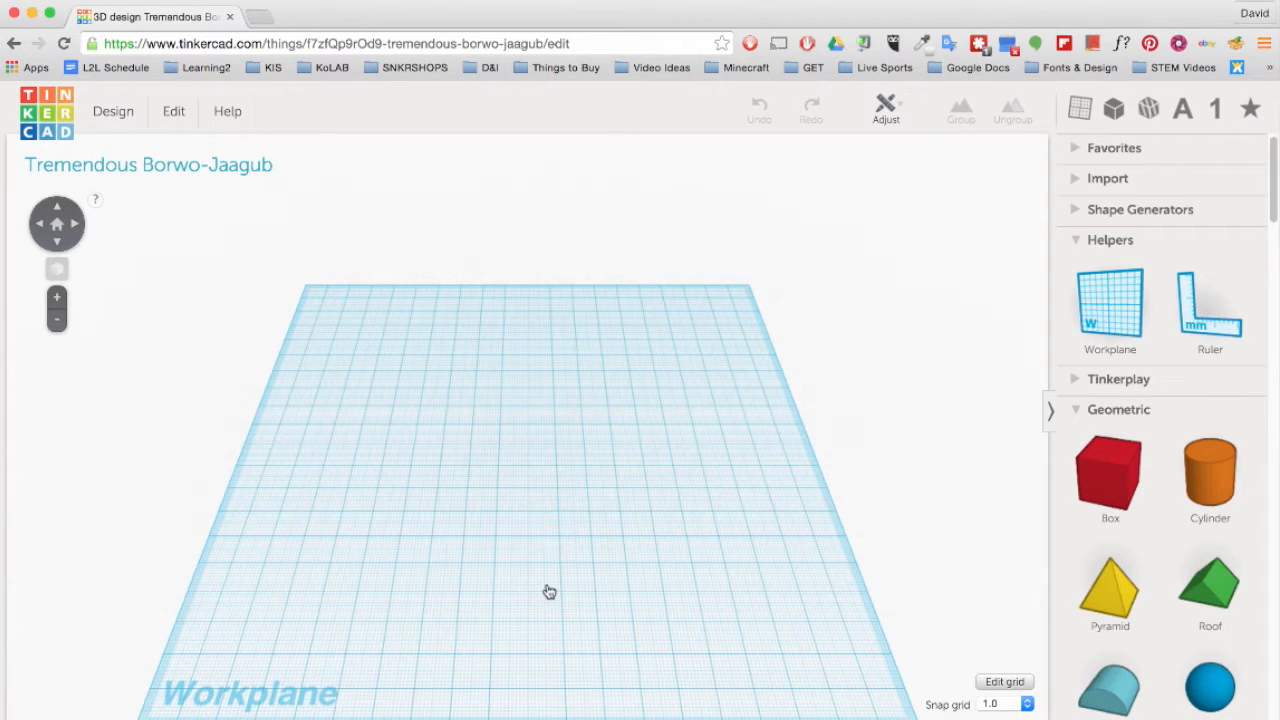
pyautogui.scroll(-3)
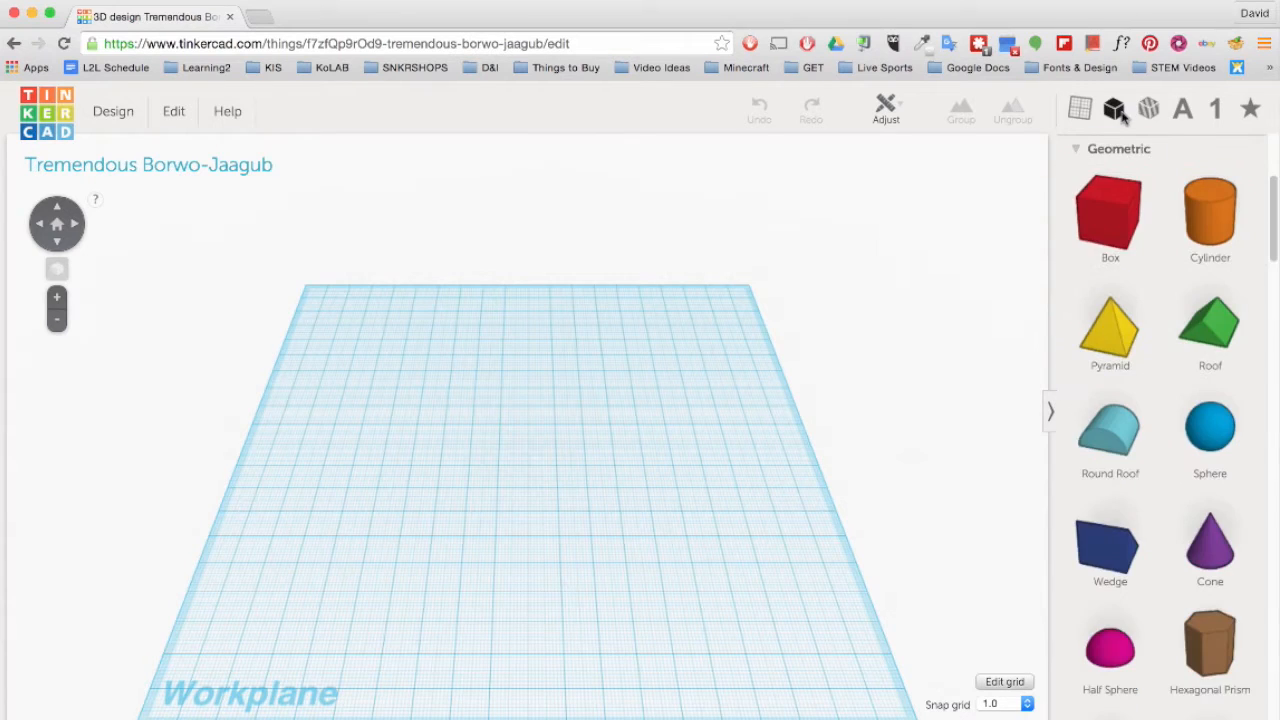
pyautogui.click(1250, 108)
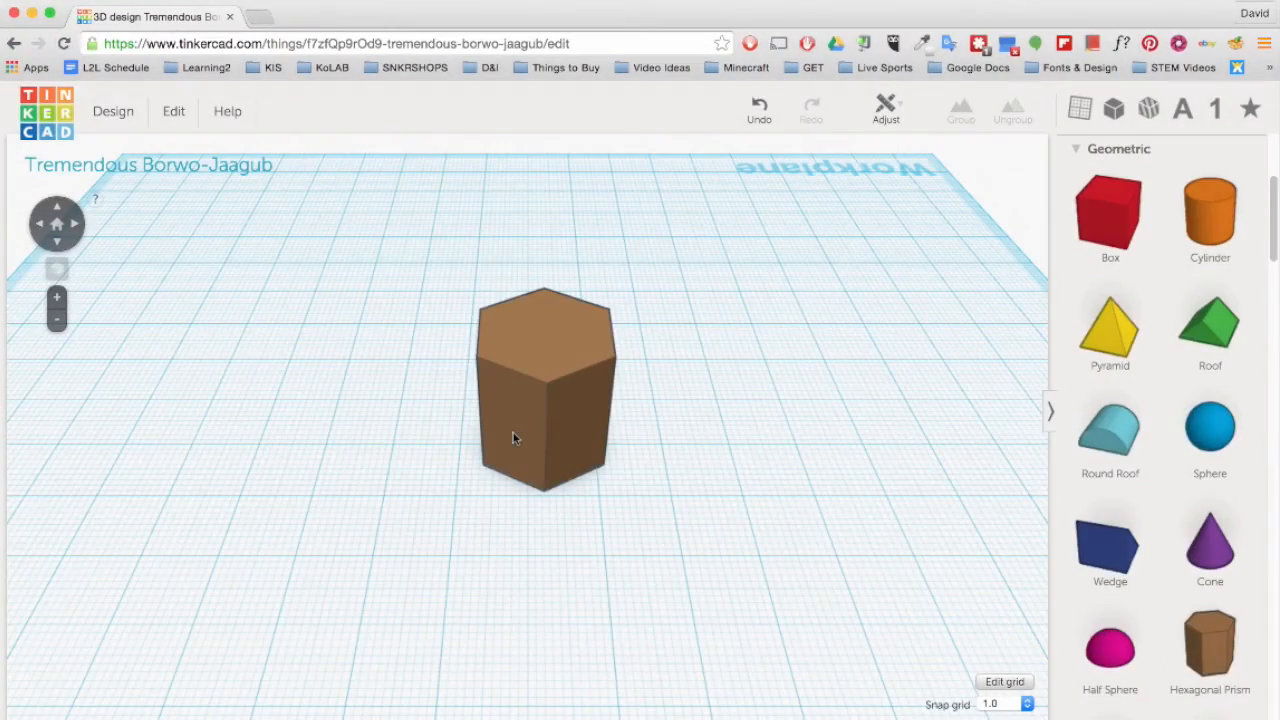
# - Lower the hexagonal prism's height into a short flat base for the nut
pyautogui.click(544, 390)
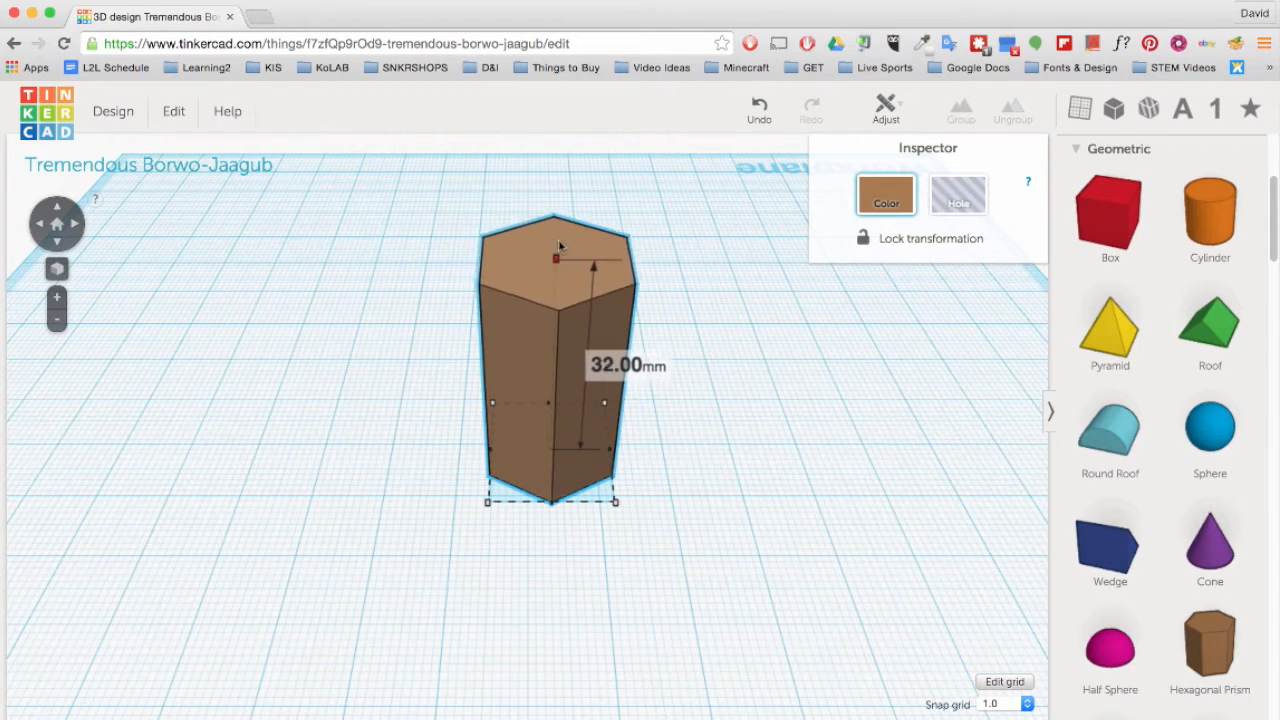
pyautogui.moveTo(592, 264); pyautogui.dragTo(592, 298)
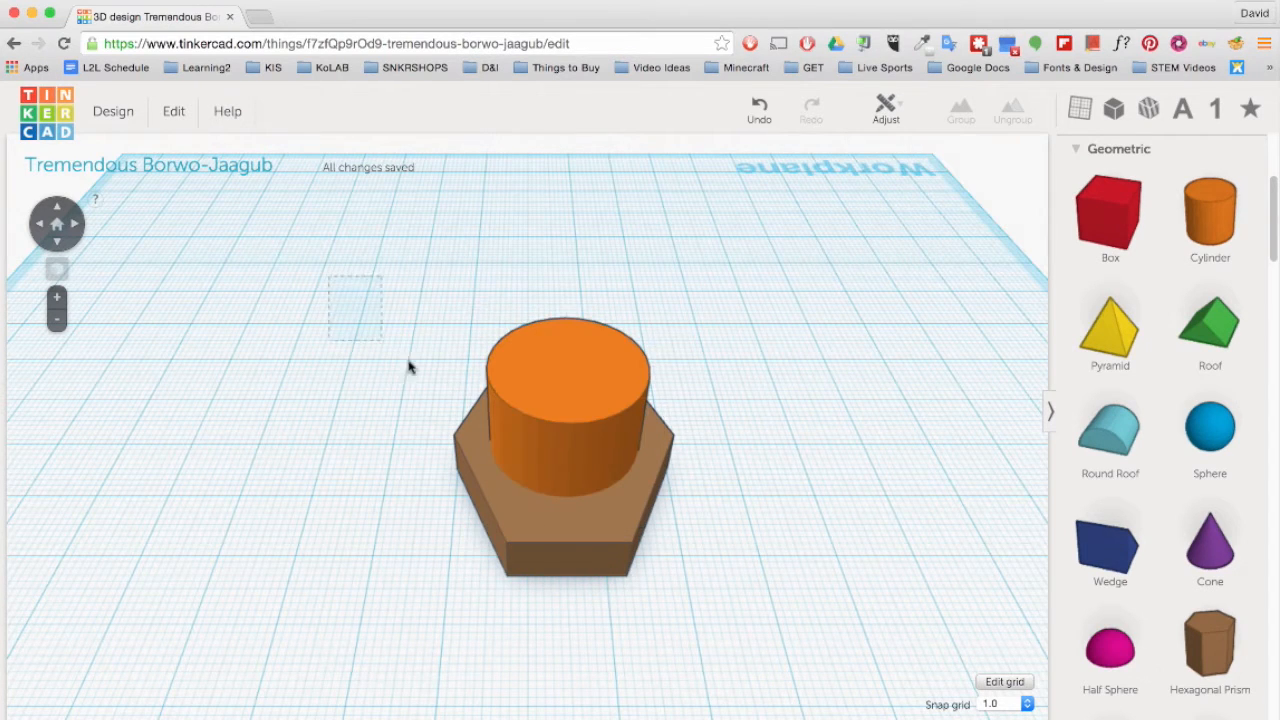
# - Deselect the shapes and undo the last four changes to the cylinder and prism
pyautogui.click(564, 450)
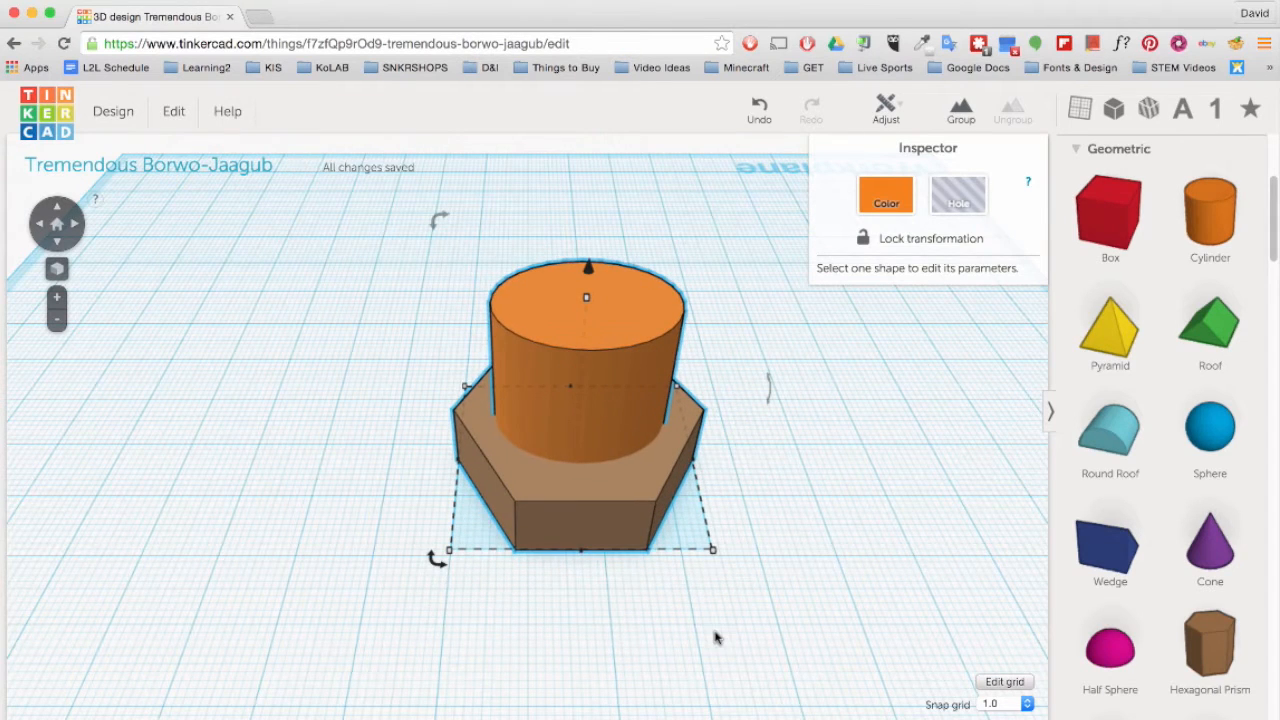
pyautogui.click(758, 108)
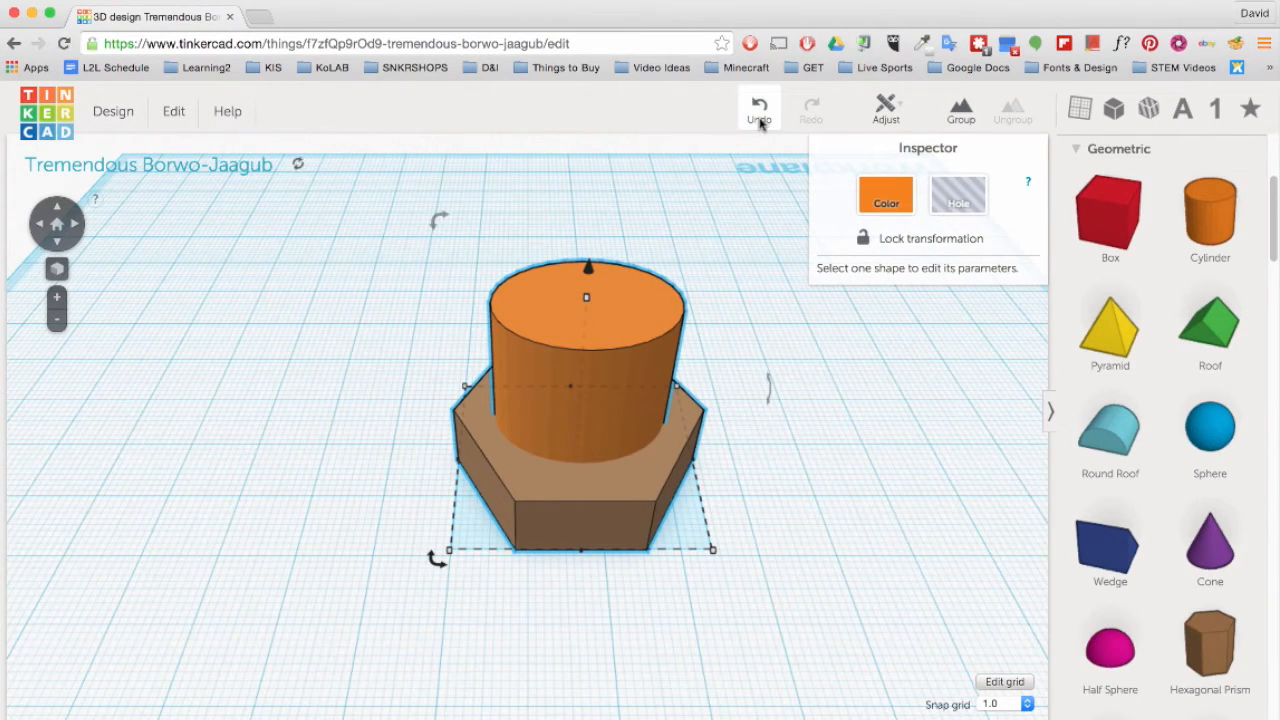
pyautogui.press('cmd+z')
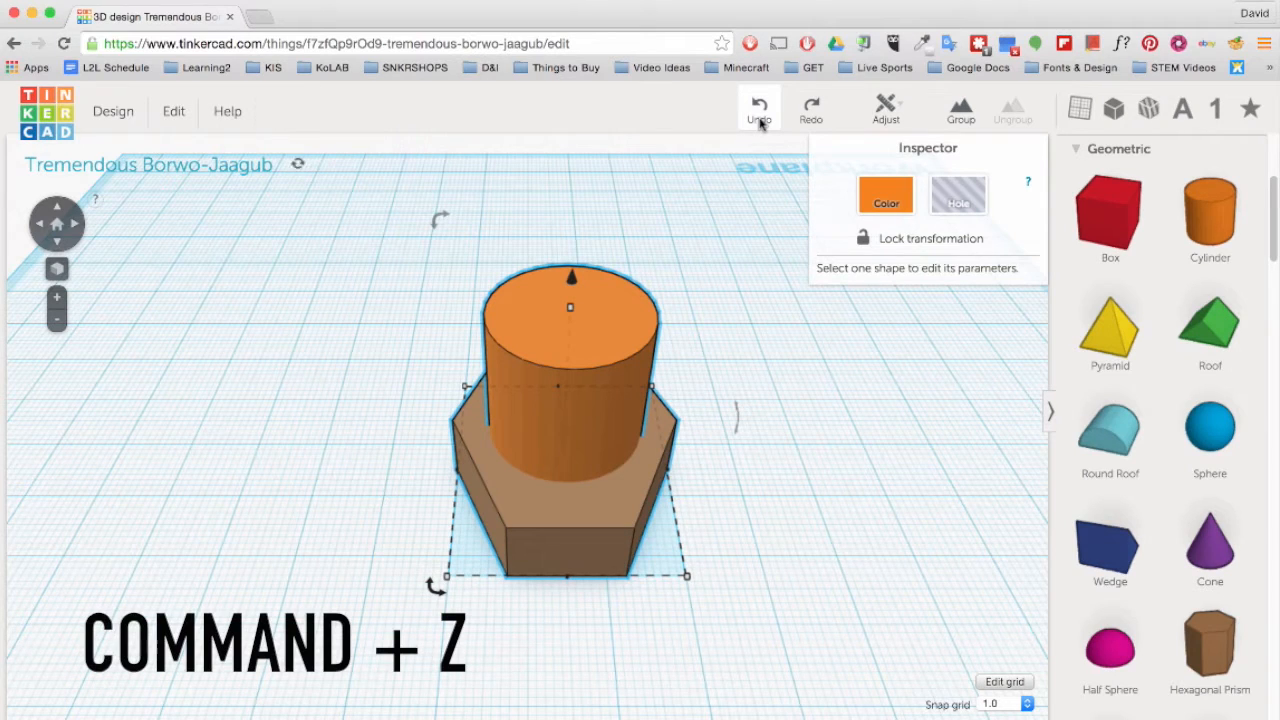
pyautogui.press('cmd+z')
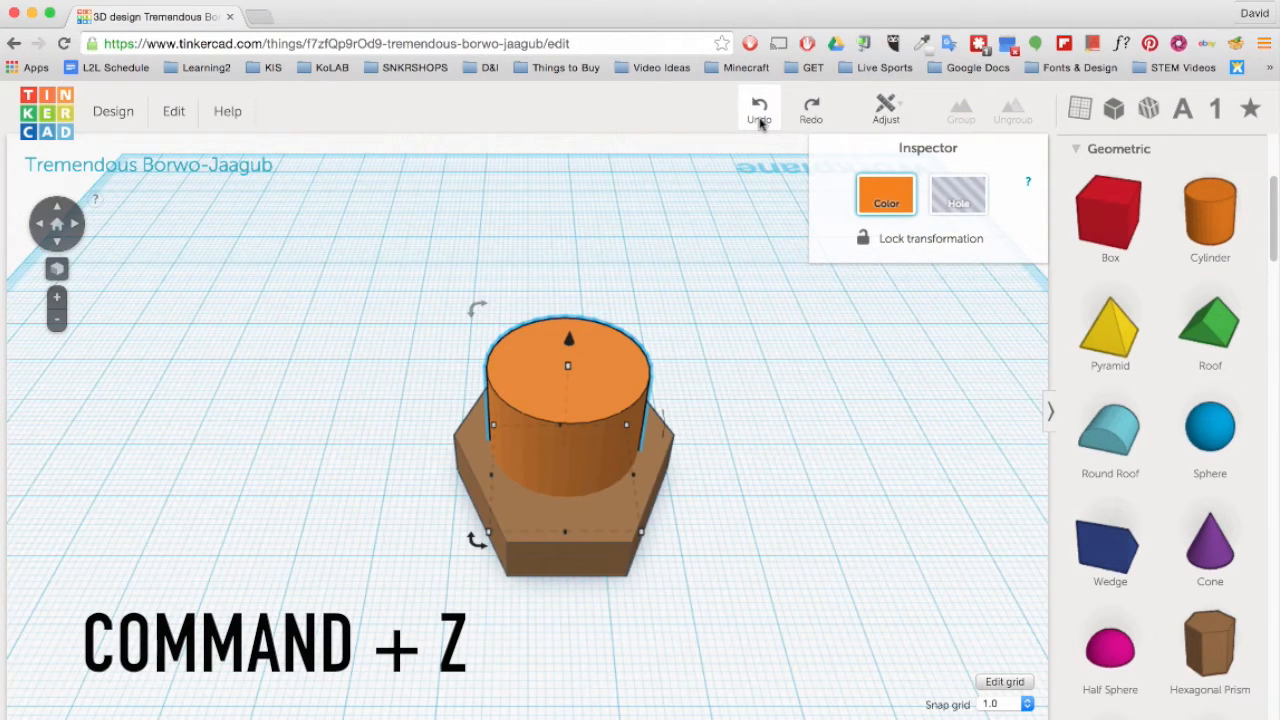
pyautogui.press('cmd+z')
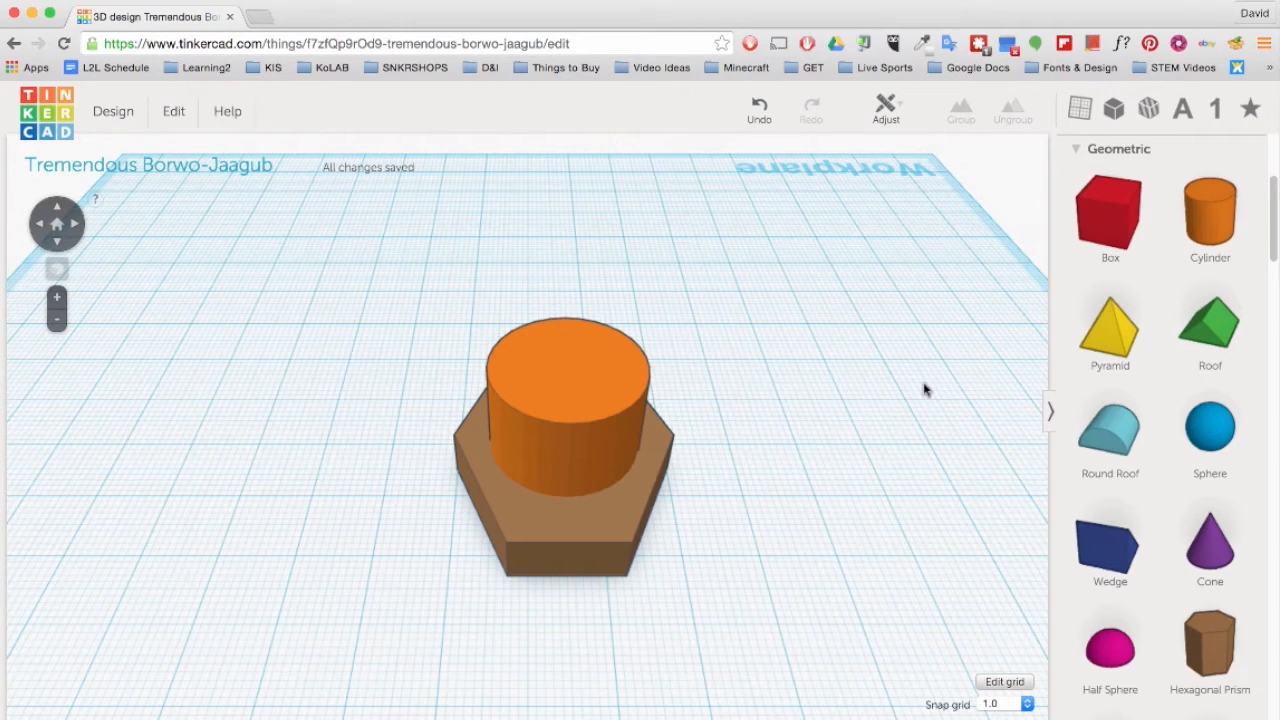
# - Place a hole shape over the cylinder and group everything into one hollow nut
pyautogui.click(1208, 432)
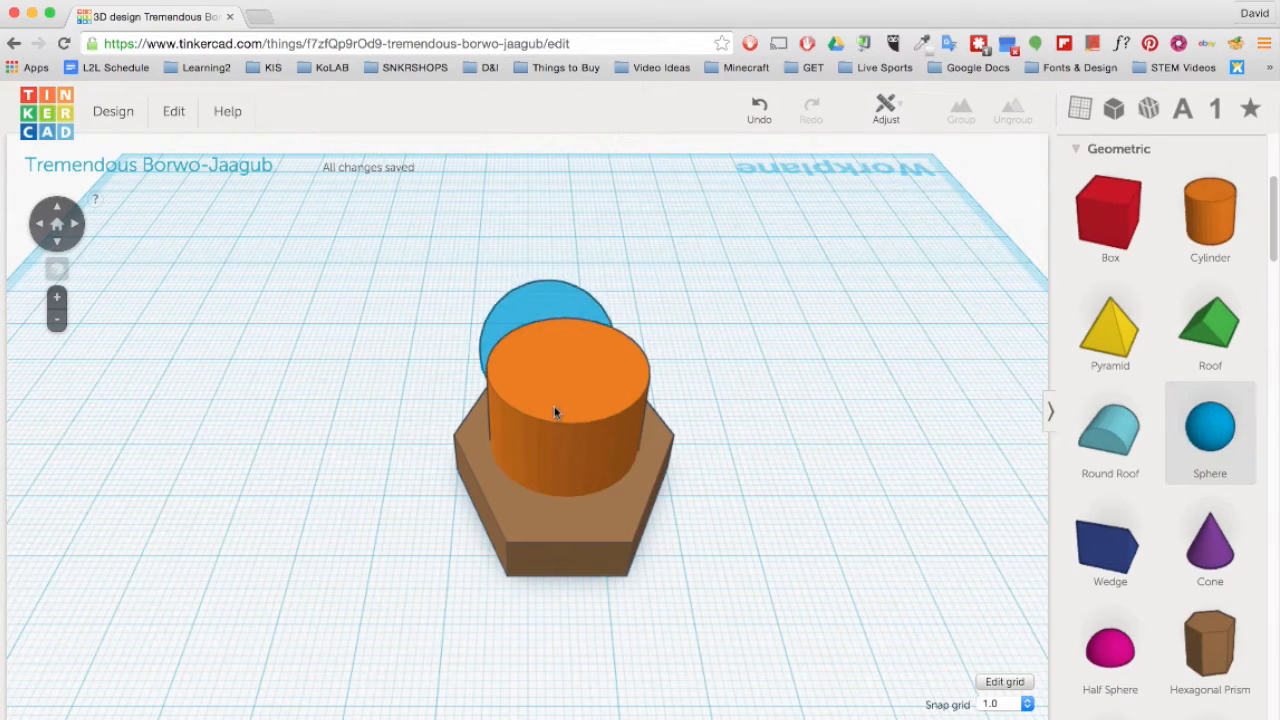
pyautogui.click(556, 410)
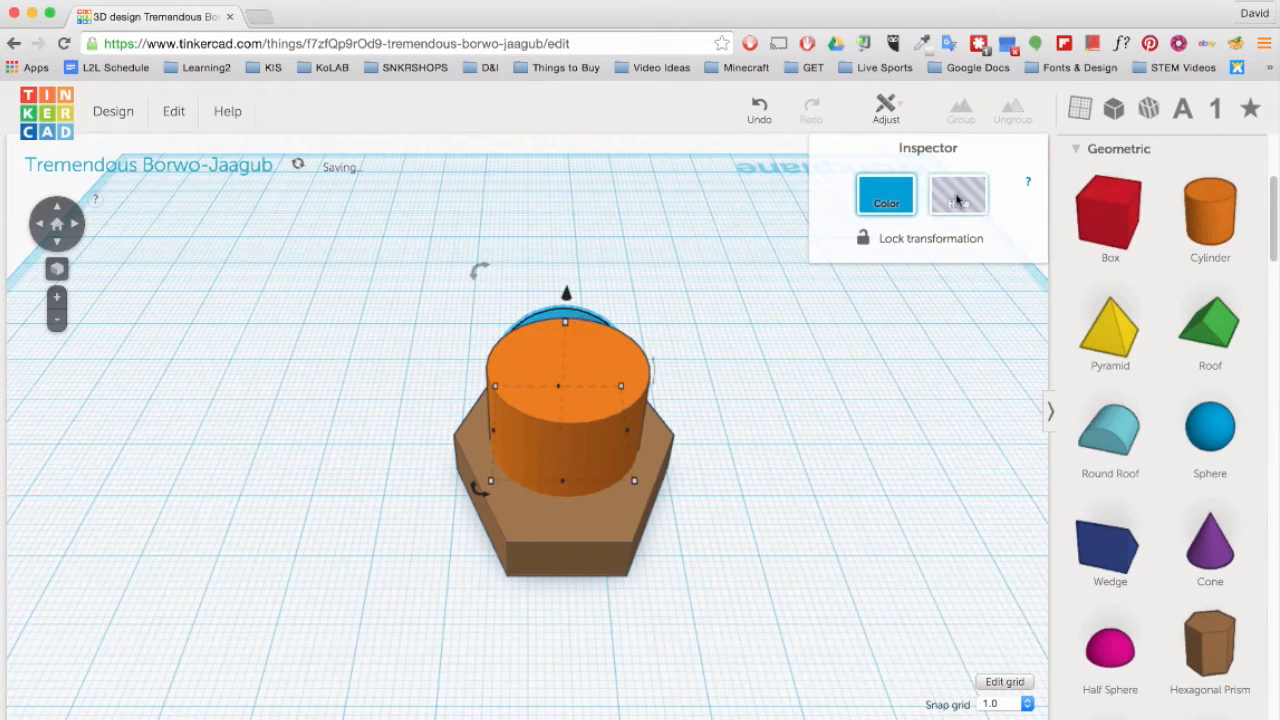
pyautogui.click(956, 194)
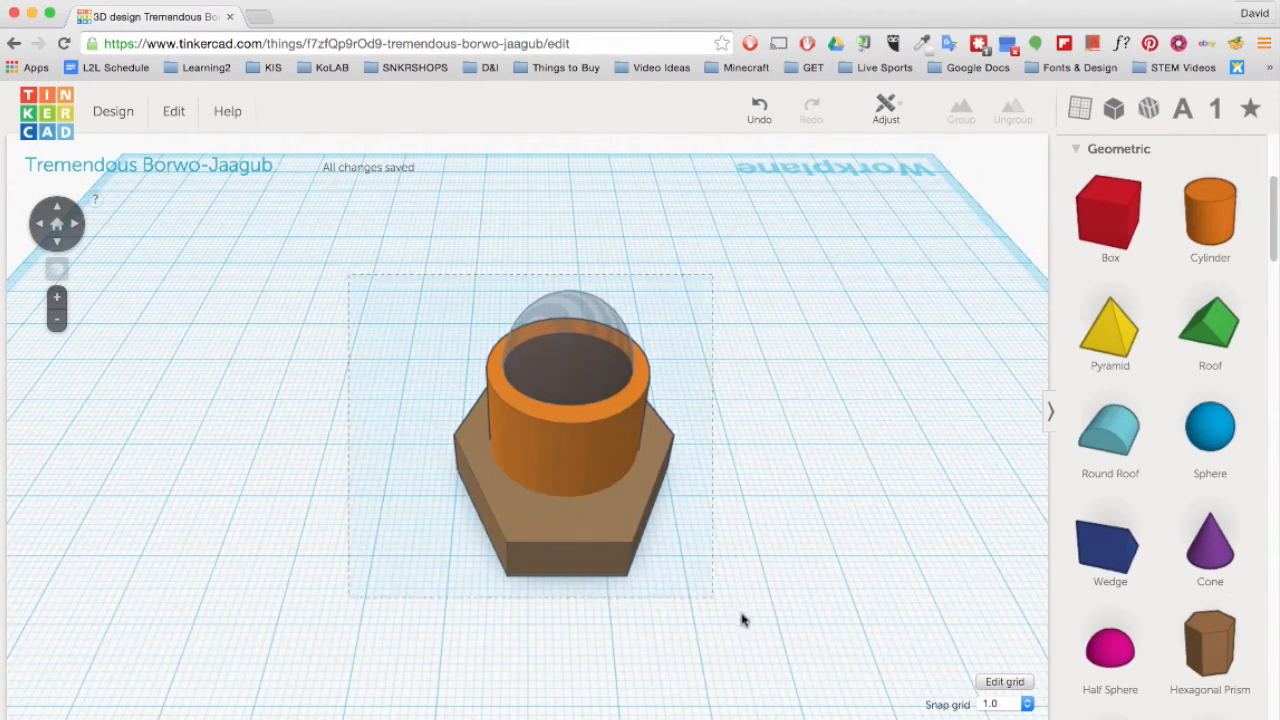
pyautogui.click(564, 450)
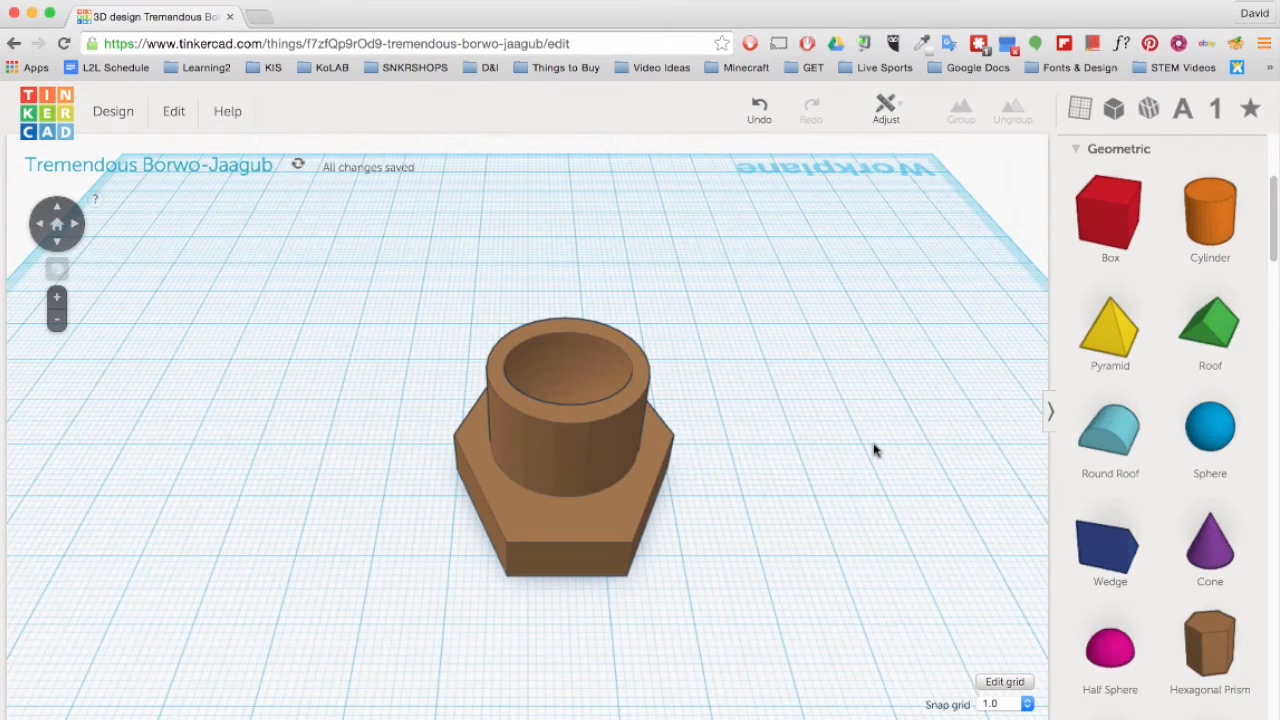
pyautogui.moveTo(372, 290)
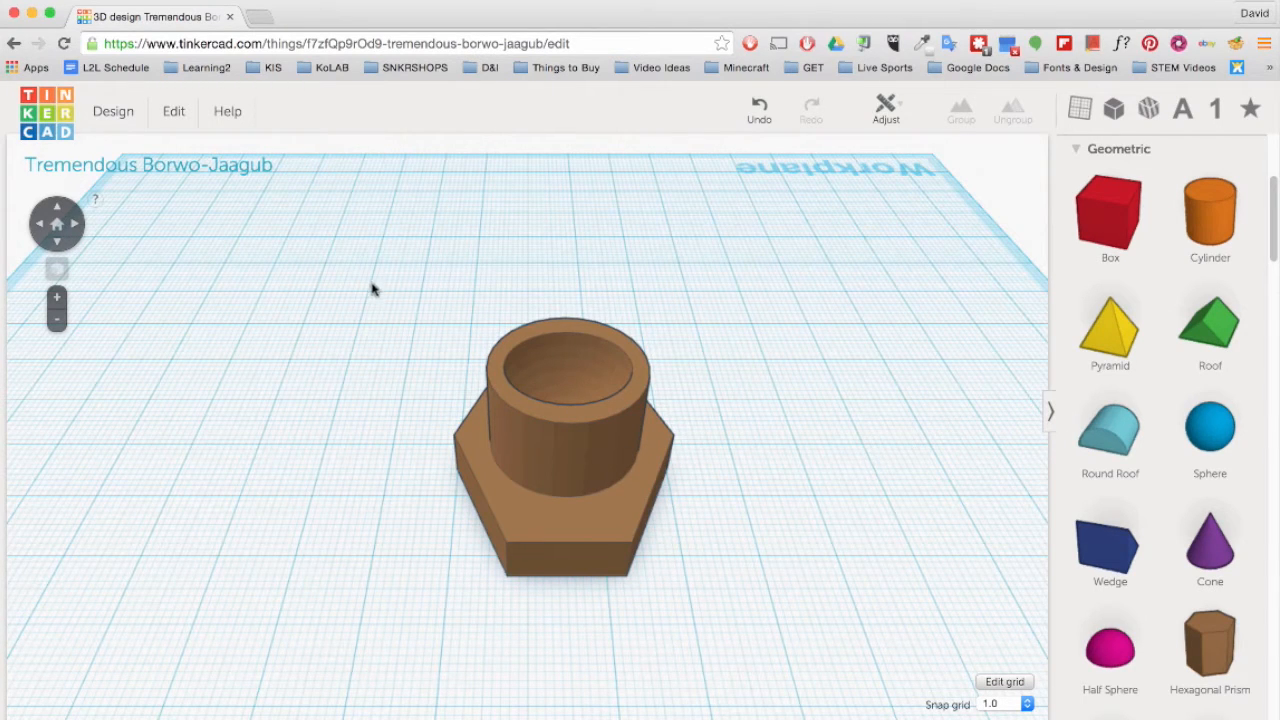
# - Select the whole grouped nut and copy it
pyautogui.click(560, 450)
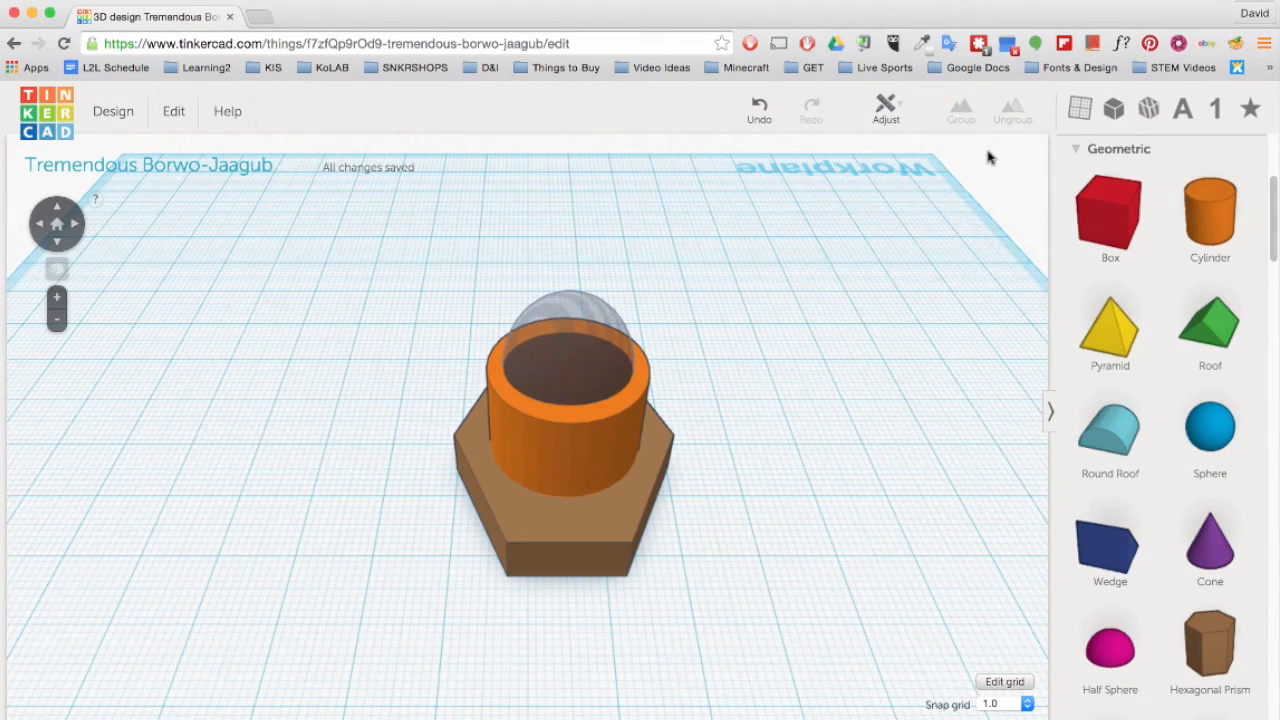
pyautogui.click(564, 440)
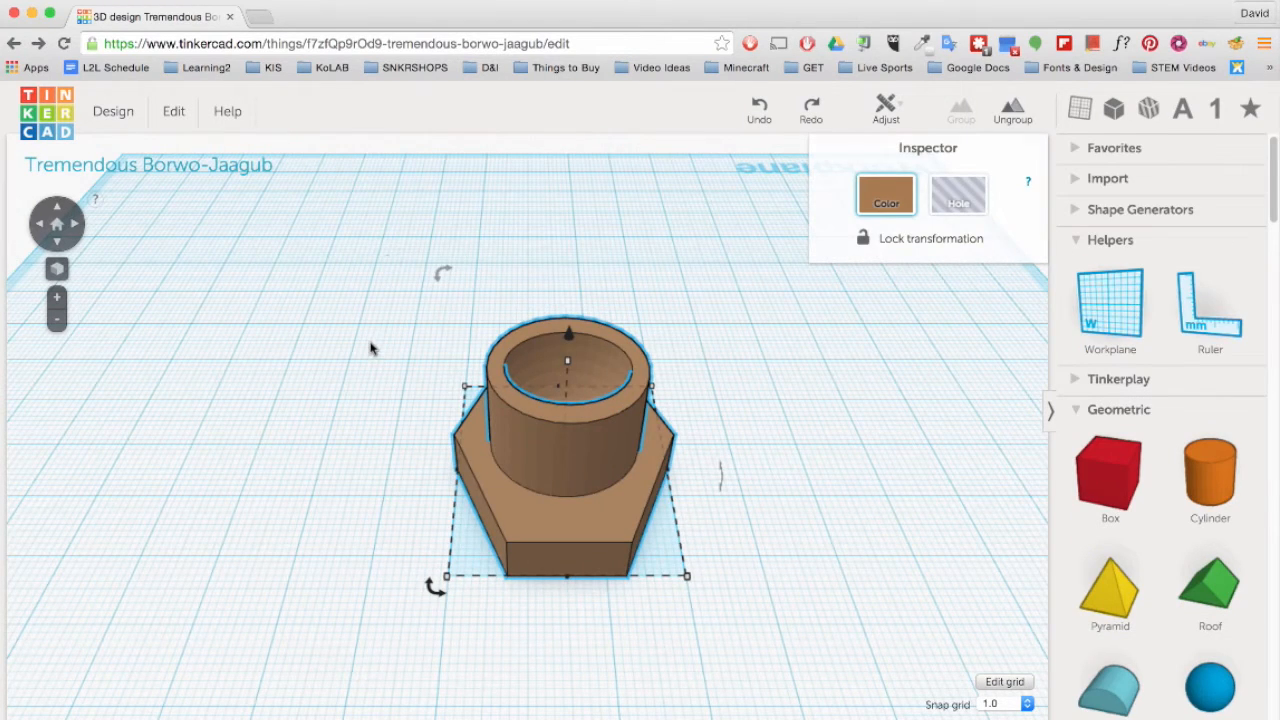
pyautogui.moveTo(796, 610)
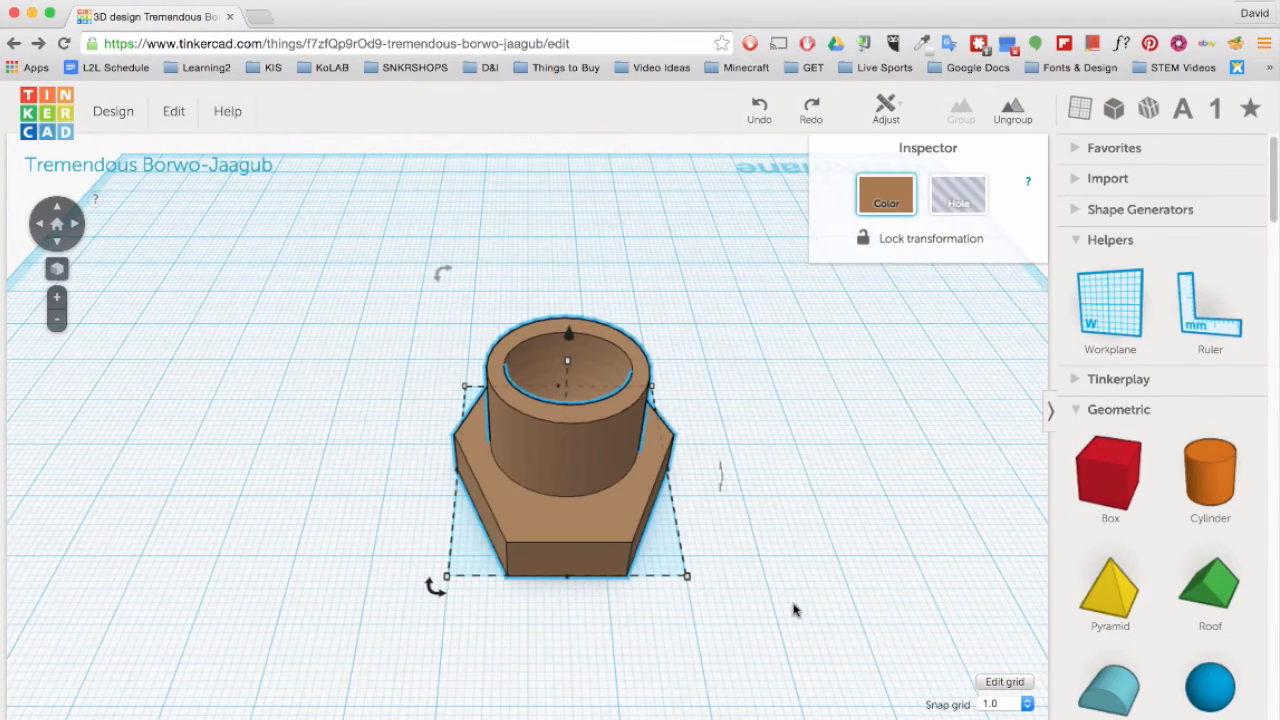
pyautogui.press('cmd+c')
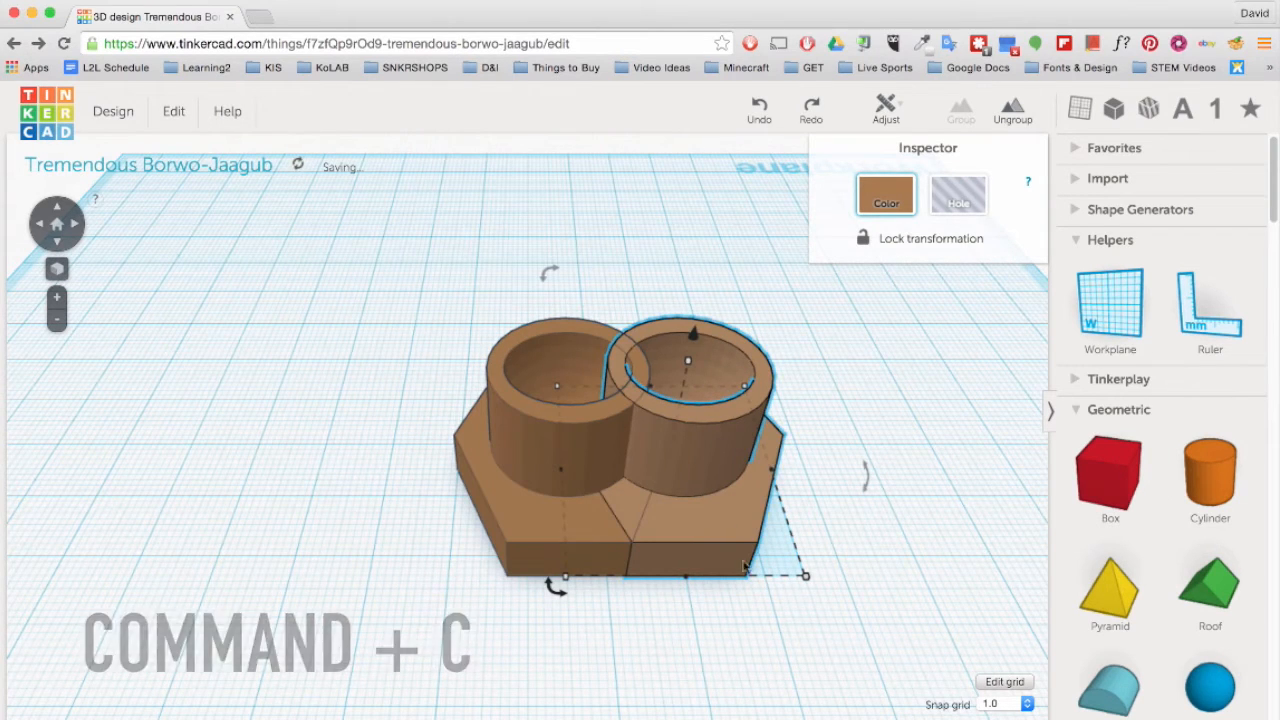
# - Paste the copied nut, then keep only the single original nut
pyautogui.press('cmd+v')
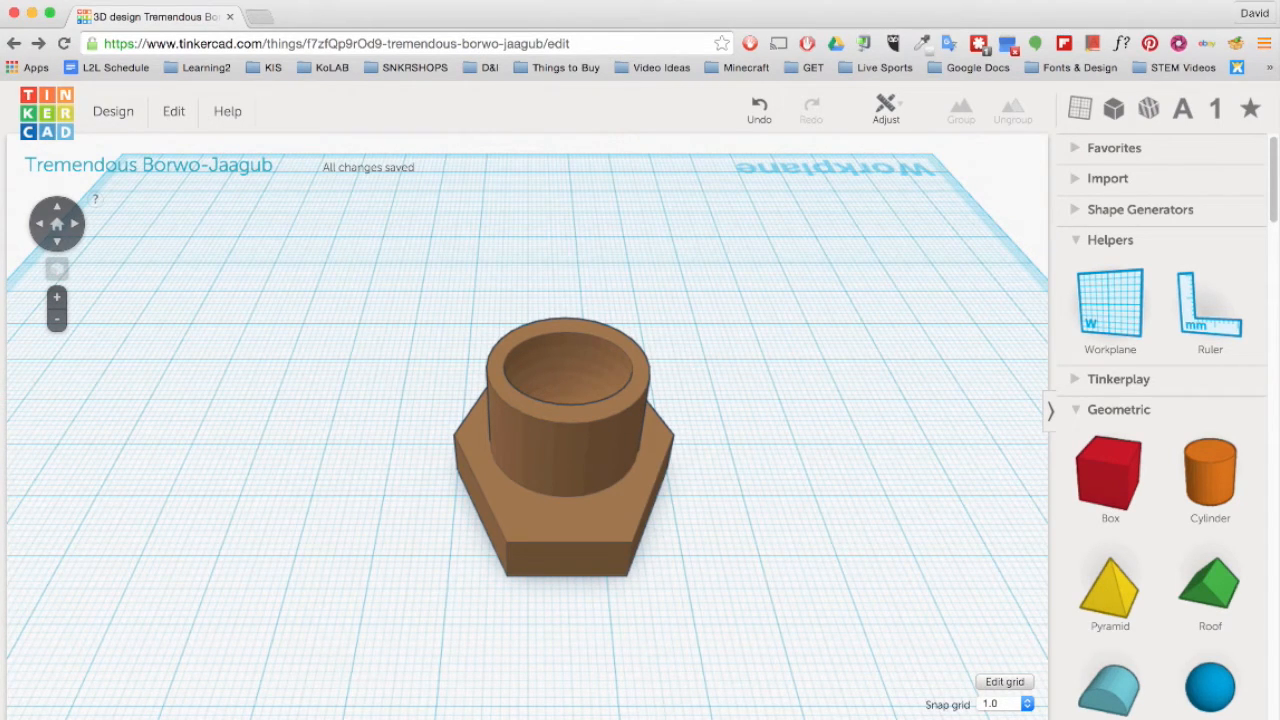
pyautogui.moveTo(90, 156)
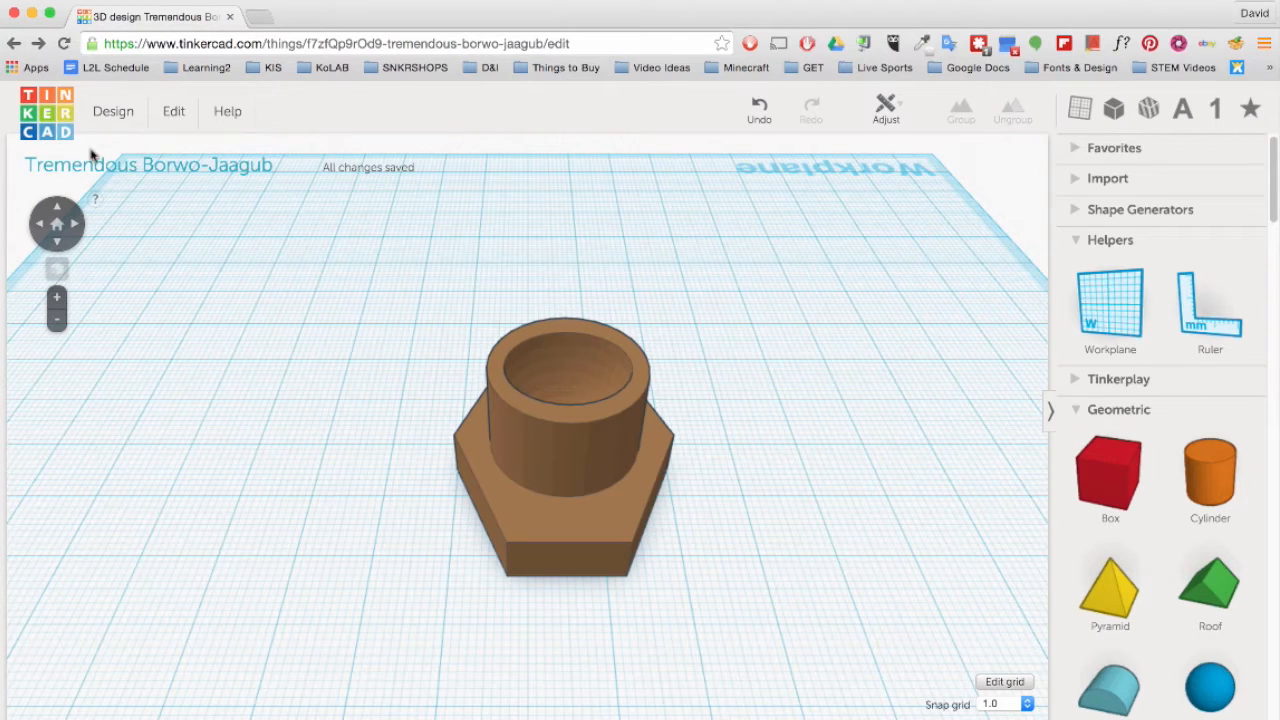
# - Save the nut design and download it as an STL file for 3D printing
pyautogui.click(112, 112)
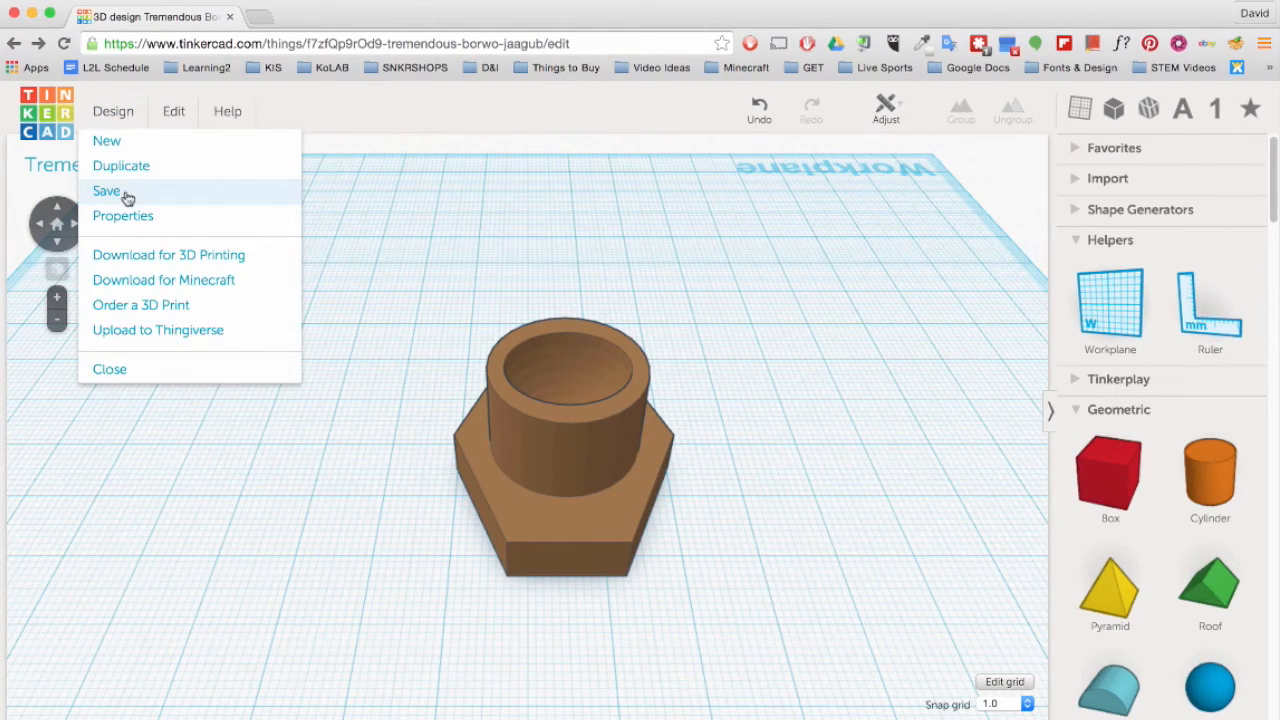
pyautogui.click(106, 190)
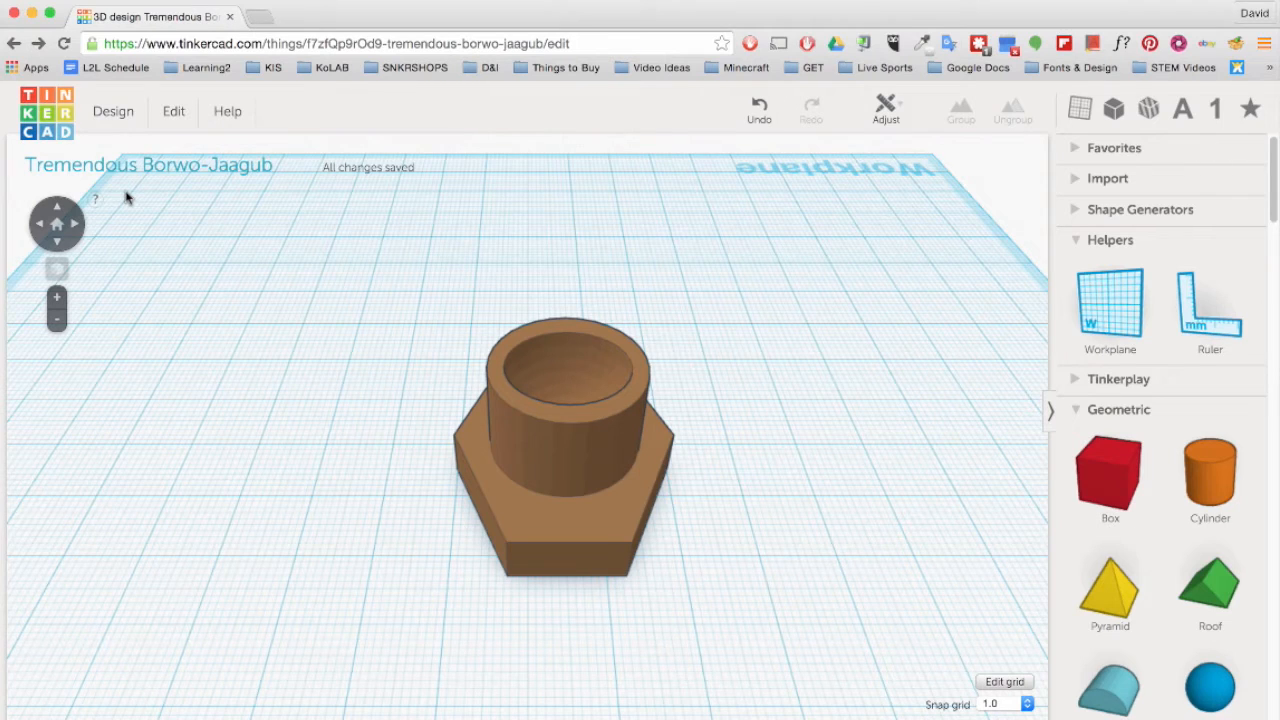
pyautogui.click(112, 112)
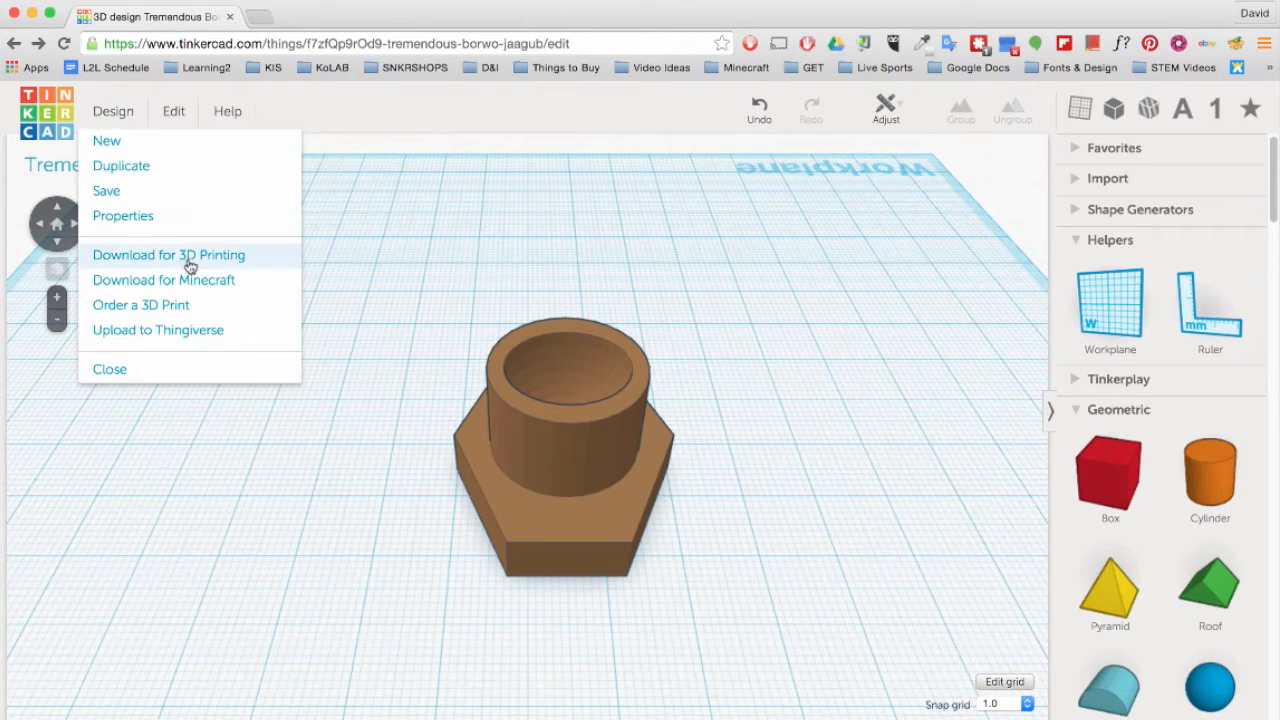
pyautogui.click(168, 254)
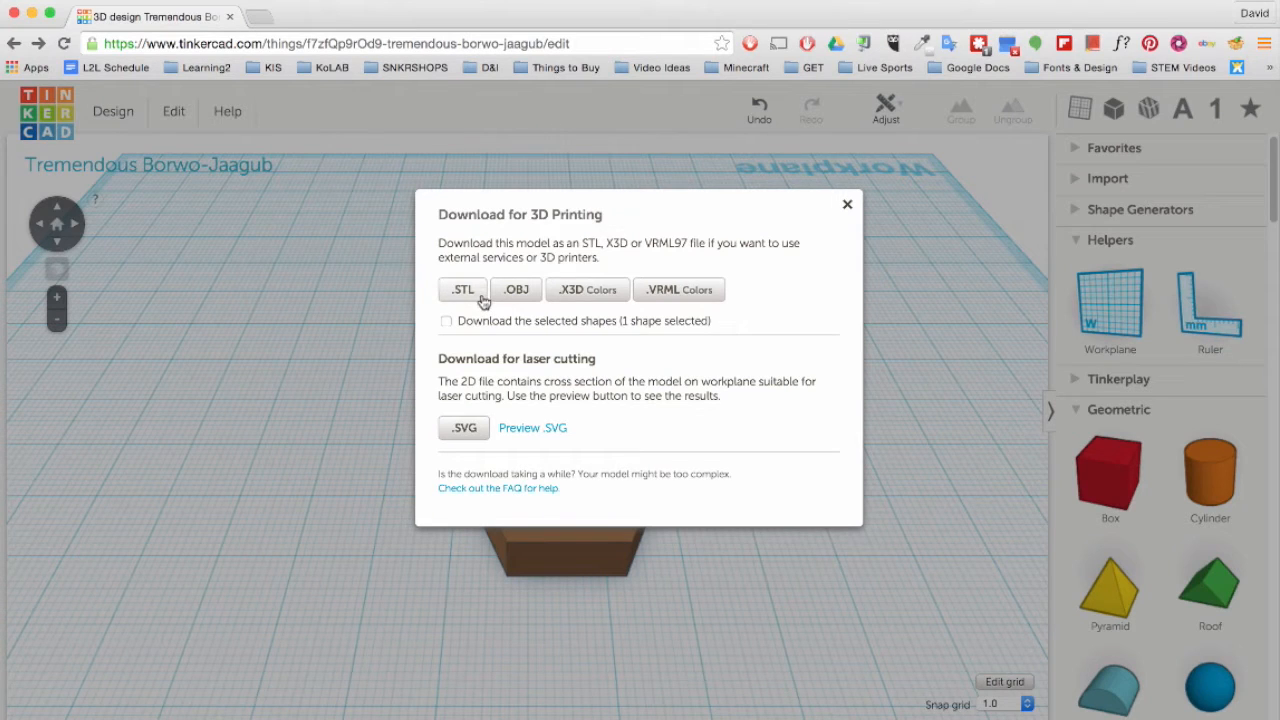
pyautogui.click(462, 288)
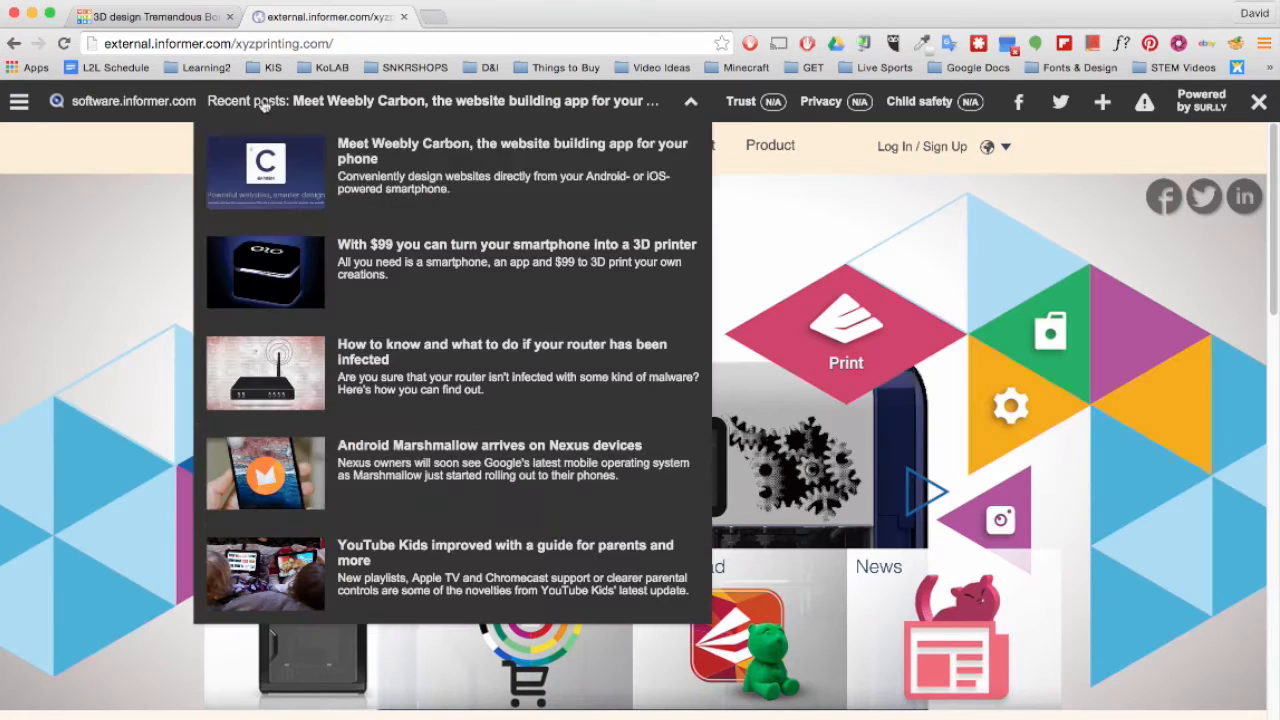
# - Sign in at xyzprinting.com and download the macOS XYZware.dmg for the da Vinci 2.0 Duo
pyautogui.click(690, 100)
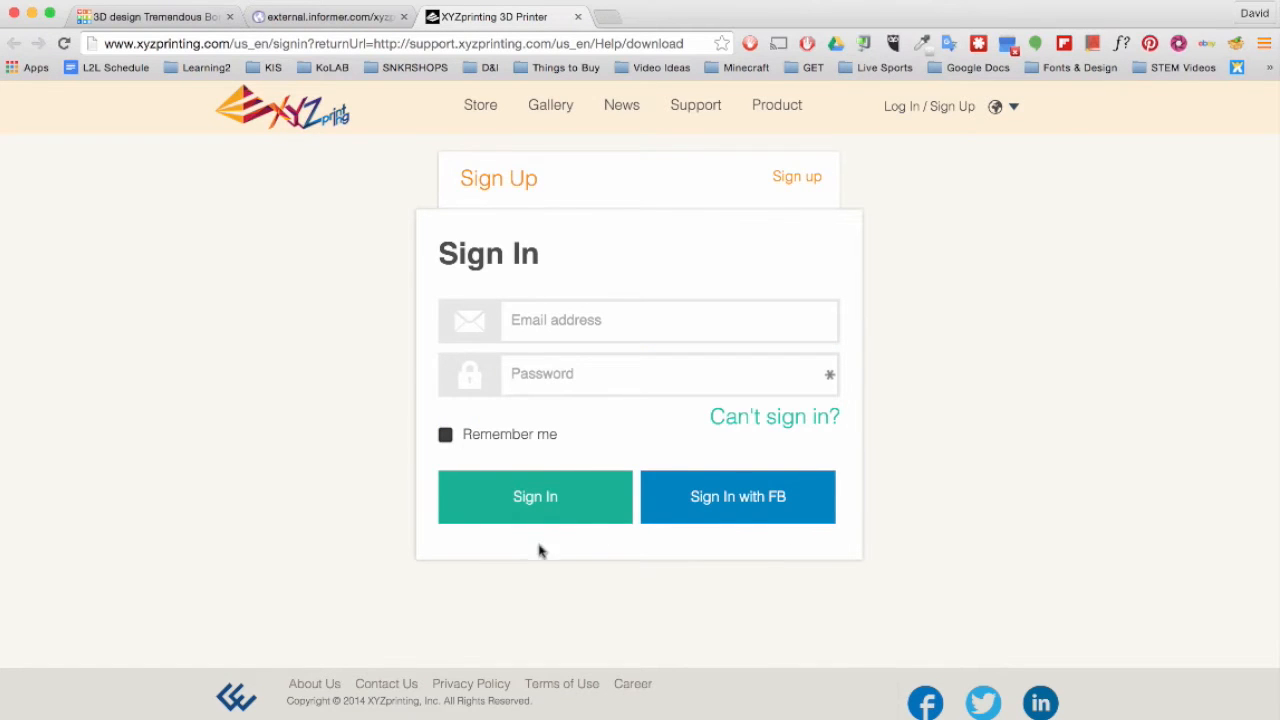
pyautogui.click(796, 176)
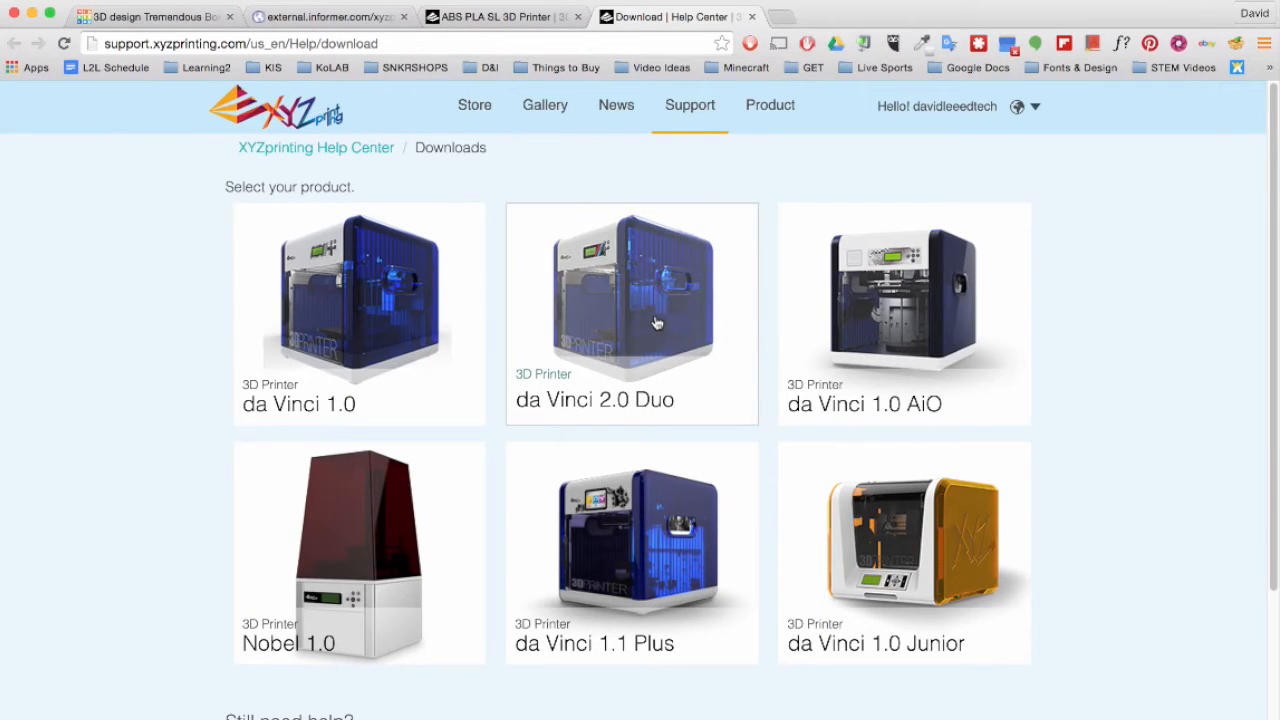
pyautogui.click(632, 300)
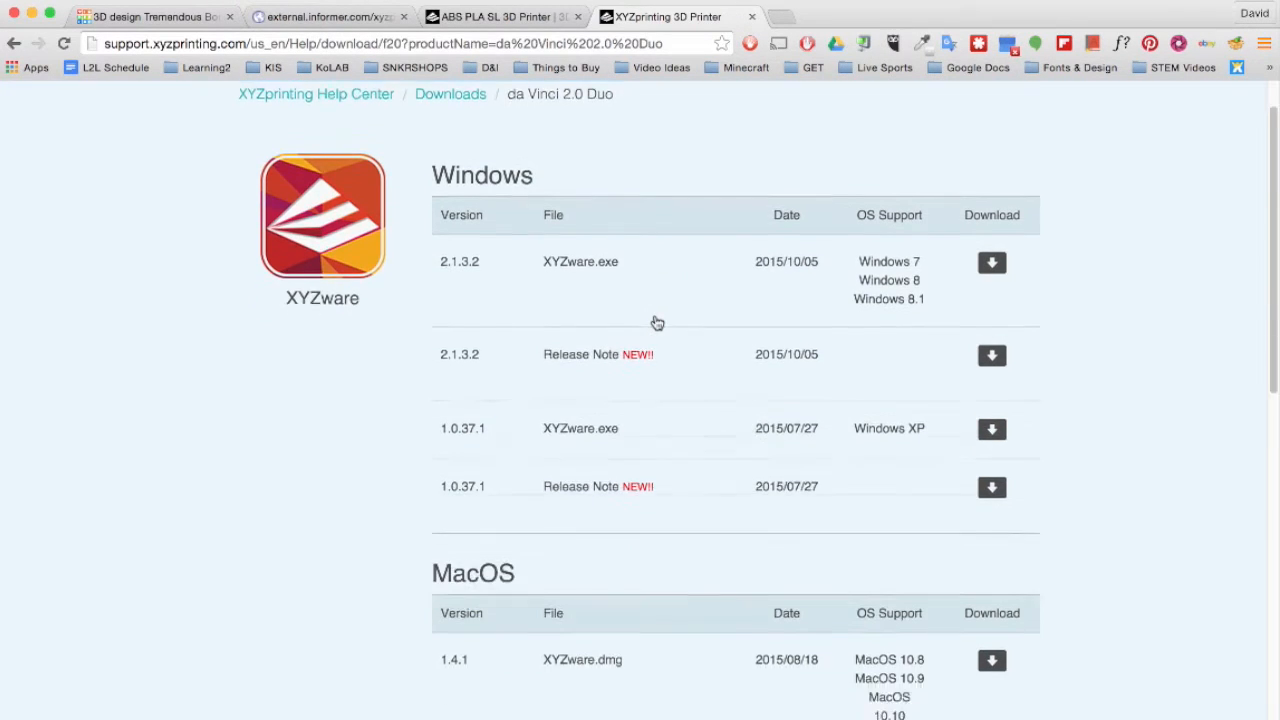
pyautogui.scroll(-3)
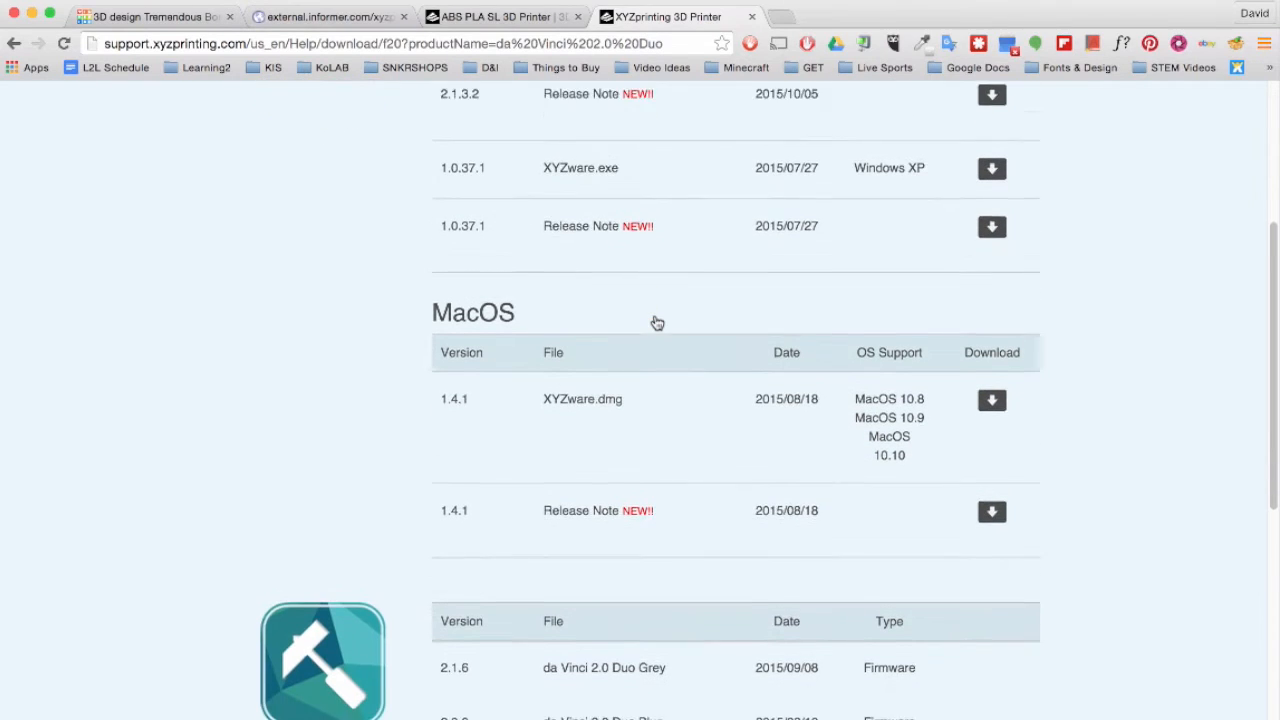
pyautogui.scroll(-3)
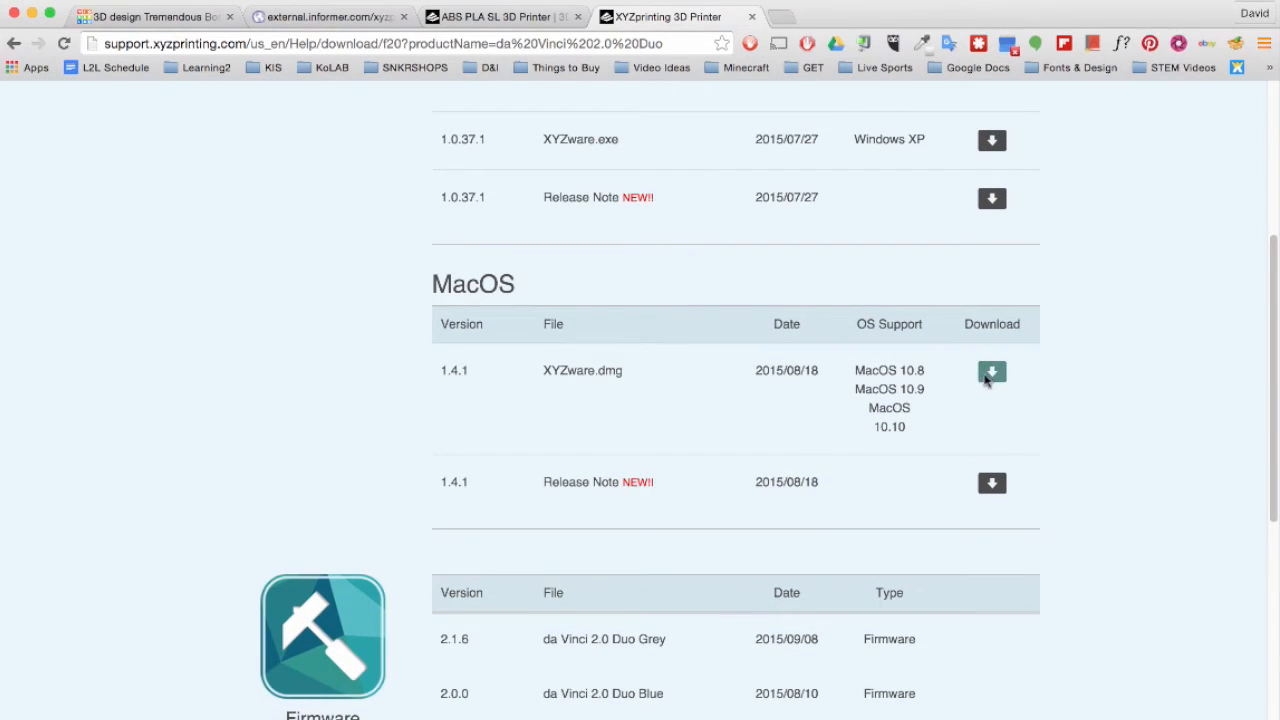
pyautogui.click(992, 370)
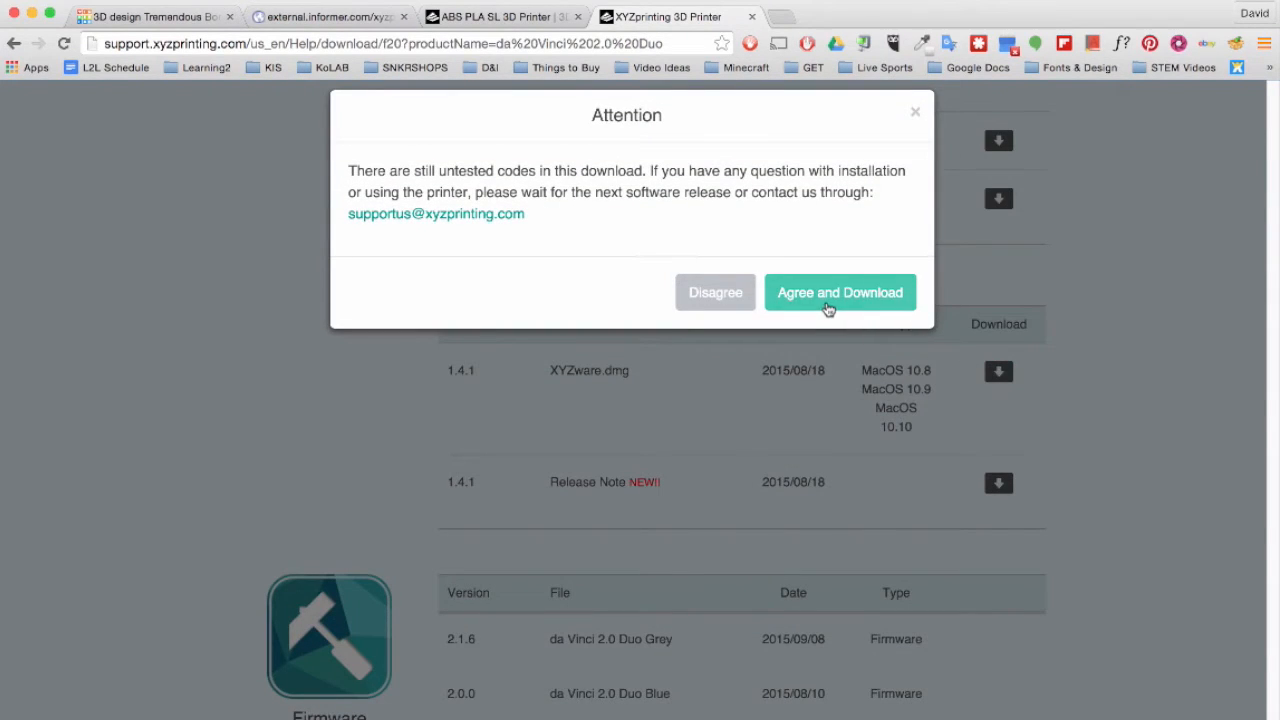
pyautogui.click(840, 292)
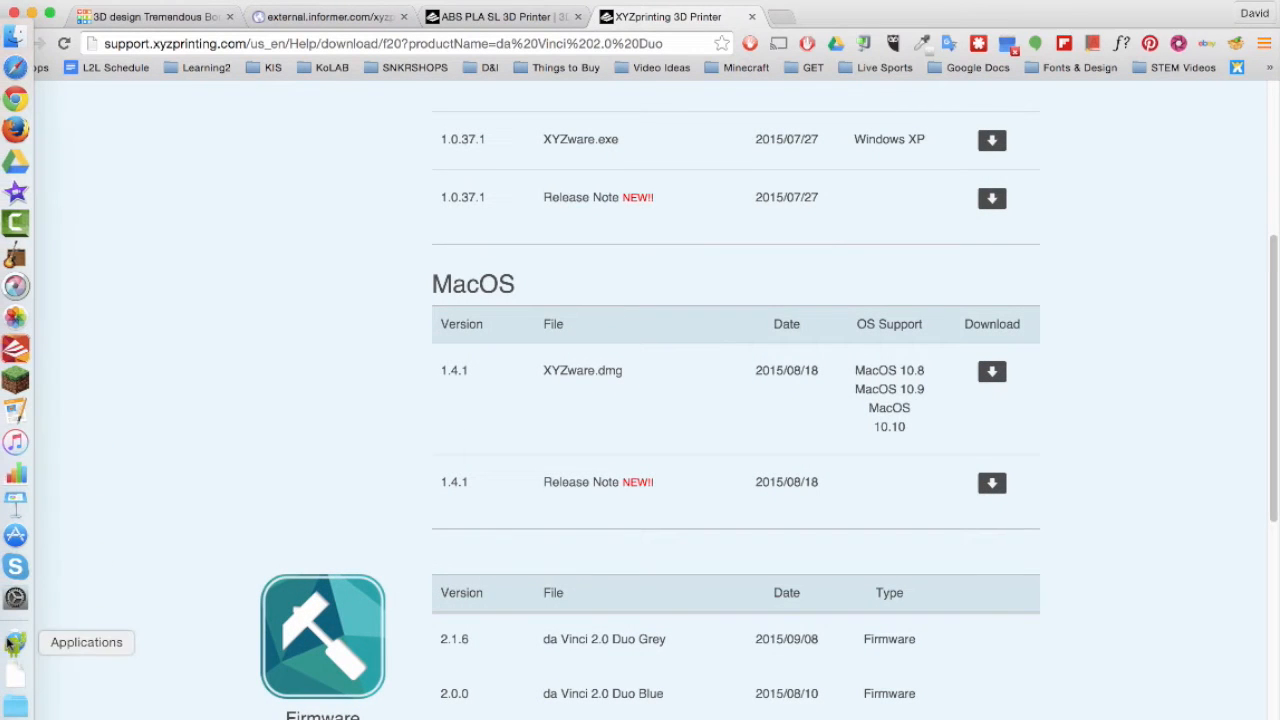
# - Launch XYZware from the XYZware1.4.1 .dmg in the recent downloads
pyautogui.click(322, 636)
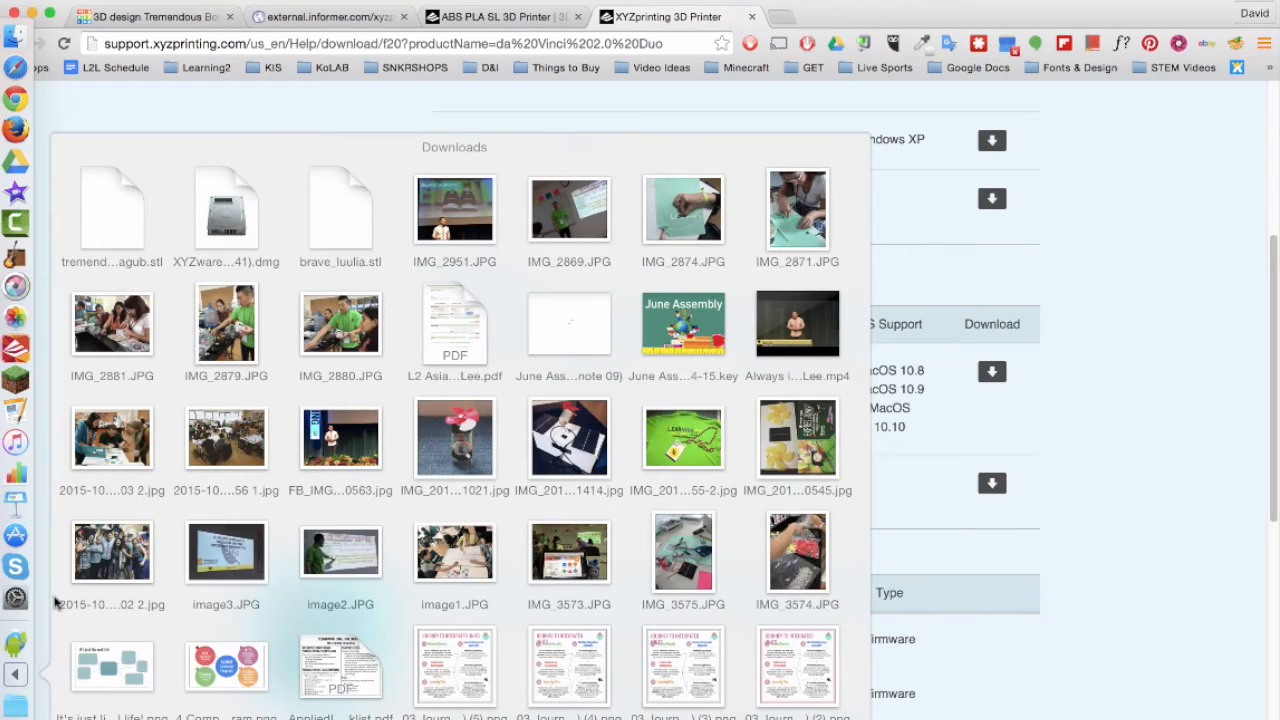
pyautogui.moveTo(228, 208)
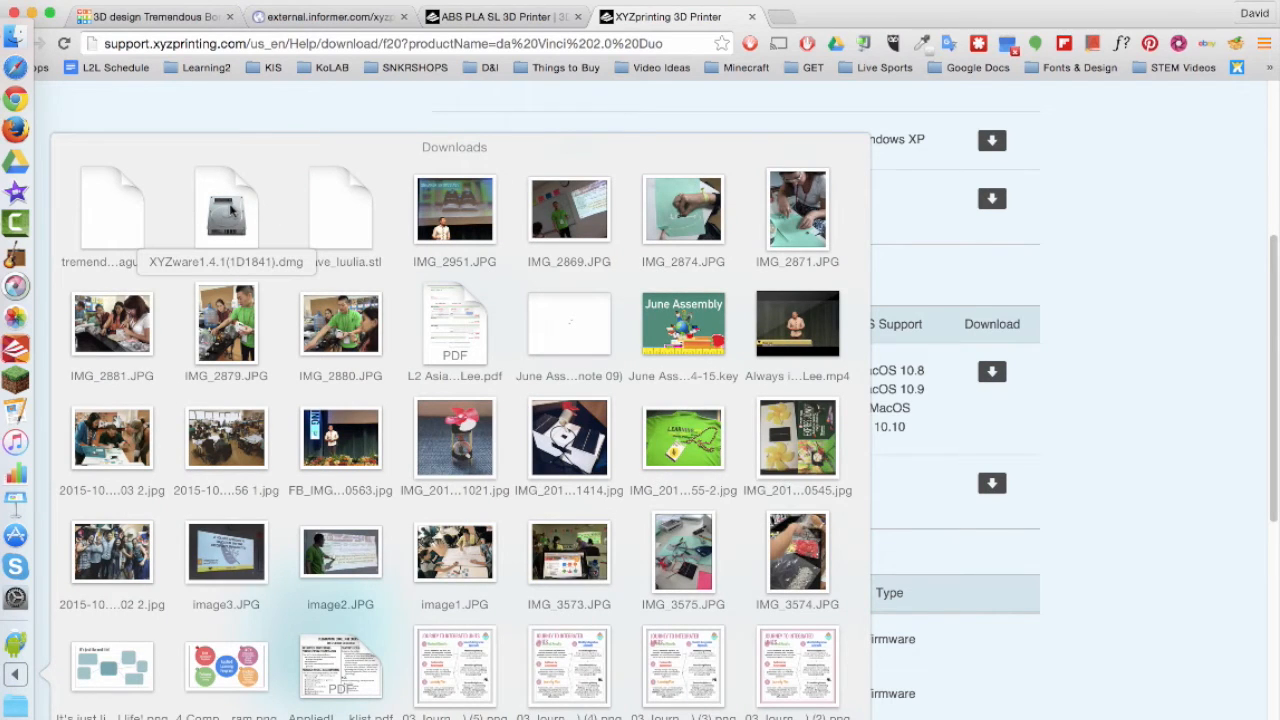
pyautogui.doubleClick(226, 206)
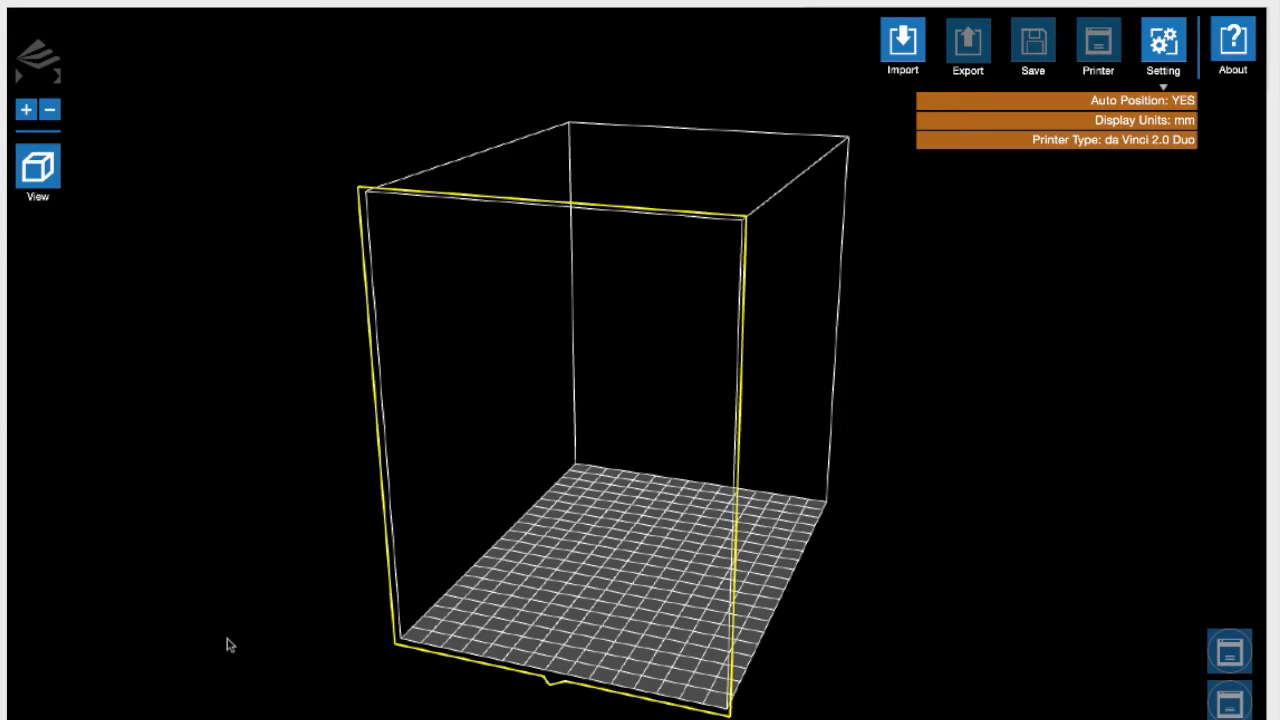
# - Review the printer Settings, then import tremendous_borwo-jaagub.stl onto the build plate
pyautogui.click(1164, 44)
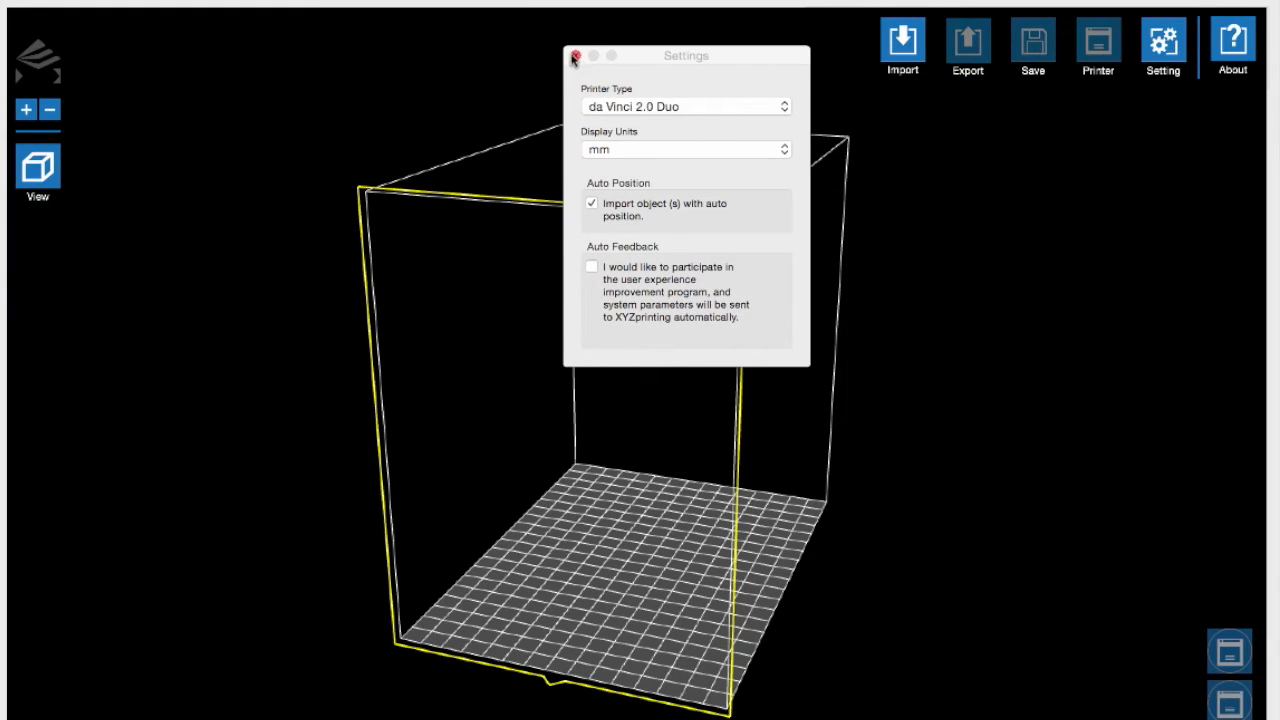
pyautogui.click(576, 56)
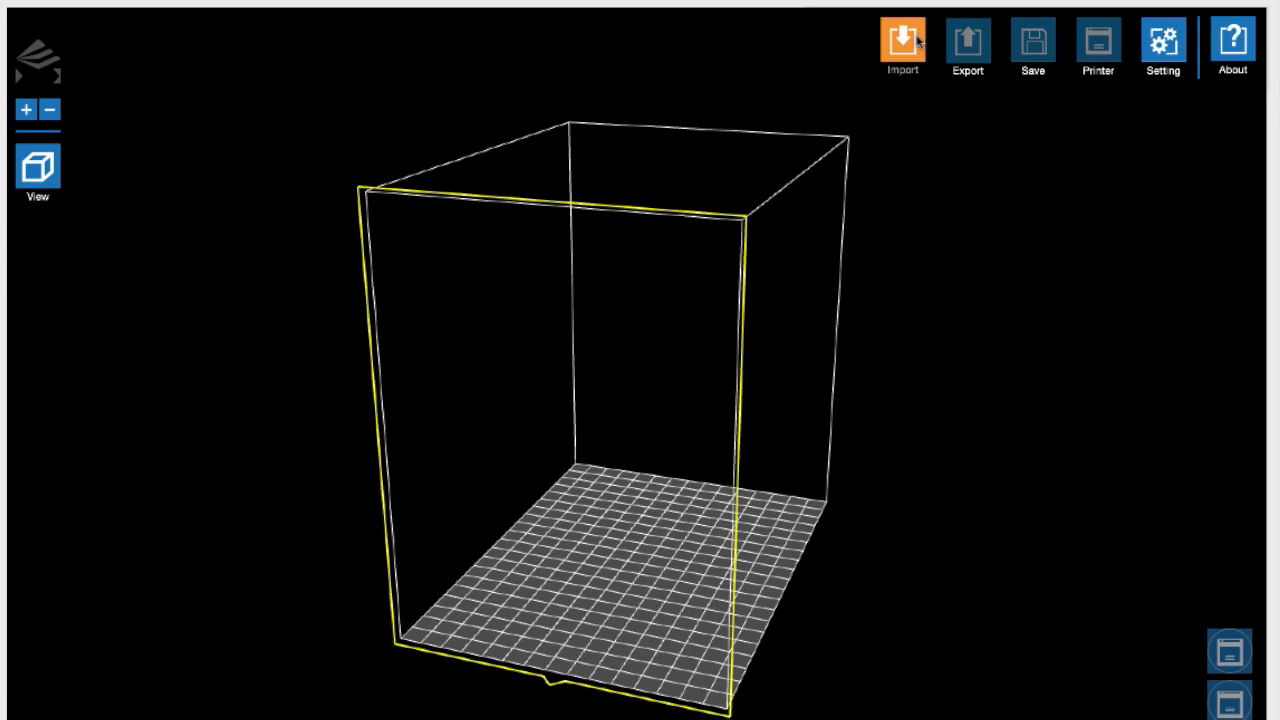
pyautogui.click(900, 44)
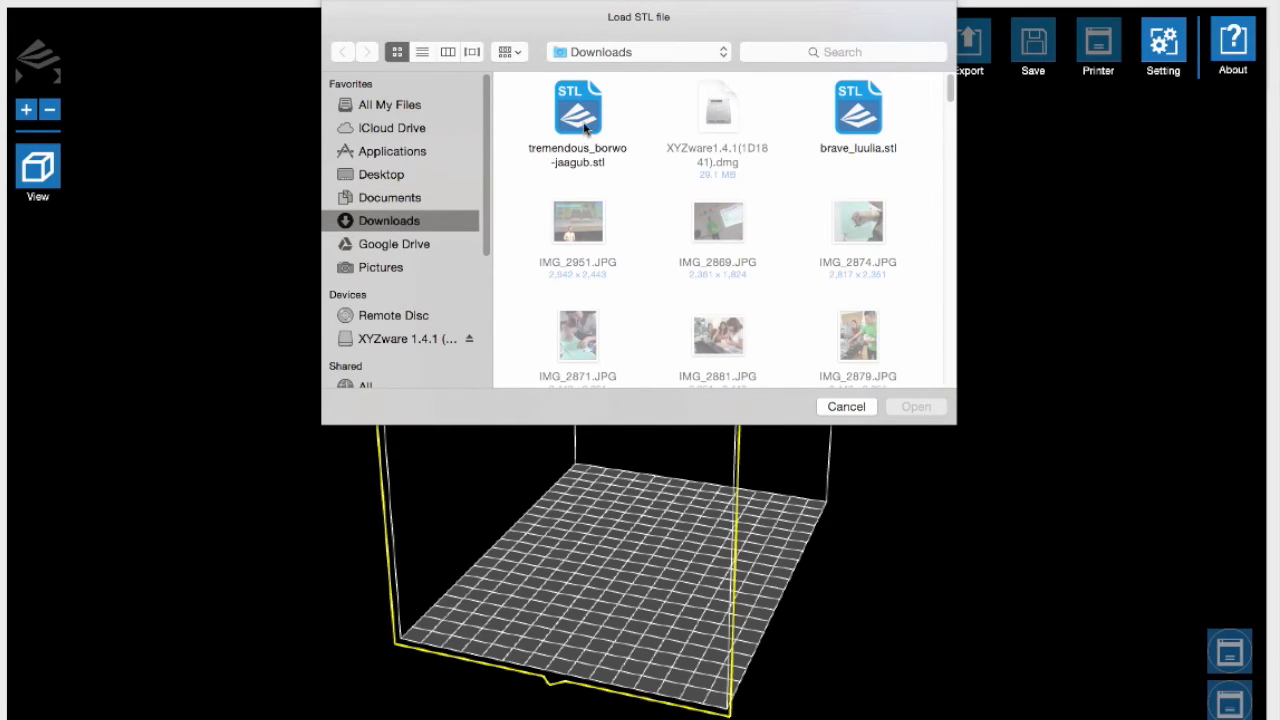
pyautogui.click(576, 110)
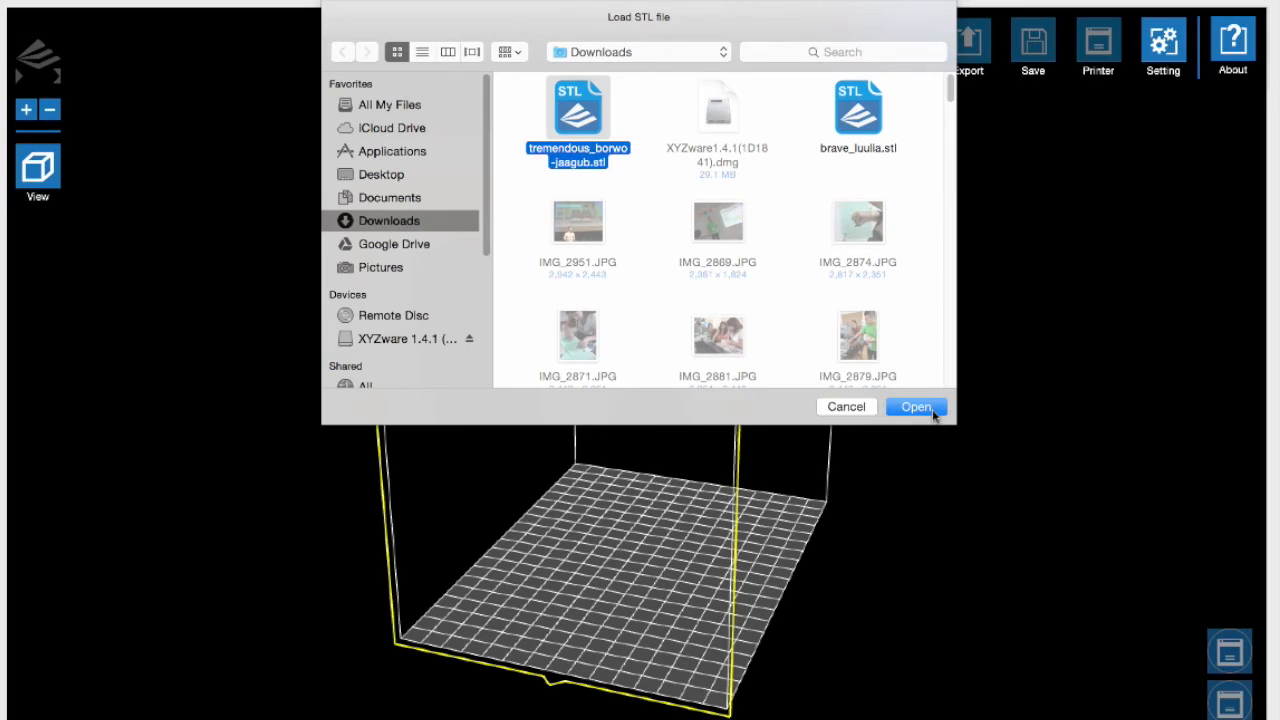
pyautogui.click(916, 406)
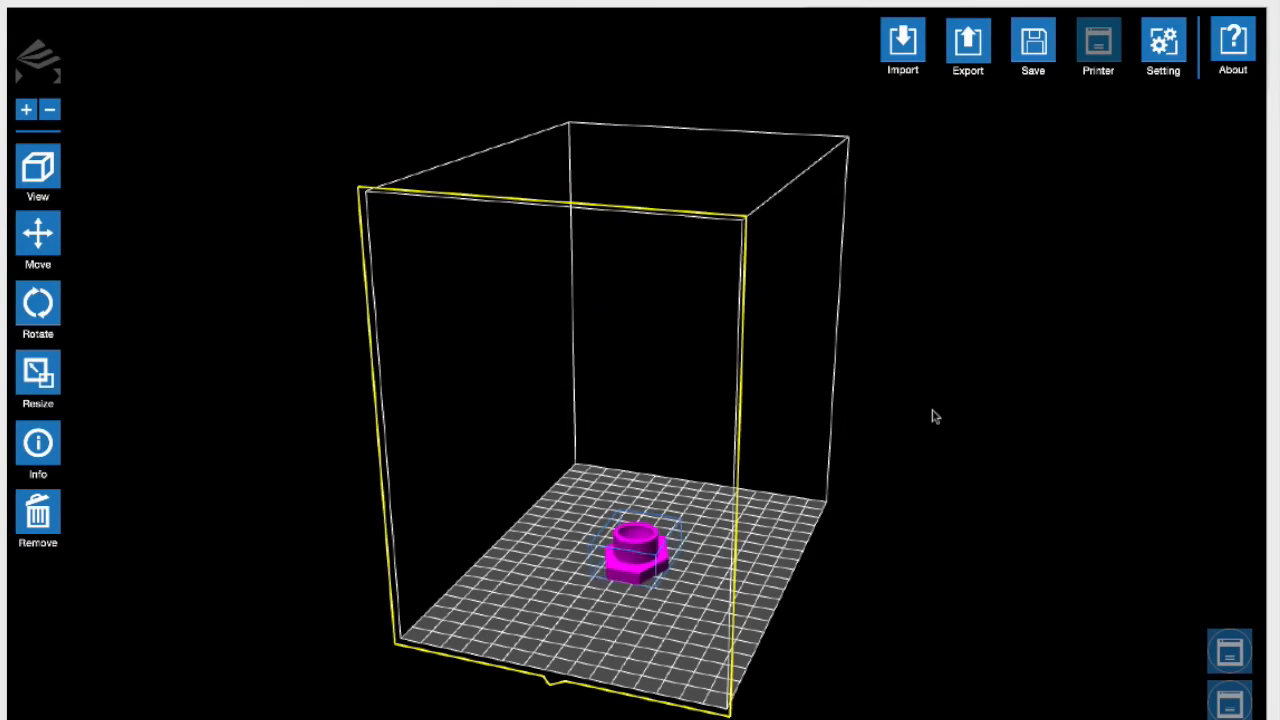
pyautogui.click(36, 170)
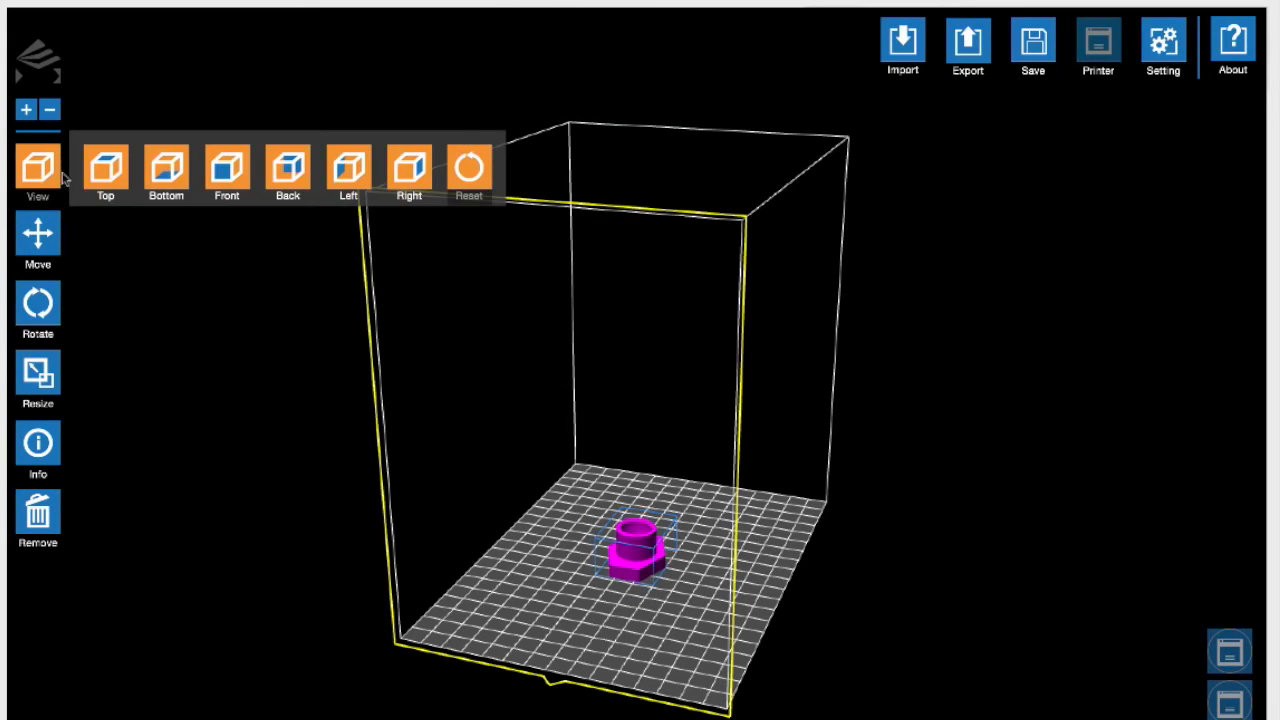
pyautogui.click(468, 168)
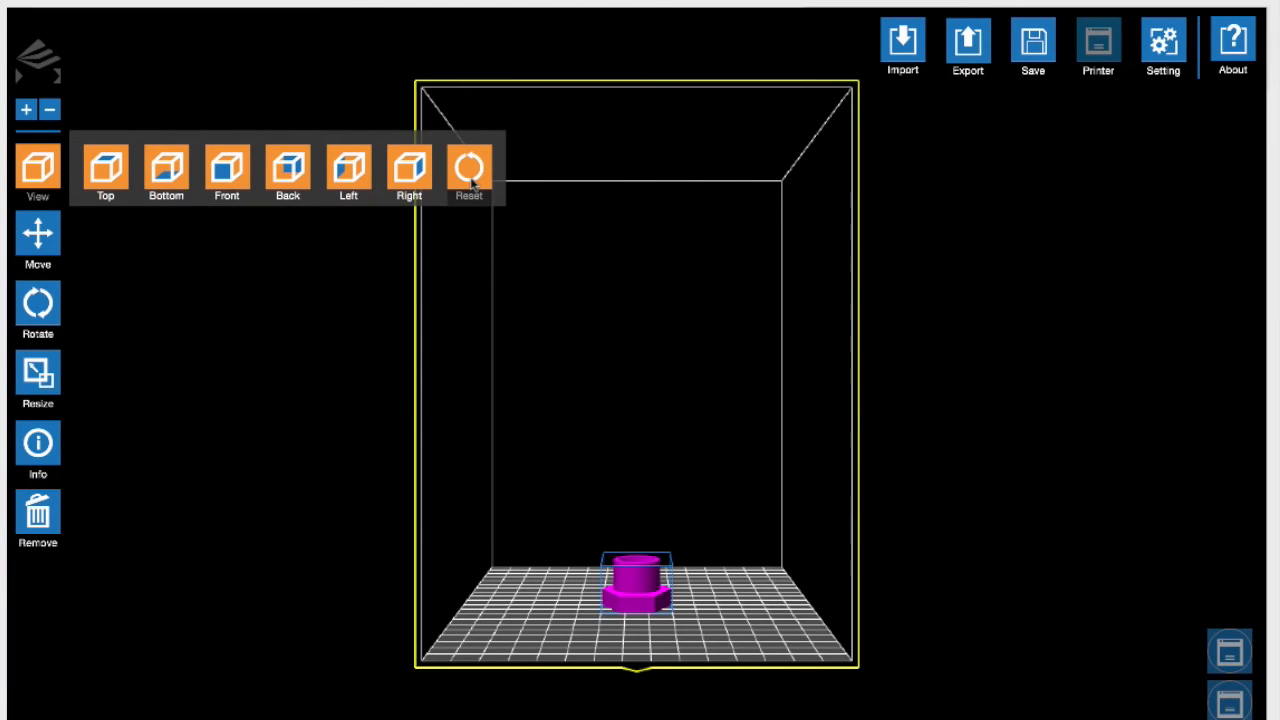
pyautogui.click(36, 238)
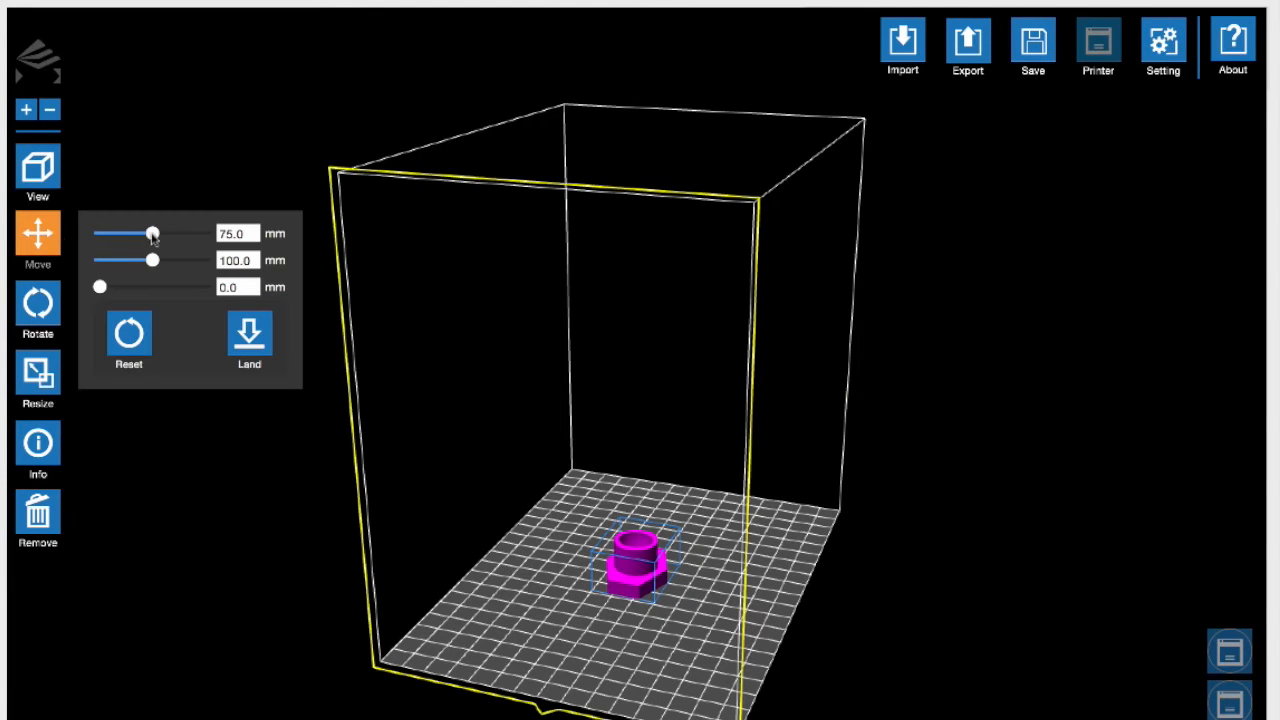
pyautogui.moveTo(152, 232); pyautogui.dragTo(184, 232)
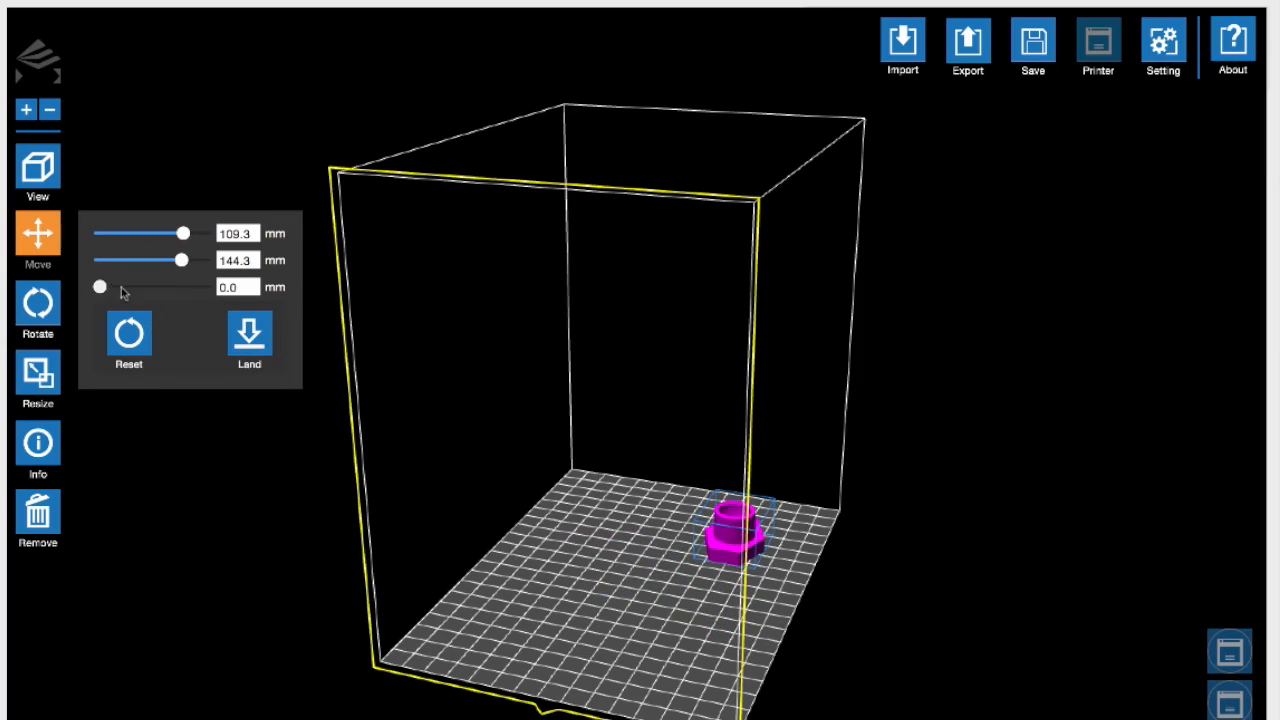
pyautogui.click(128, 332)
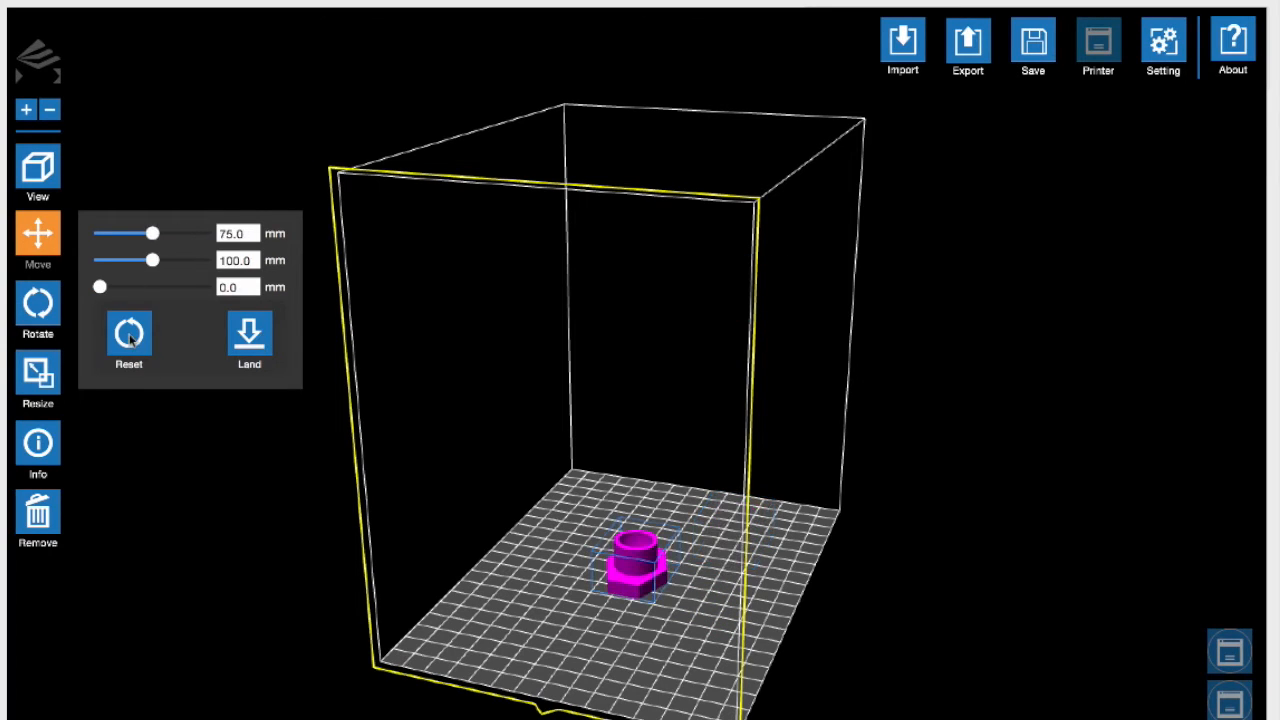
pyautogui.click(38, 304)
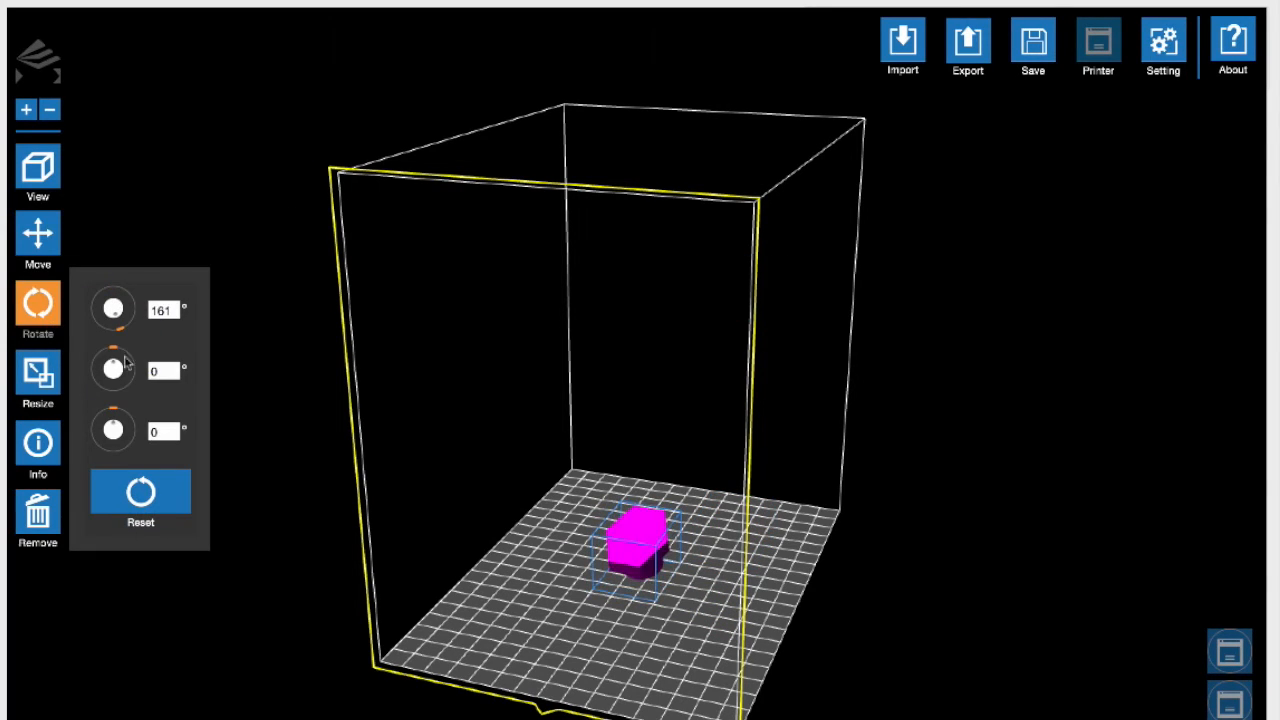
pyautogui.click(140, 492)
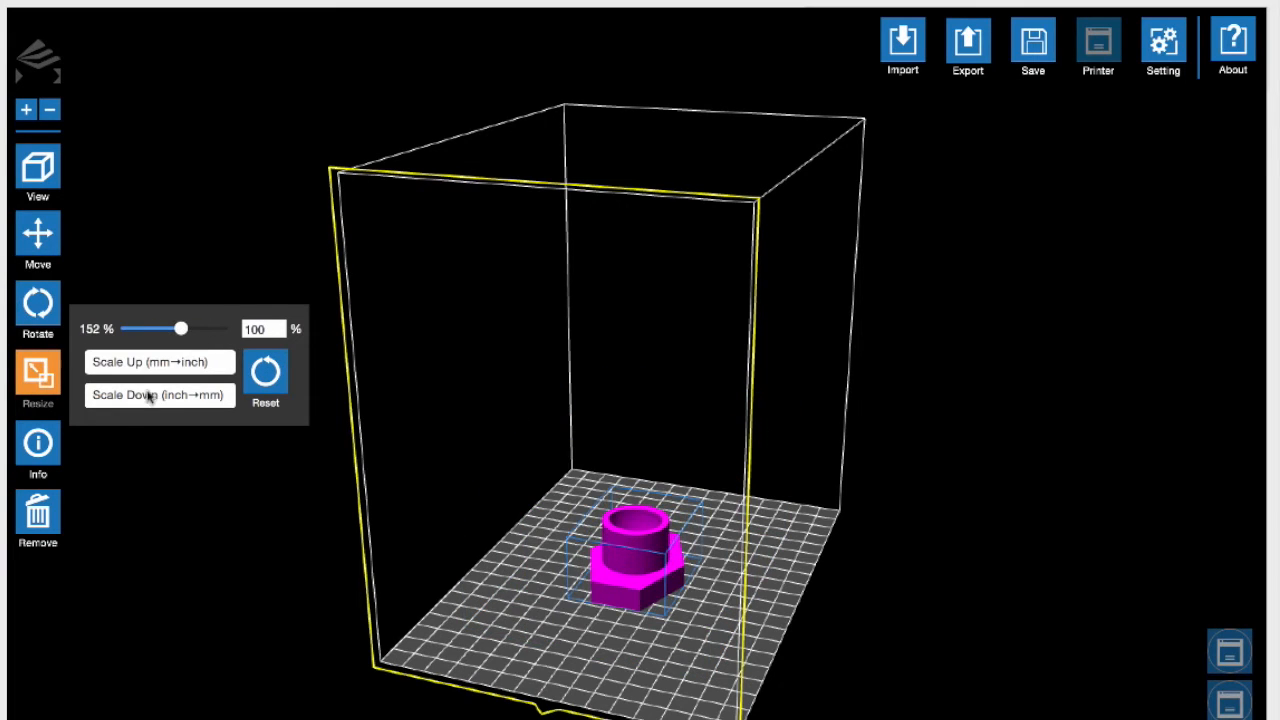
pyautogui.click(264, 372)
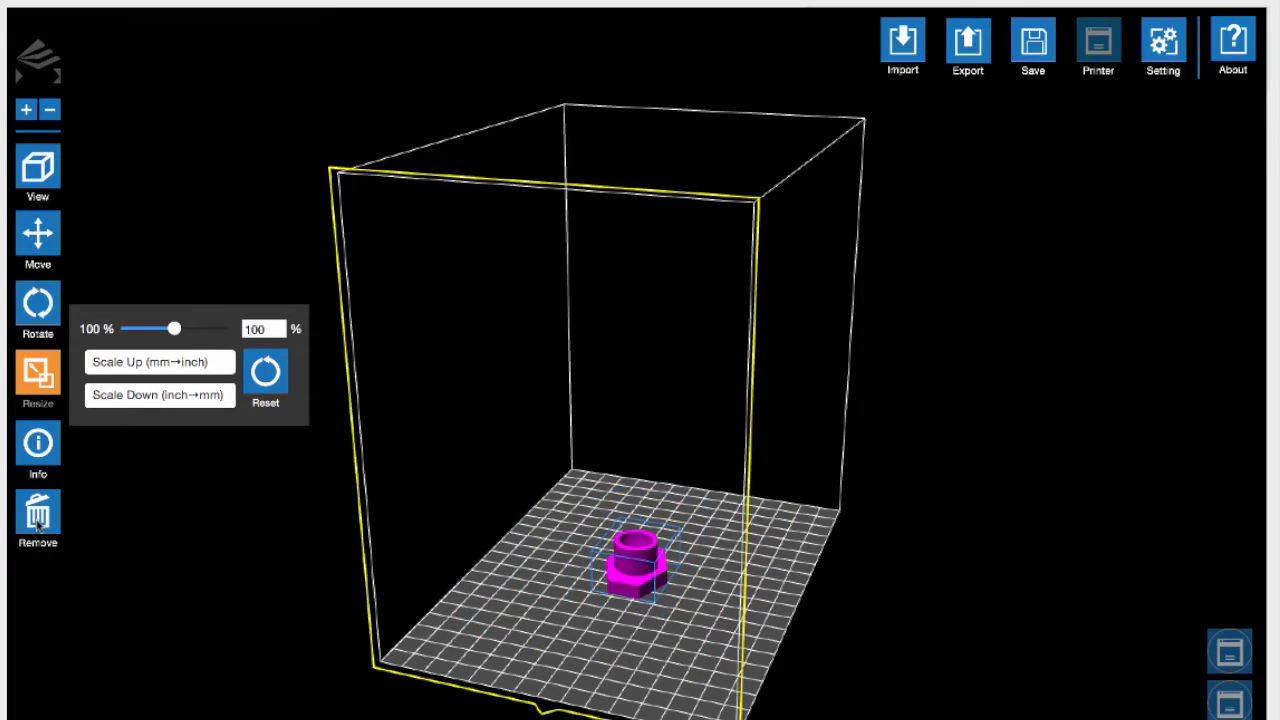
pyautogui.click(36, 376)
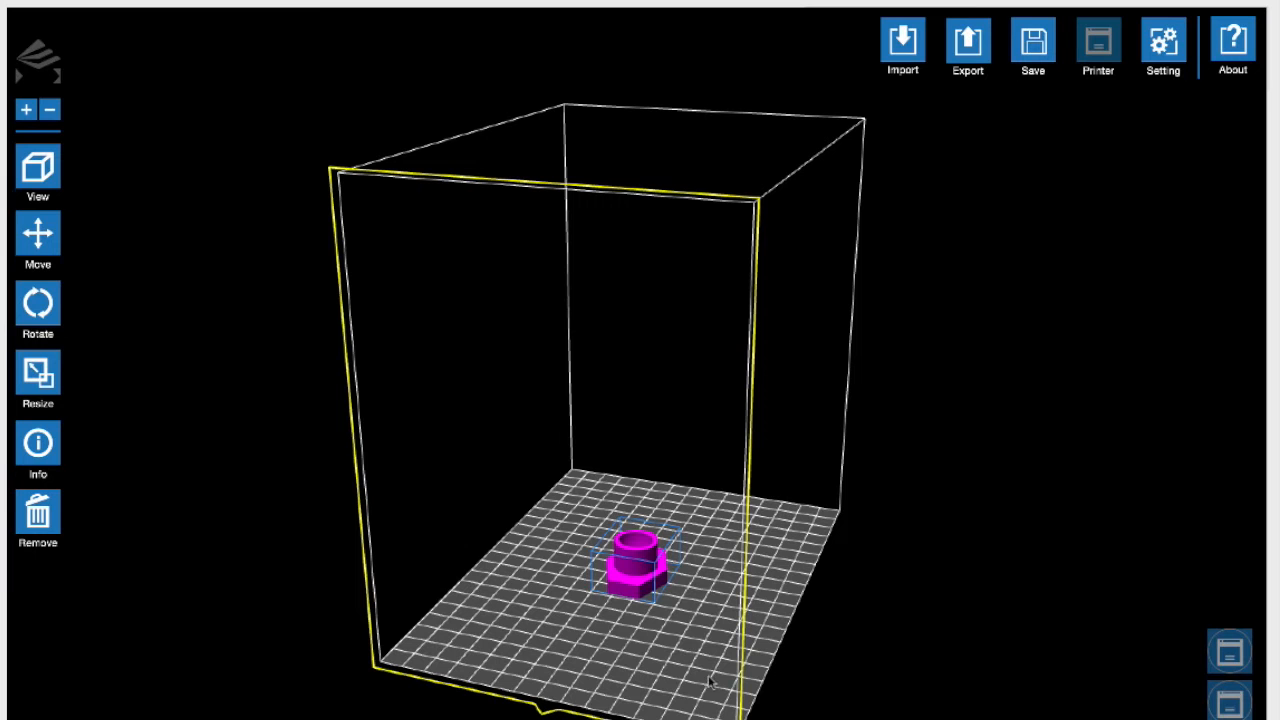
pyautogui.rightClick(636, 560)
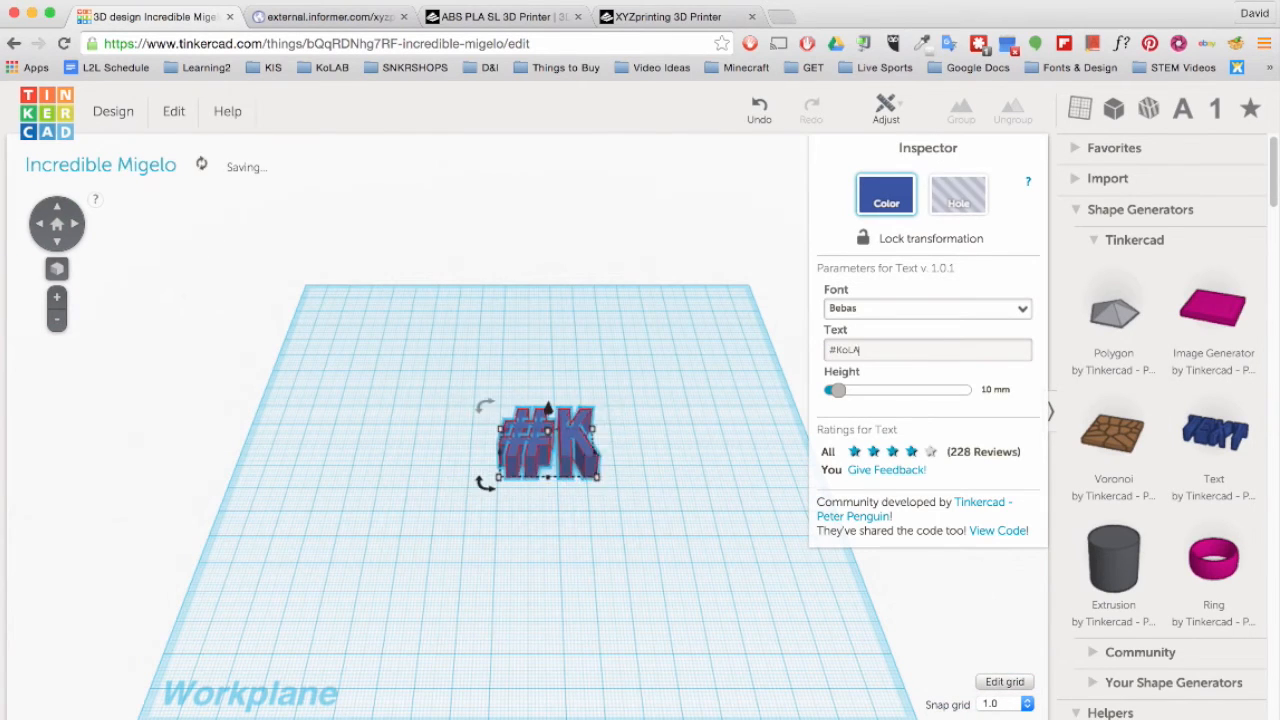
# - Download the #KoLAB sign from the Design menu as a file for 3D printing
pyautogui.click(112, 112)
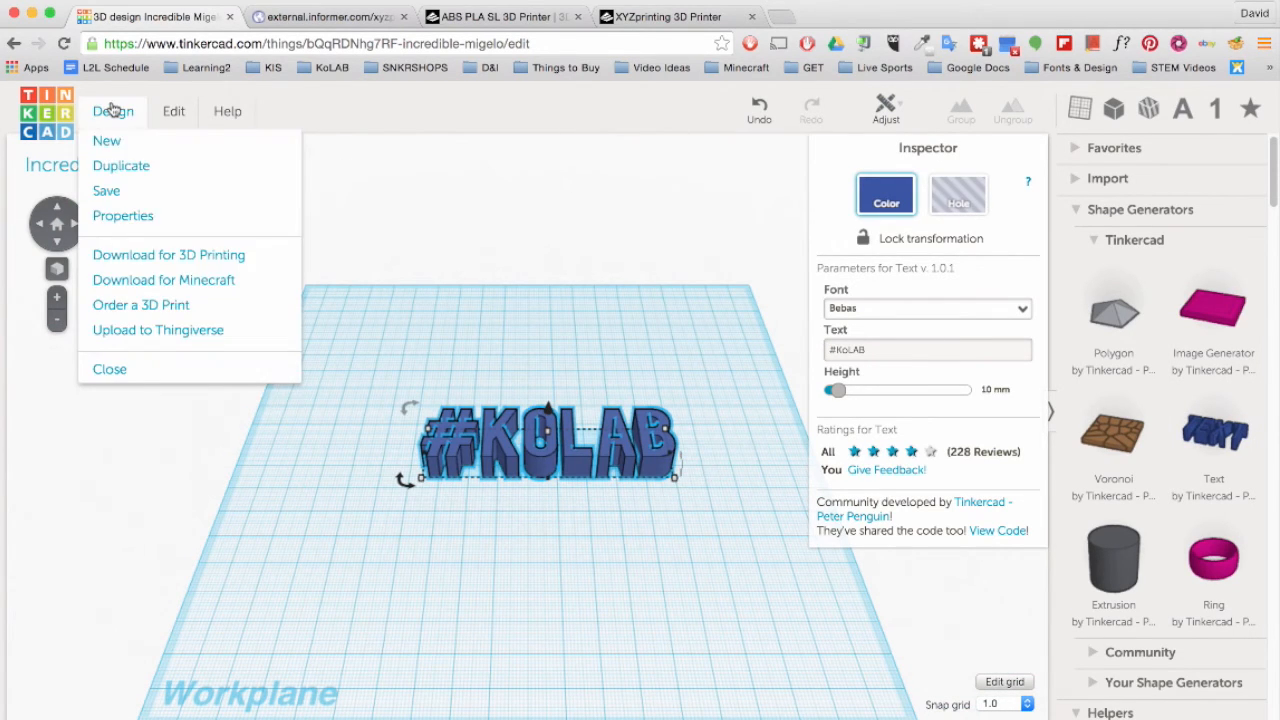
pyautogui.click(168, 254)
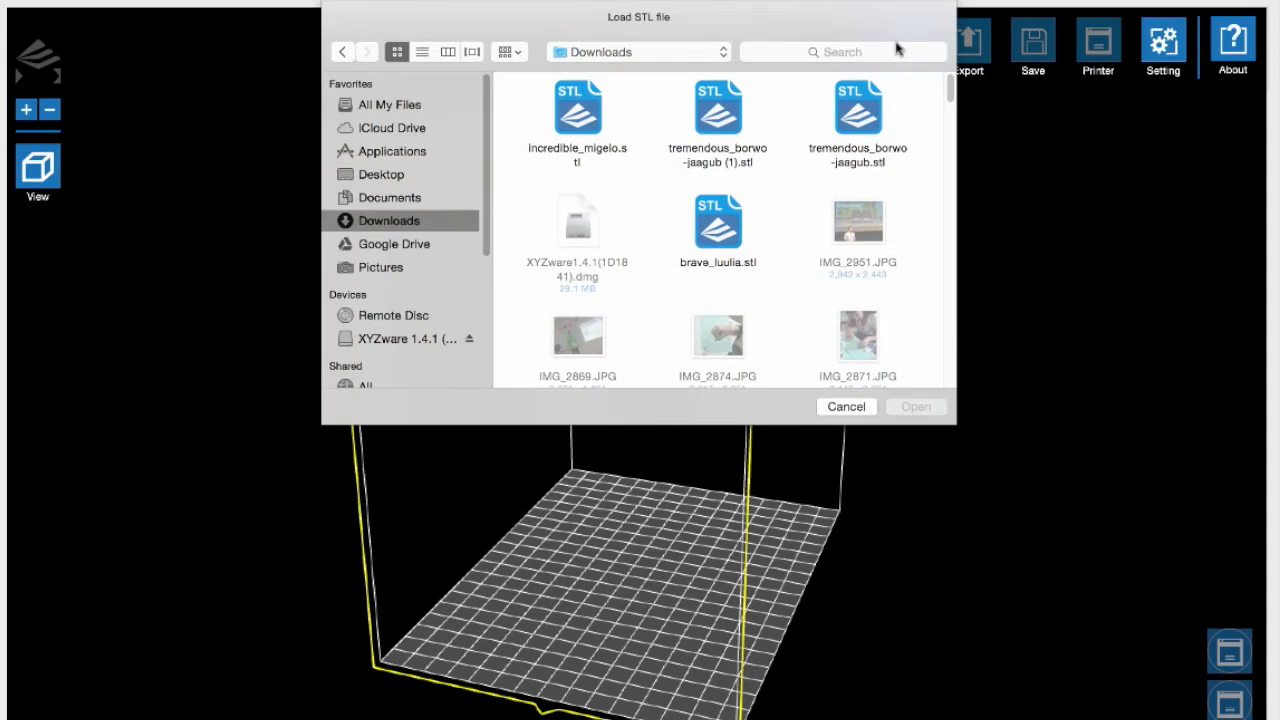
# - Import incredible_migelo.stl and inspect it with the Rotate and Resize panels
pyautogui.click(916, 406)
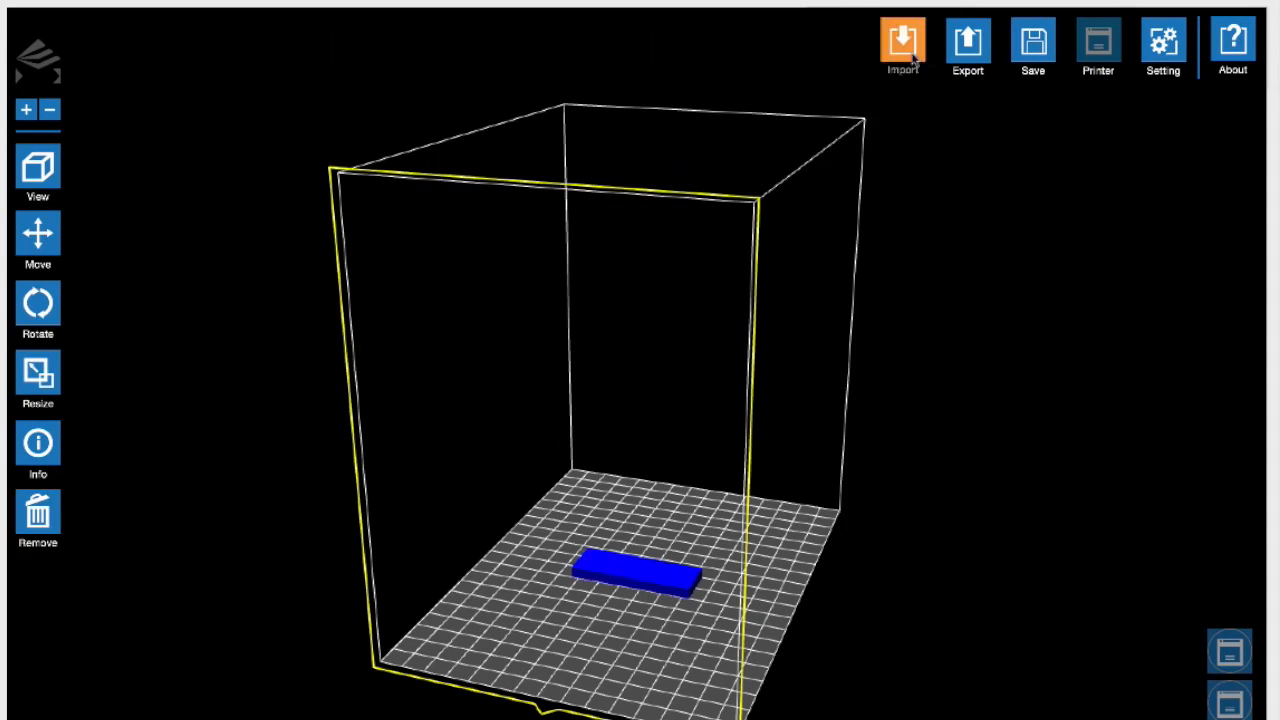
pyautogui.click(38, 304)
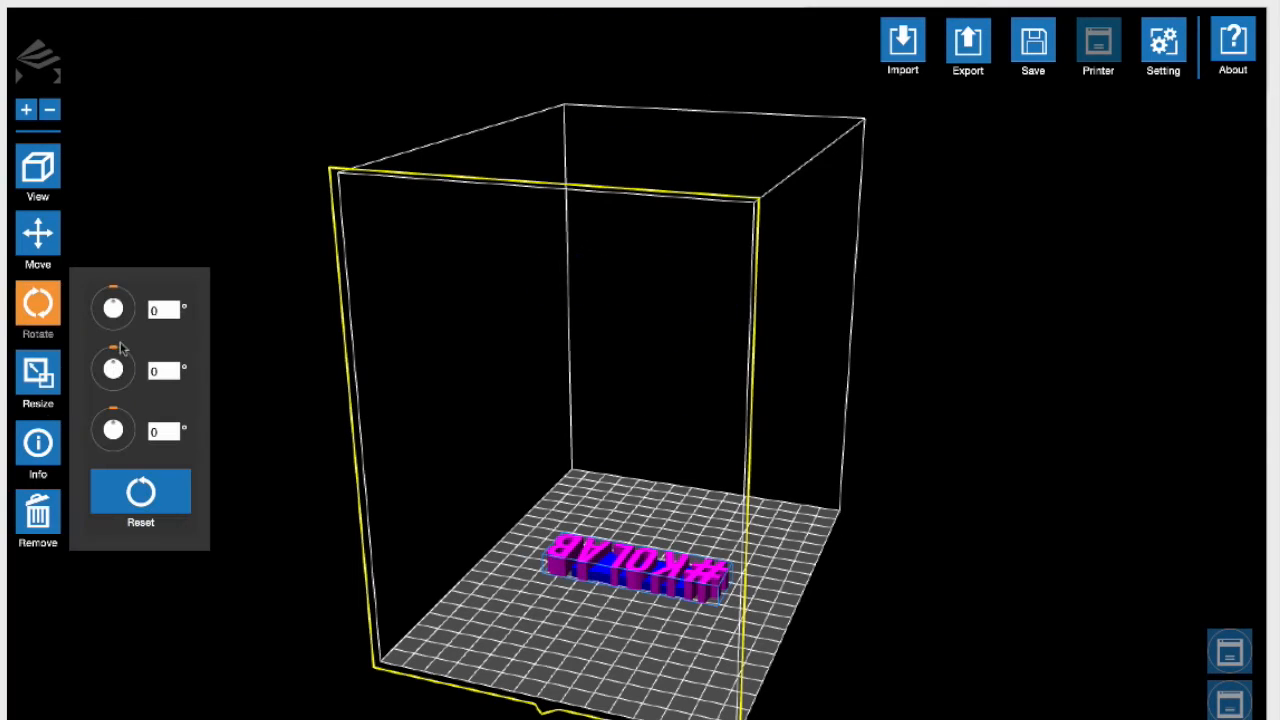
pyautogui.click(36, 372)
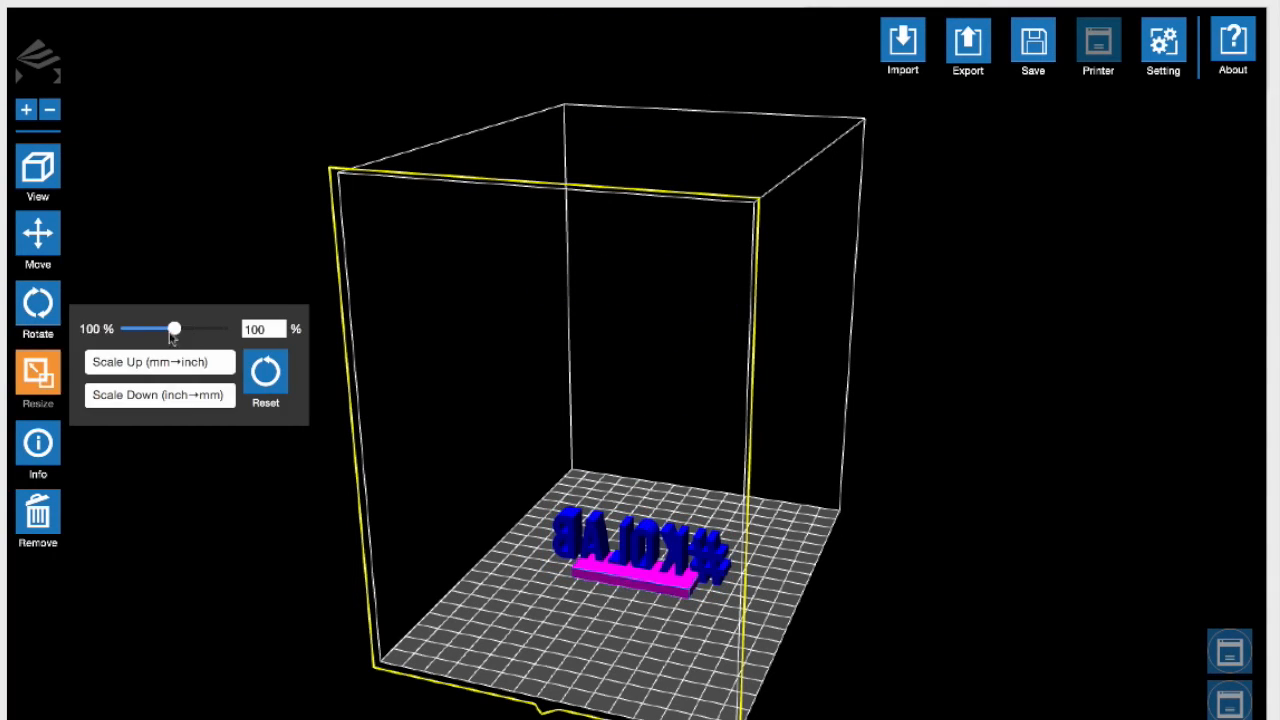
pyautogui.click(36, 240)
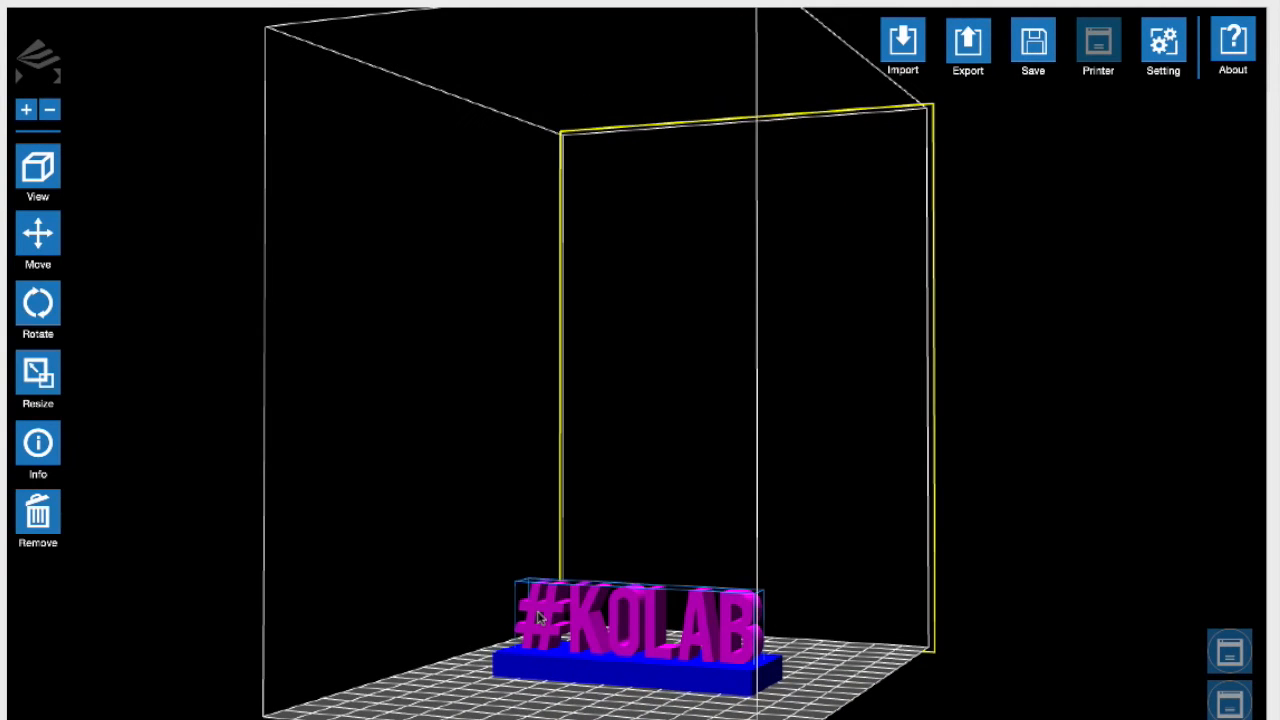
pyautogui.moveTo(582, 680)
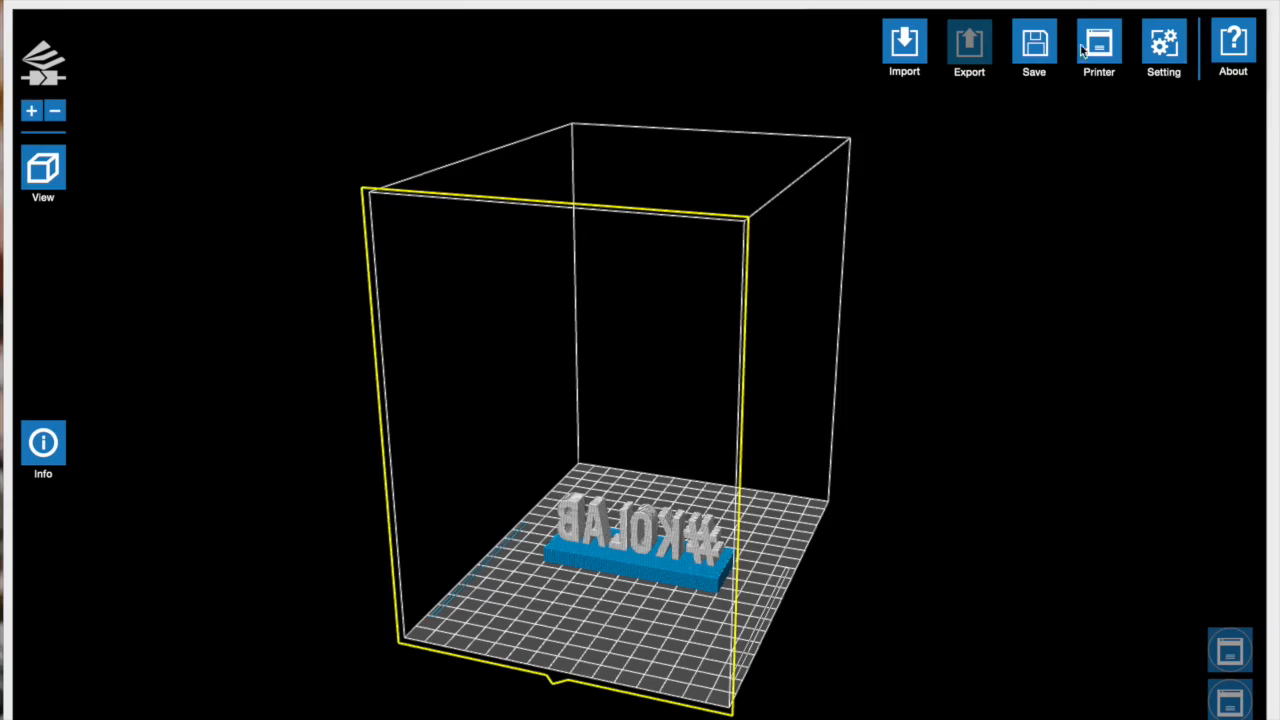
# - Send the #KoLAB sign job to the printer
pyautogui.click(1098, 44)
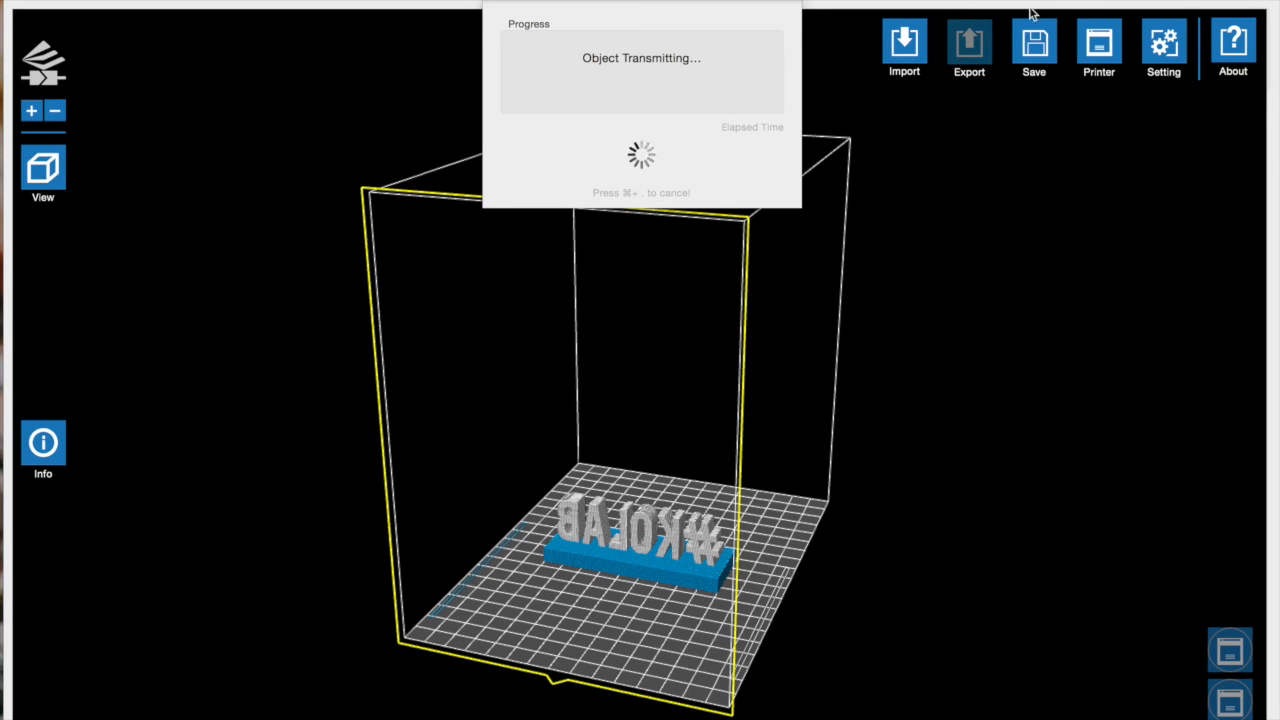